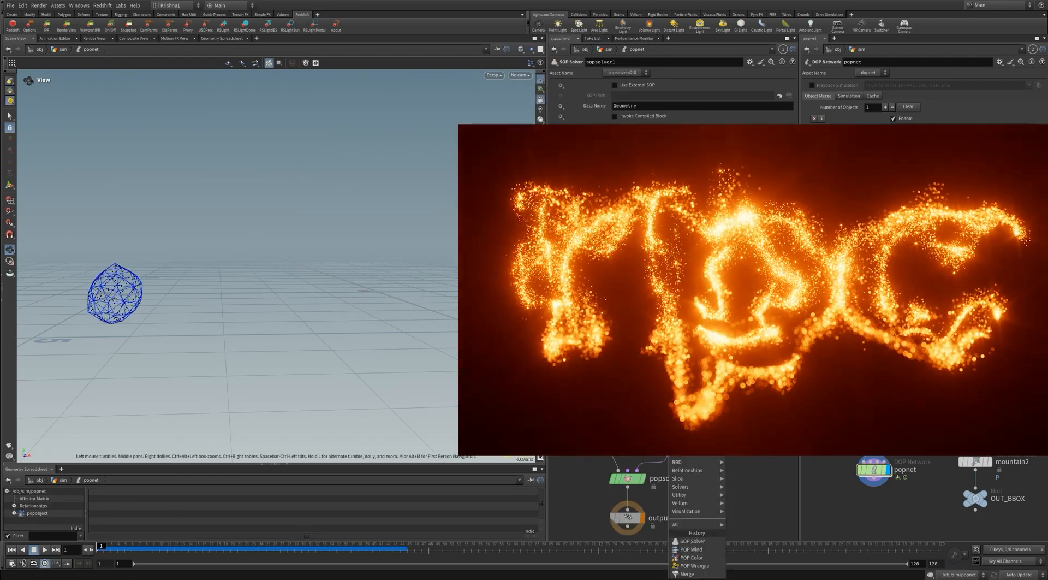
# Step: Preview the final render, then start a new empty scene with an empty /obj network
pyautogui.click(697, 549)
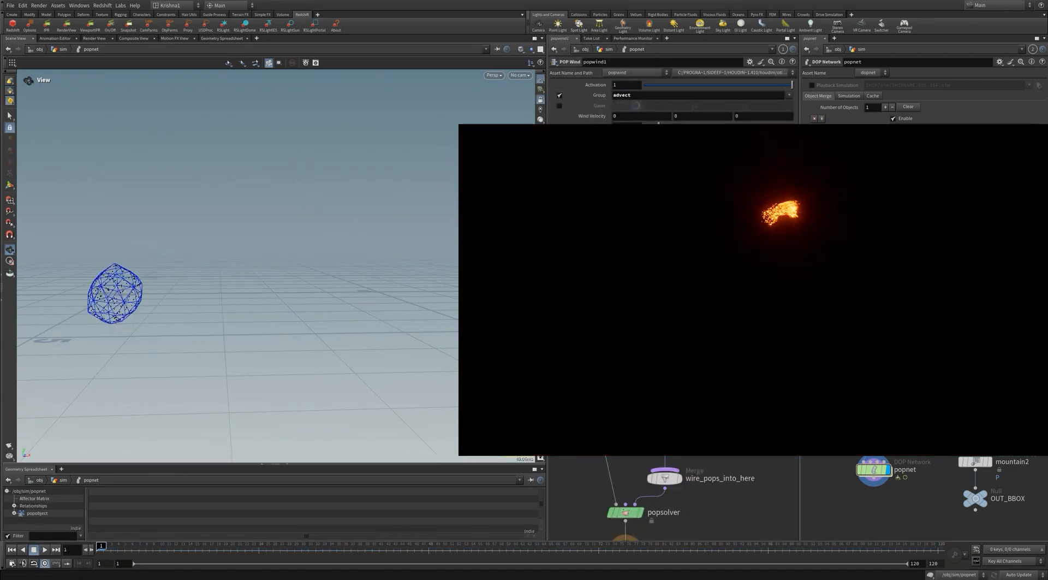
pyautogui.click(712, 498)
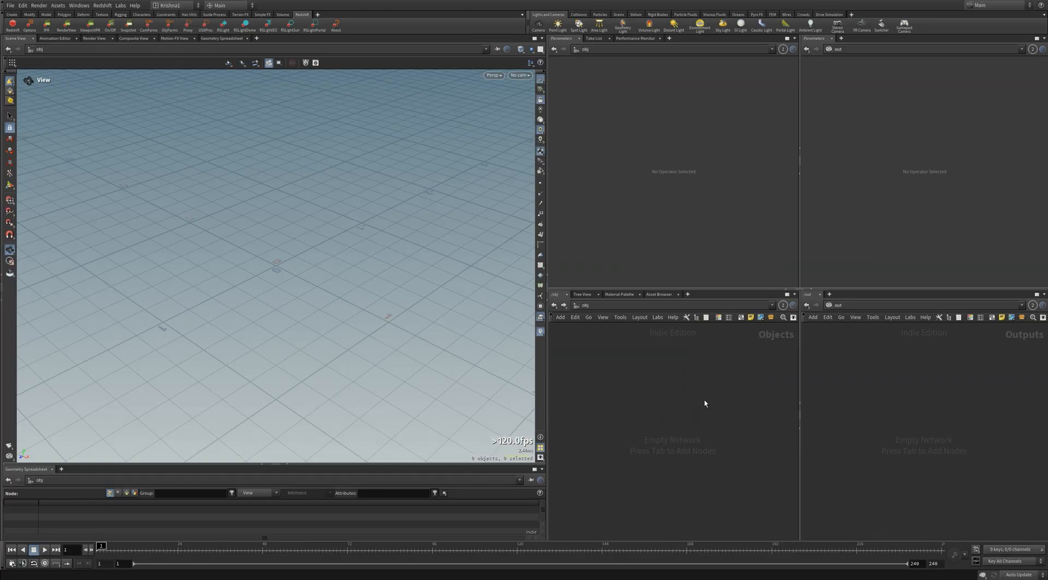
# Step: Create a Geometry object and rename it sim
pyautogui.press('Tab')
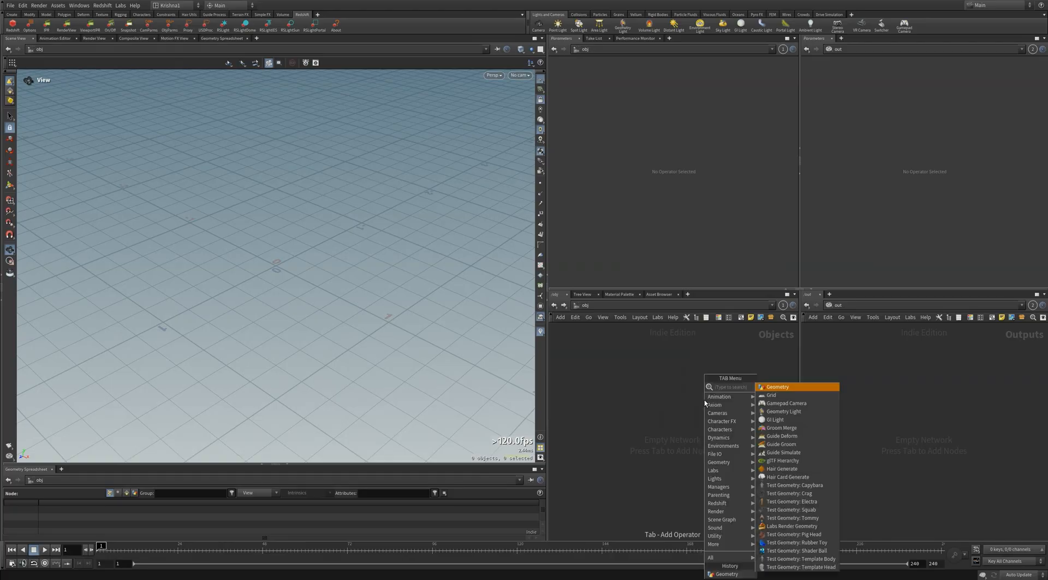
pyautogui.click(771, 387)
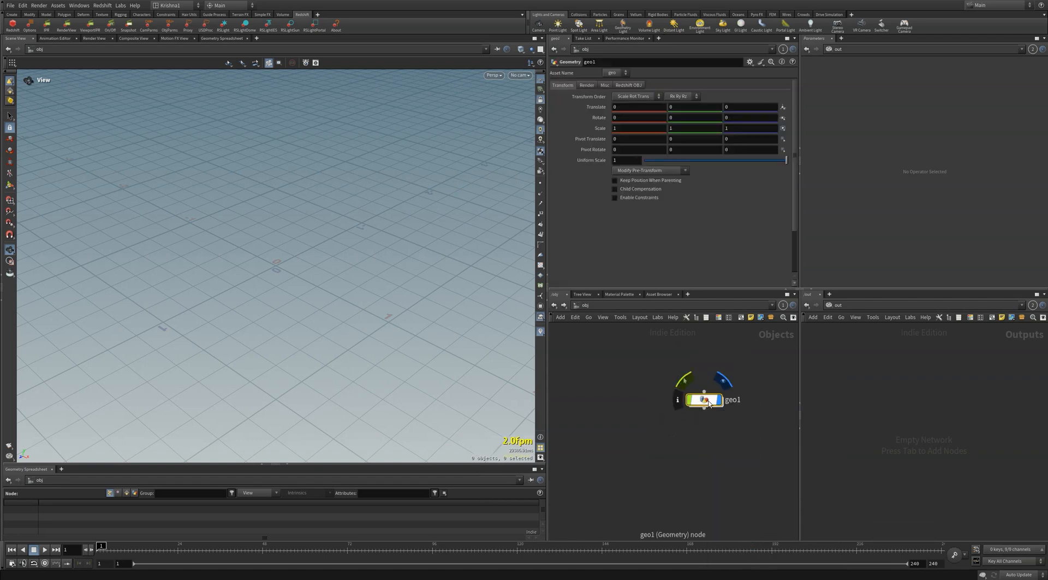
pyautogui.doubleClick(731, 400)
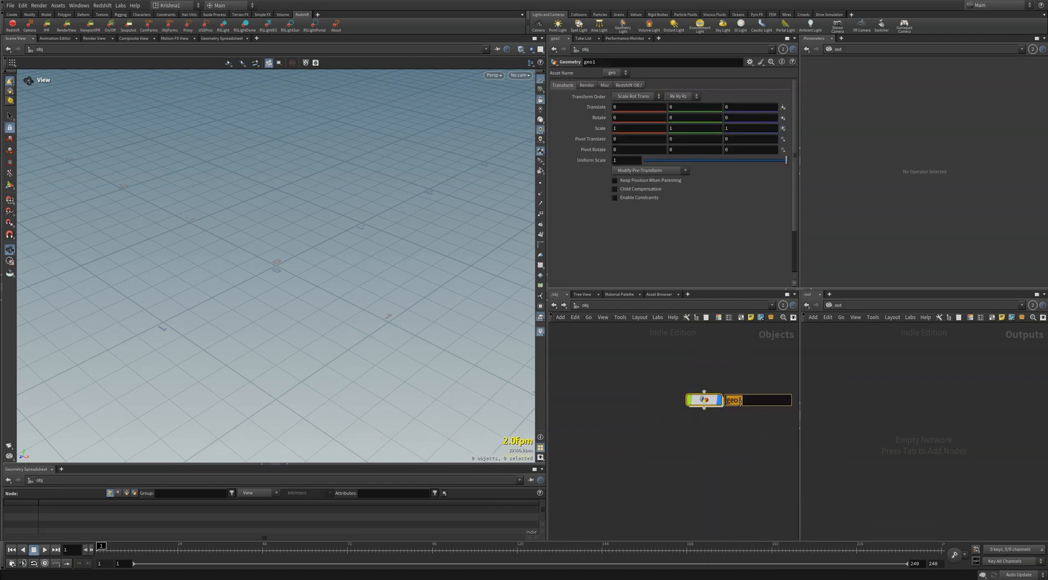
pyautogui.write('sim')
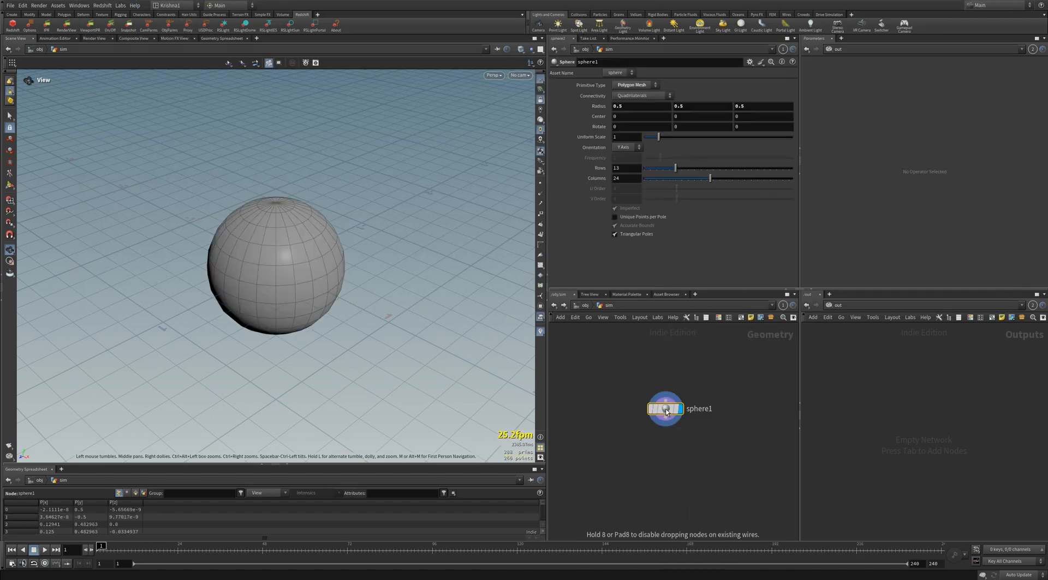
# Step: Inside sim, make the sphere a Polygon primitive and add a Mountain noise SOP below it
pyautogui.click(635, 85)
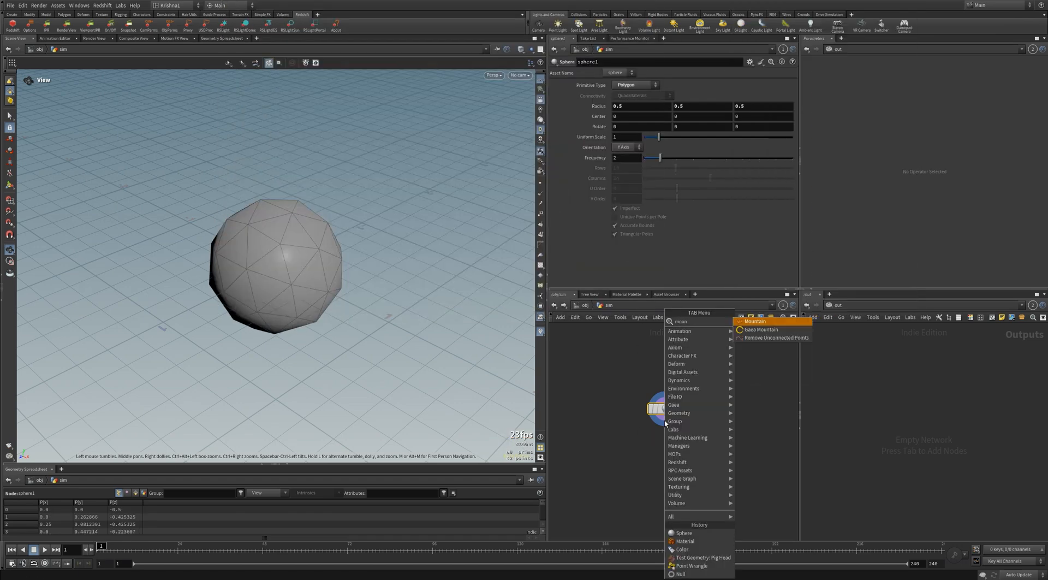
pyautogui.click(756, 321)
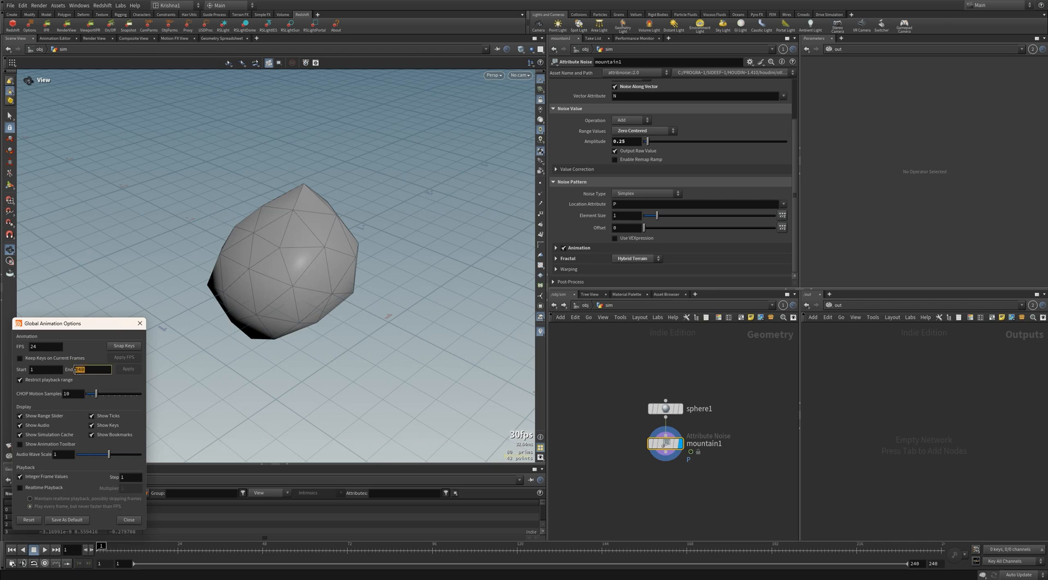
# Step: Set the global animation End frame to 120
pyautogui.write('120')
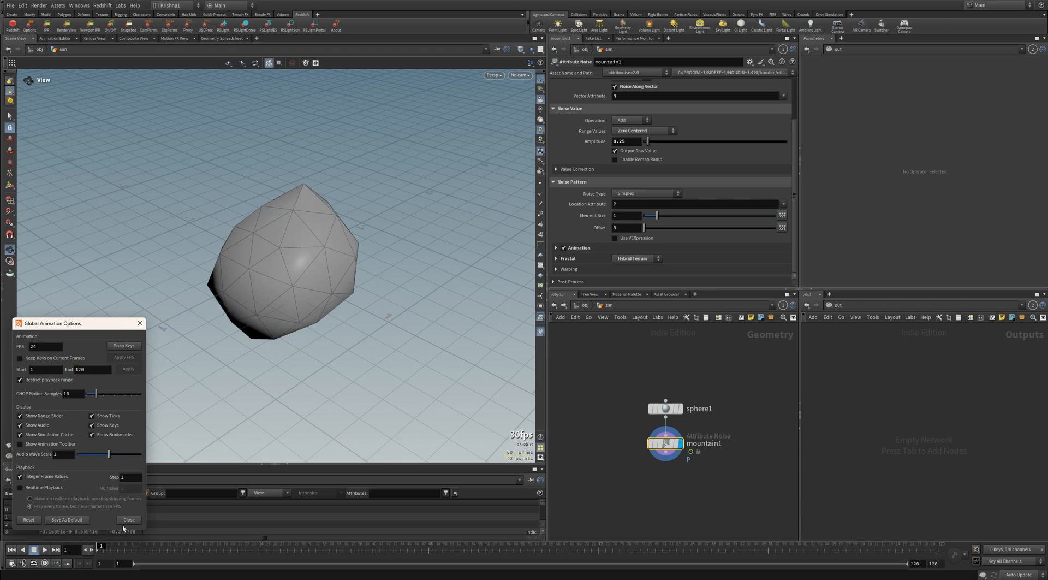
pyautogui.click(129, 519)
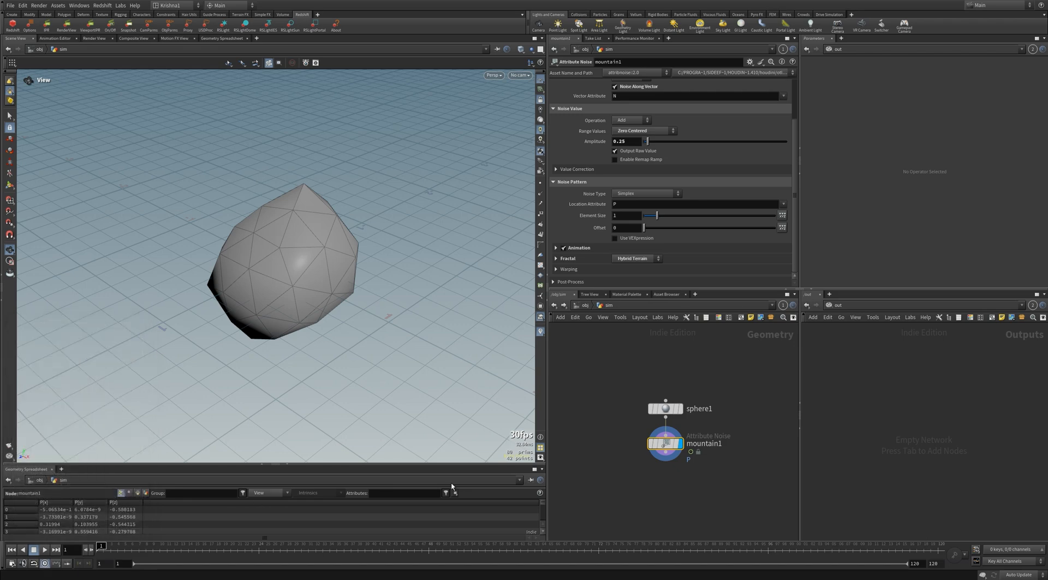
# Step: Add a Transform SOP after the noise with Translate X keyframed to 5 and play it back
pyautogui.press('Tab')
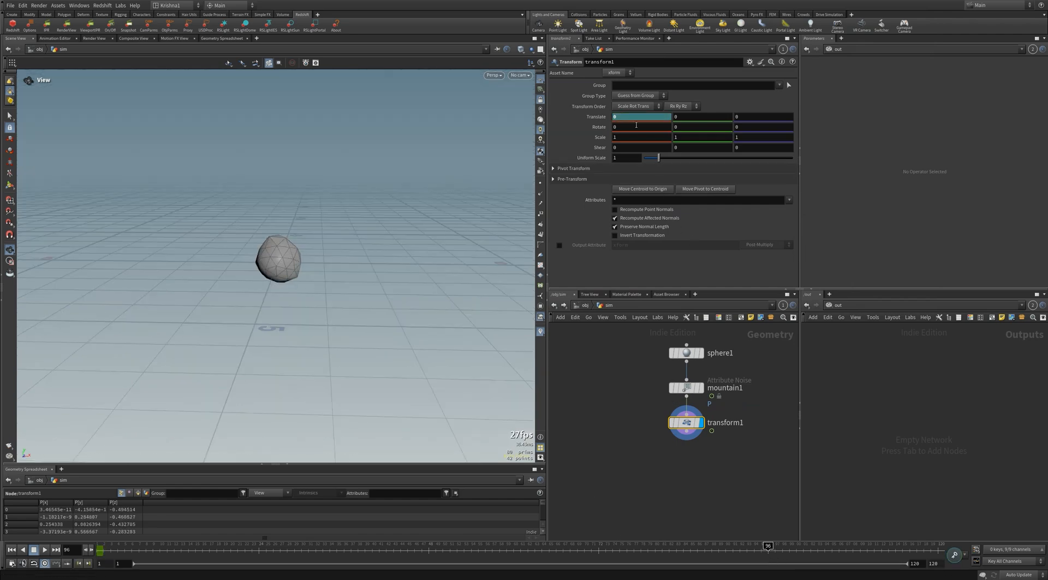
pyautogui.write('5')
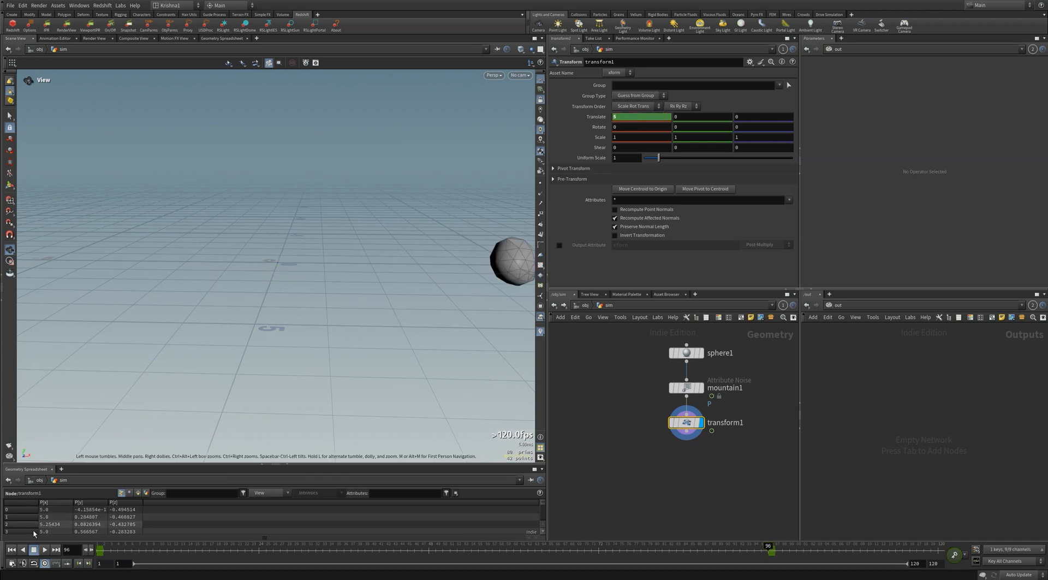
pyautogui.click(34, 550)
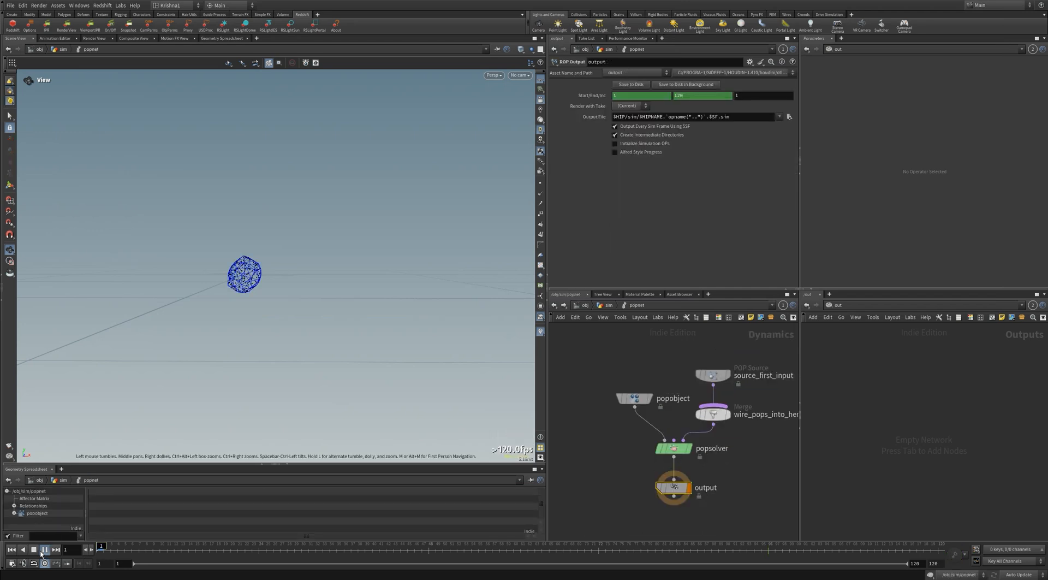
# Step: Play the POP Network simulation so particles stream from the moving sphere, choosing the trail result type
pyautogui.click(45, 550)
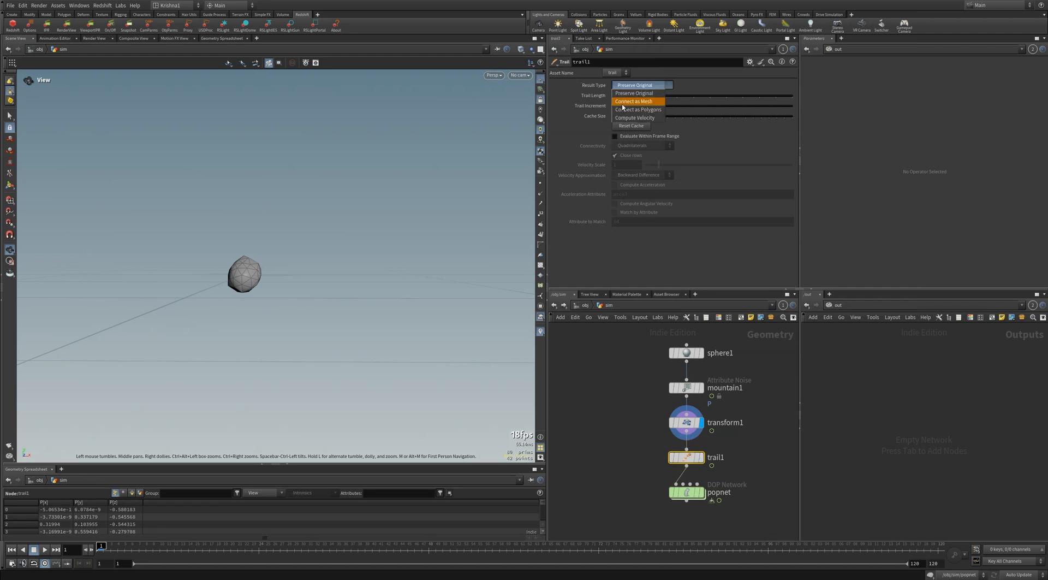
pyautogui.click(636, 117)
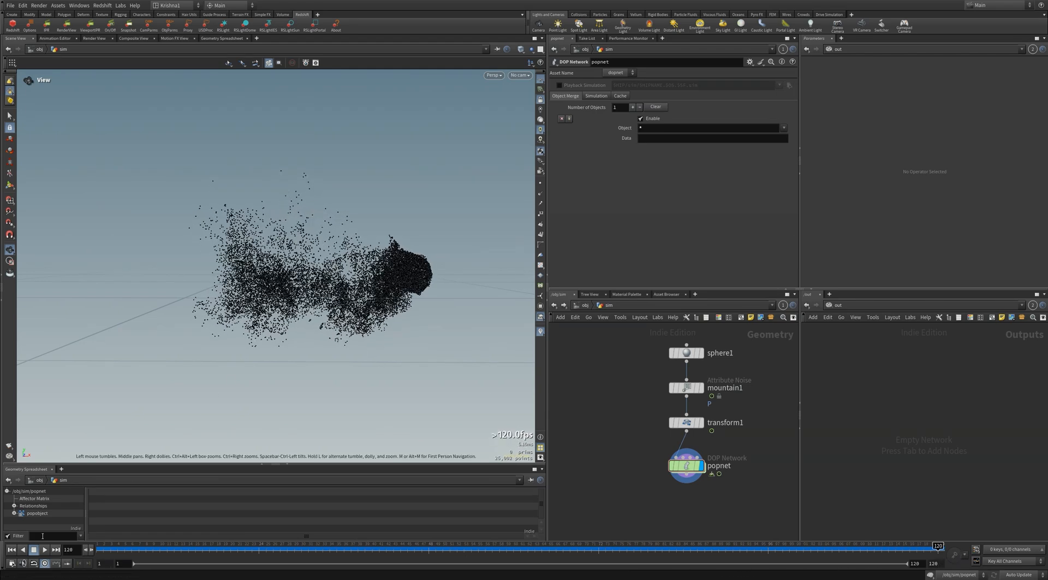
pyautogui.moveTo(9, 549)
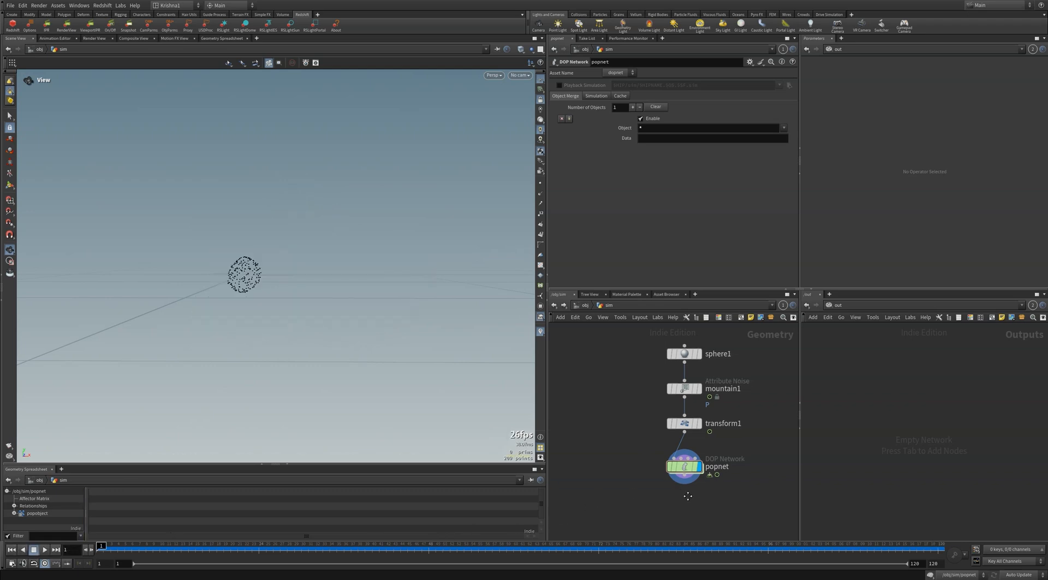
# Step: Add a stretched Box with Mountain noise, ending in a Null named OUT_BBOX
pyautogui.press('Tab')
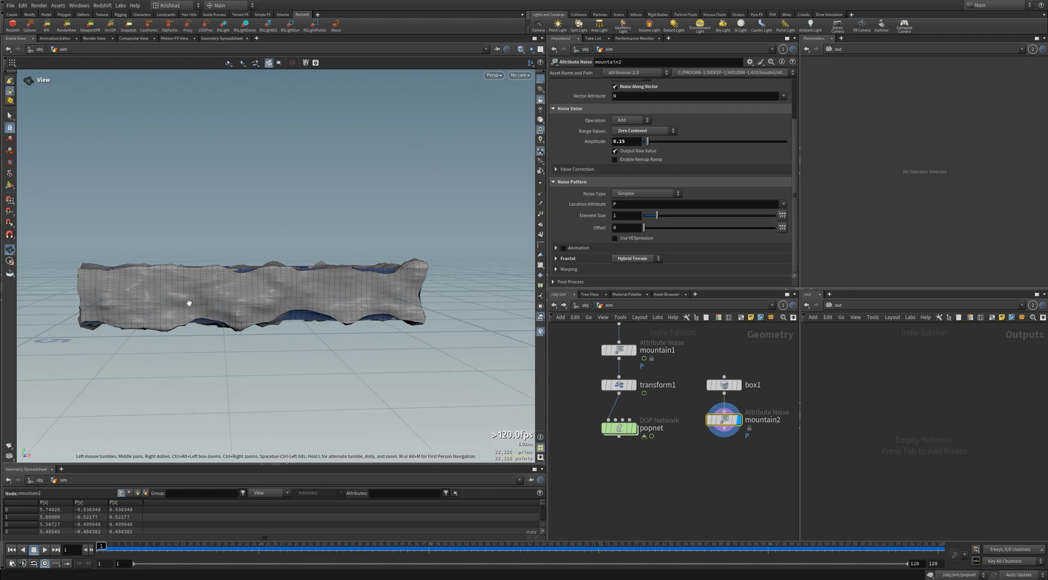
pyautogui.moveTo(345, 250)
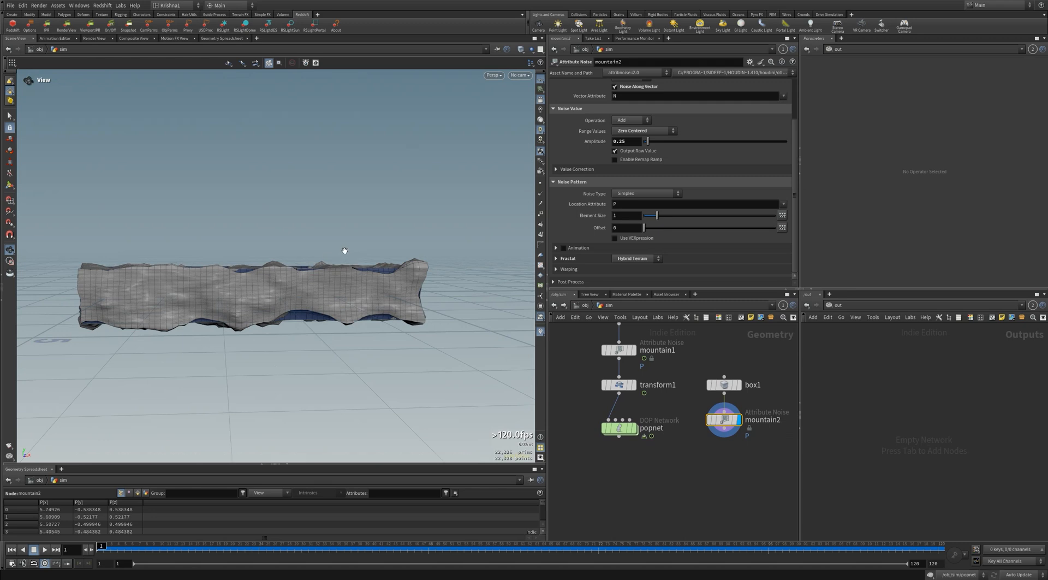
pyautogui.moveTo(346, 249)
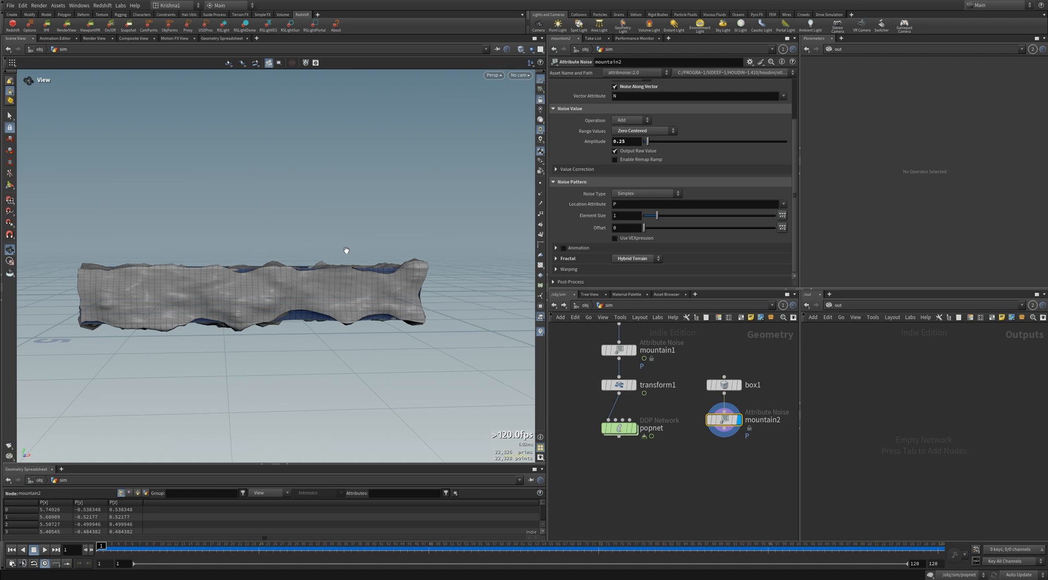
pyautogui.press('Tab')
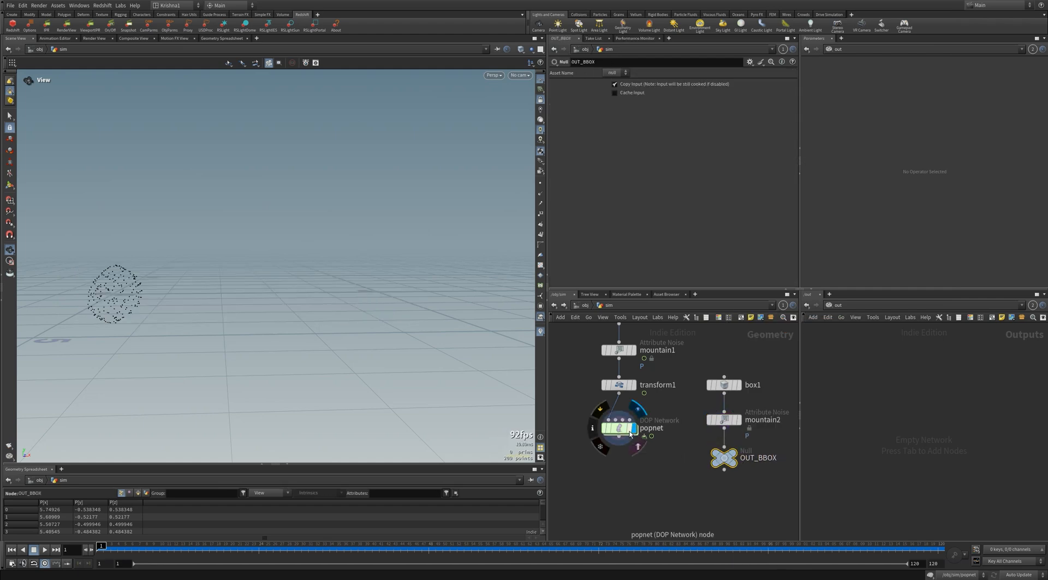
# Step: Dive into popnet and play then stop the simulation to preview the wind on the particles
pyautogui.doubleClick(619, 428)
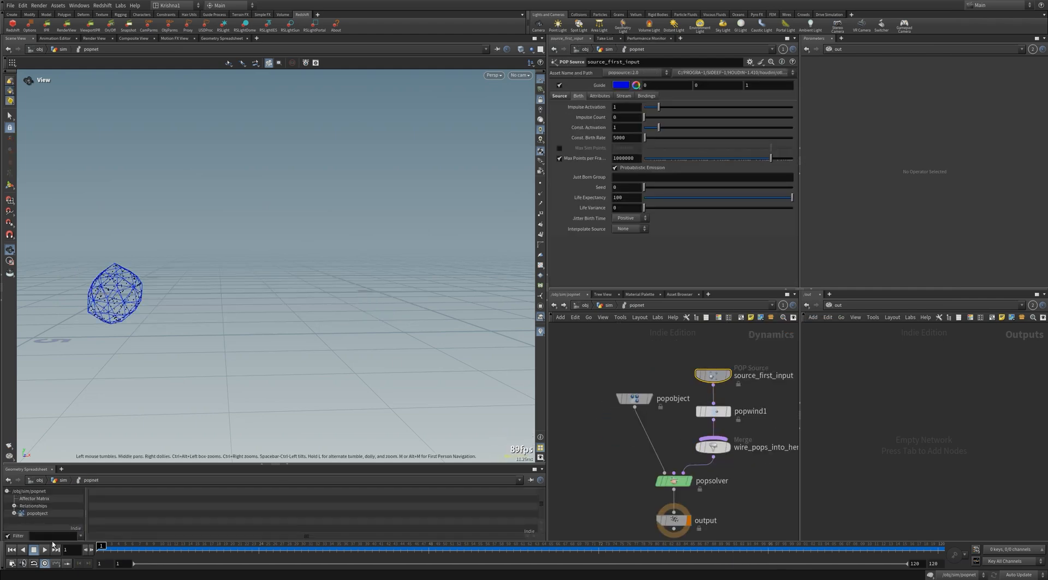
pyautogui.click(46, 550)
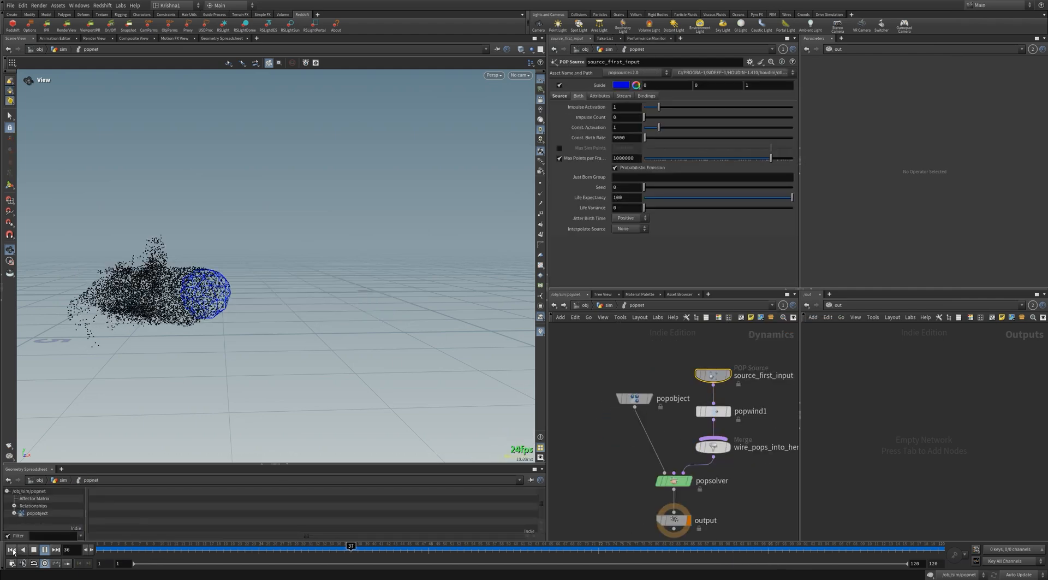
pyautogui.click(8, 550)
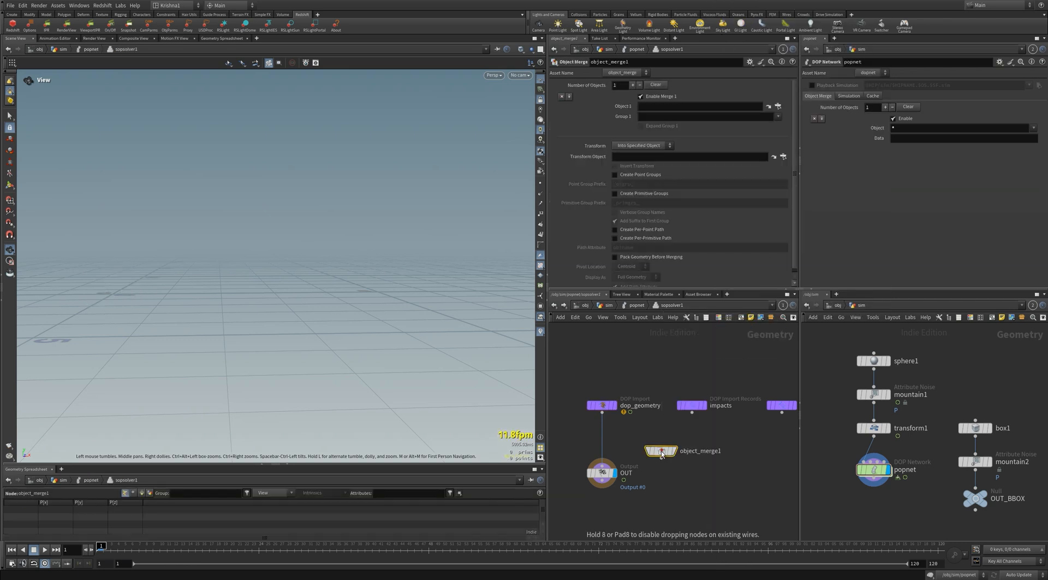
# Step: Inside sopsolver1, add an Object Merge of OUT_BBOX transformed Into This Object
pyautogui.click(874, 469)
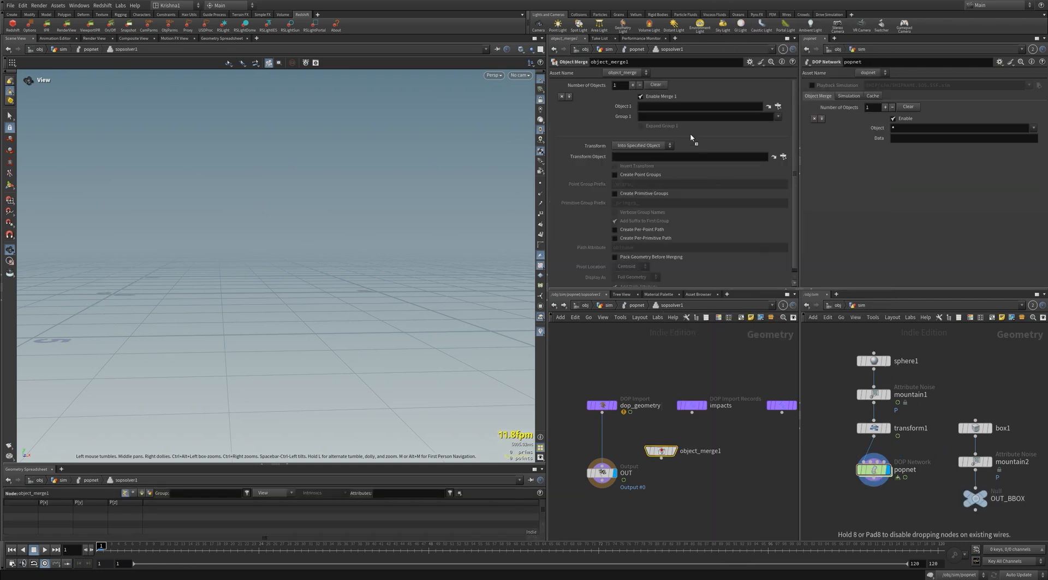
pyautogui.click(642, 145)
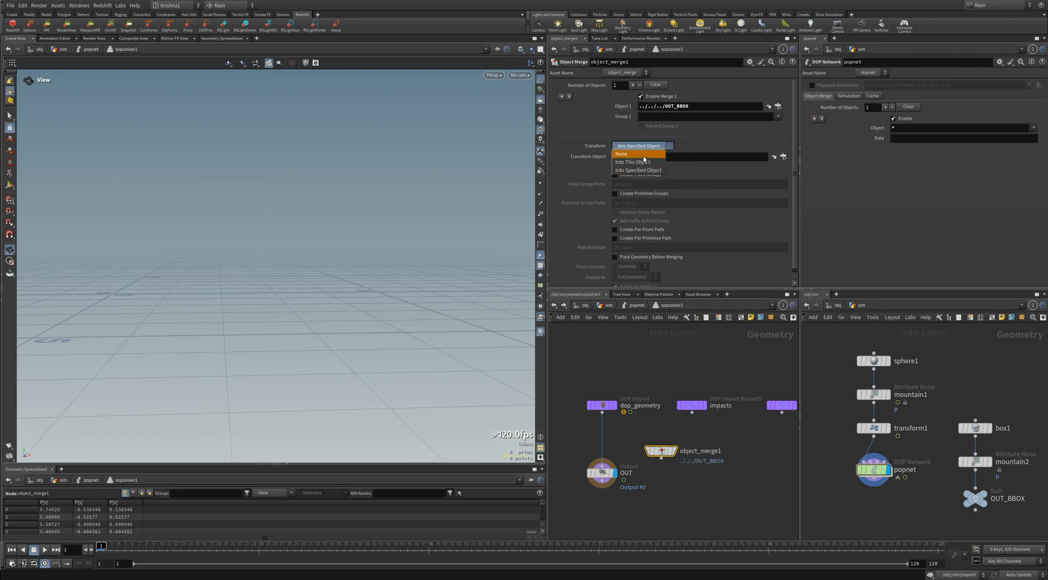
pyautogui.click(638, 161)
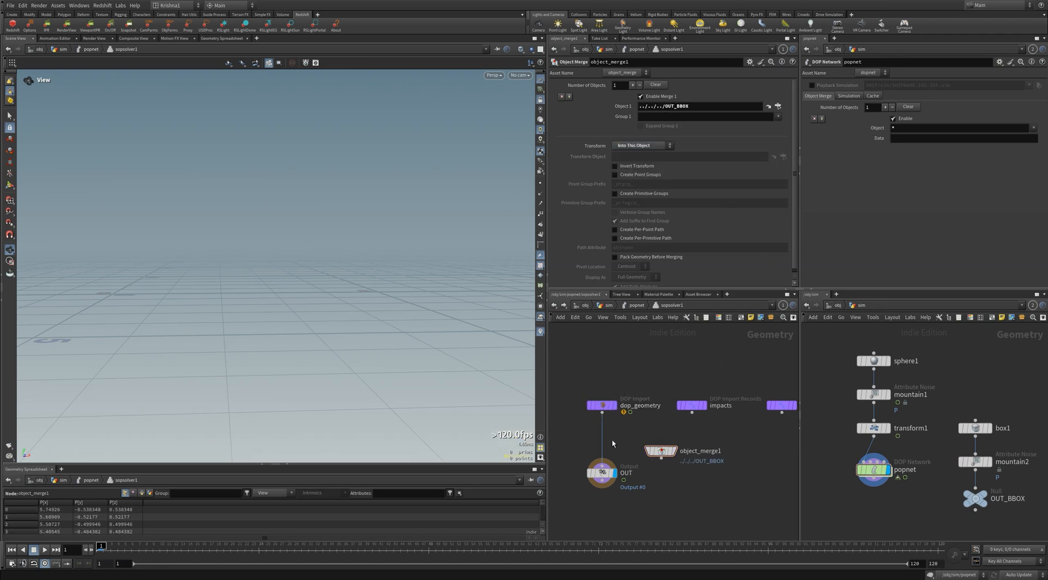
pyautogui.press('Tab')
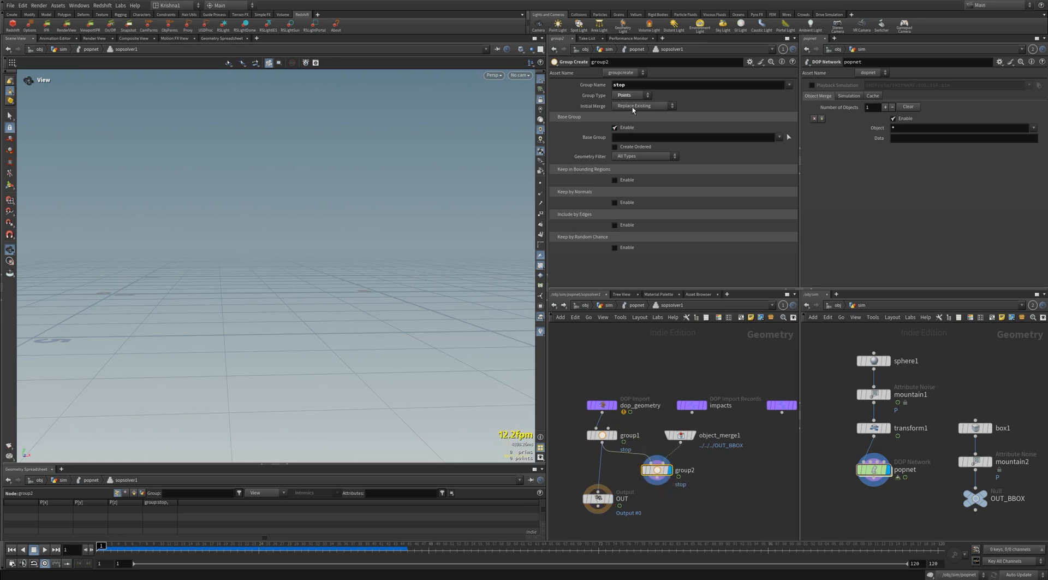
# Step: On group2, disable Base Group, keep points in a Bounding Object region, and name the group advect
pyautogui.click(615, 128)
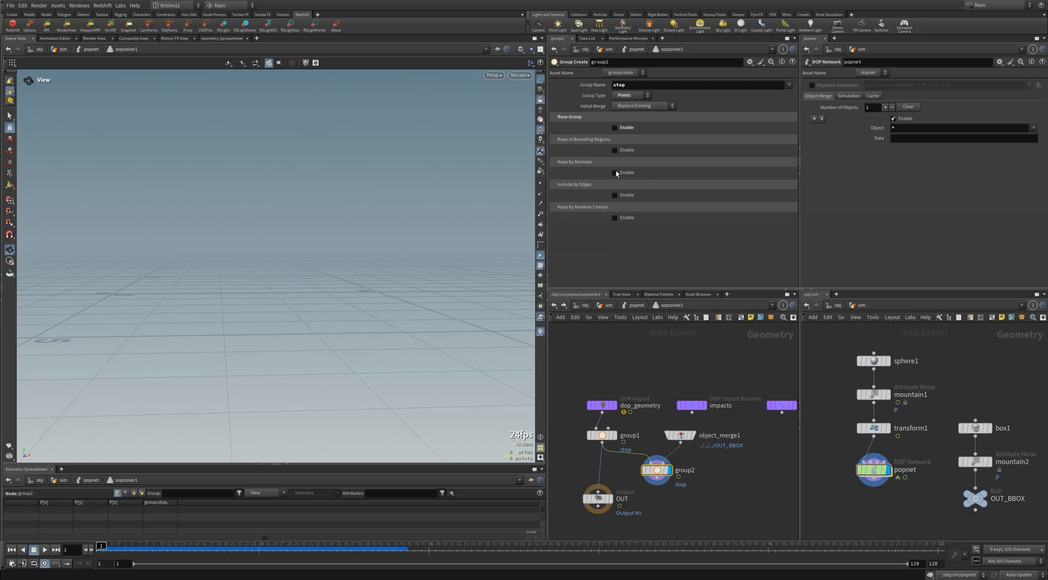
pyautogui.click(613, 150)
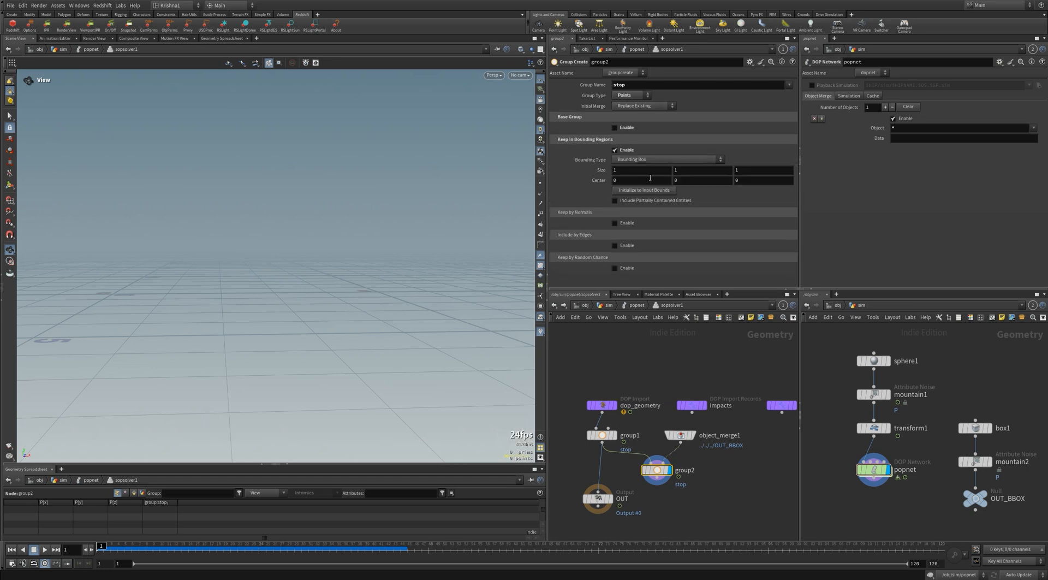
pyautogui.click(667, 160)
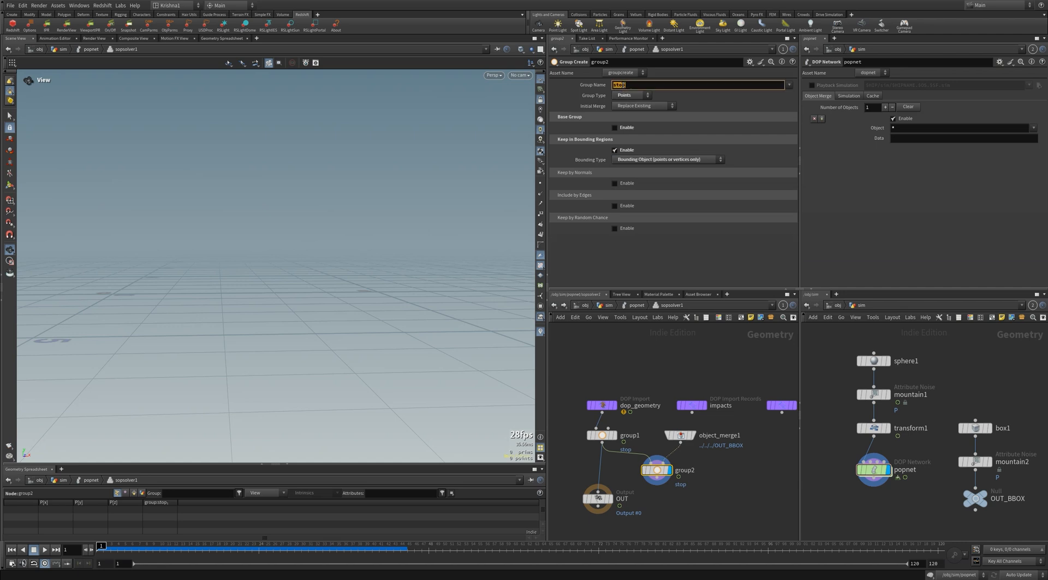
pyautogui.write('advect')
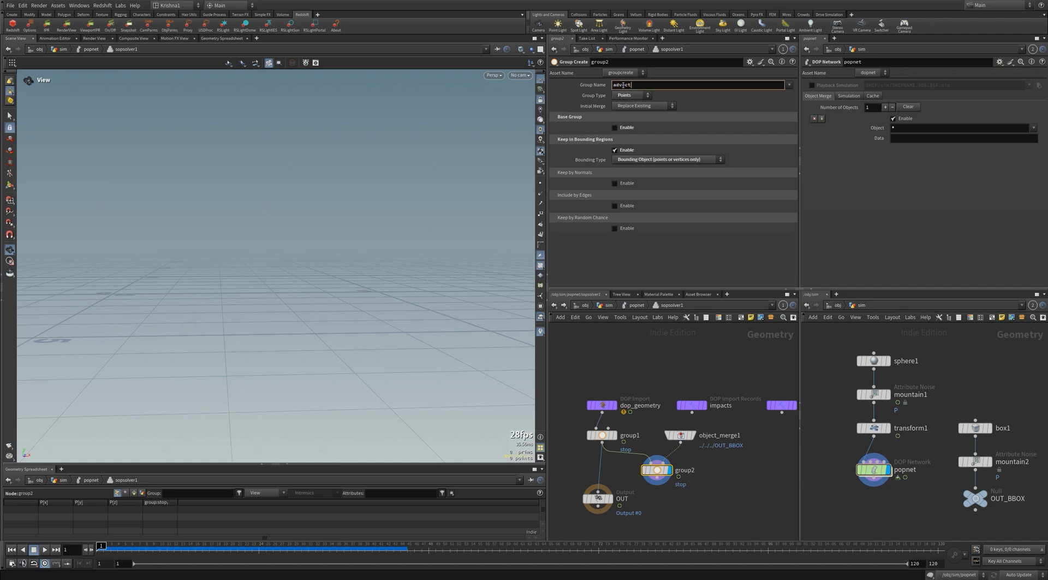
pyautogui.press('Enter')
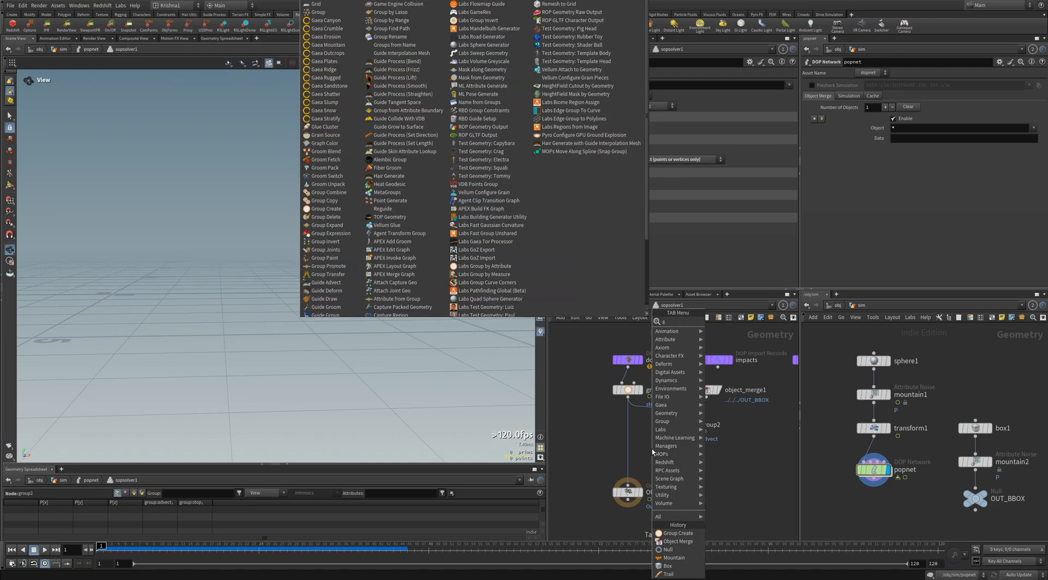
# Step: Add a Group Combine defining stop as Equals All But advect
pyautogui.click(666, 413)
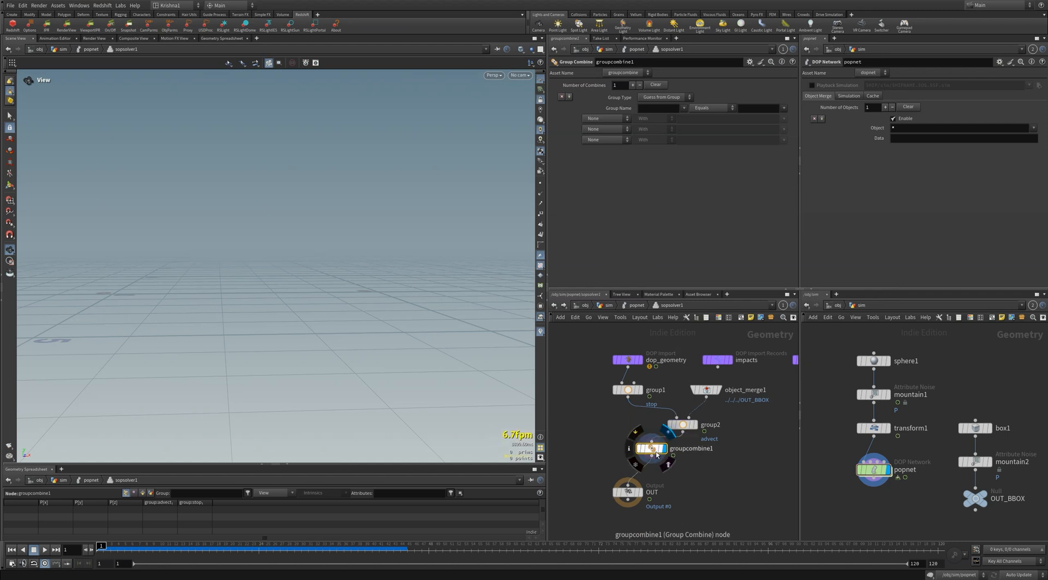
pyautogui.click(684, 108)
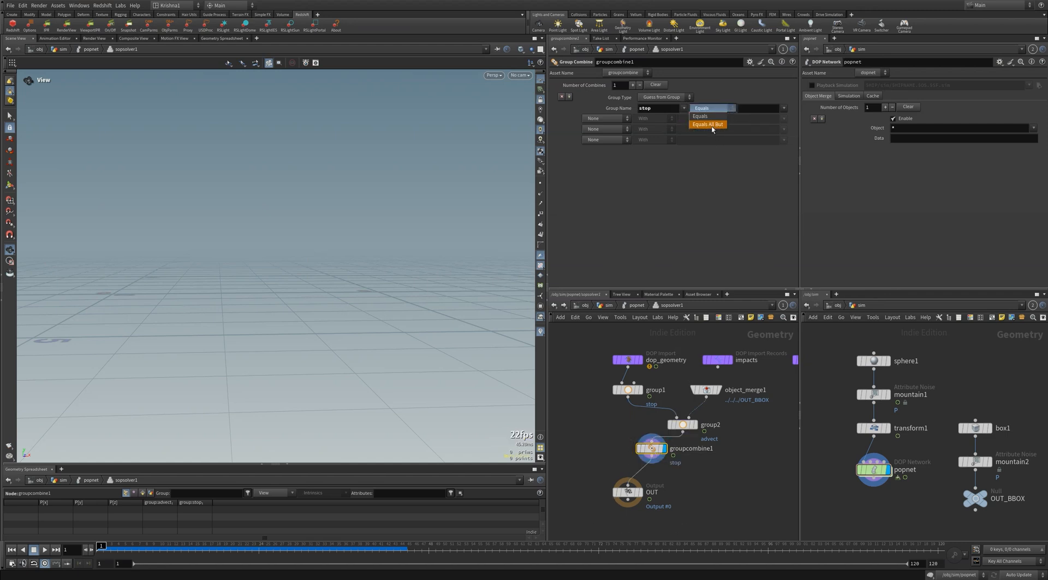
pyautogui.click(708, 124)
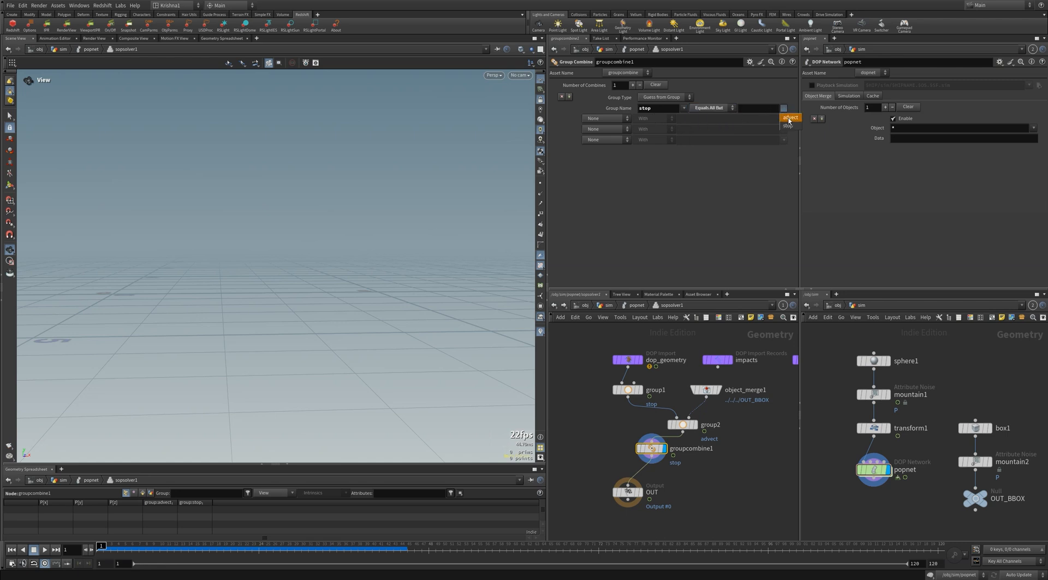
pyautogui.click(791, 117)
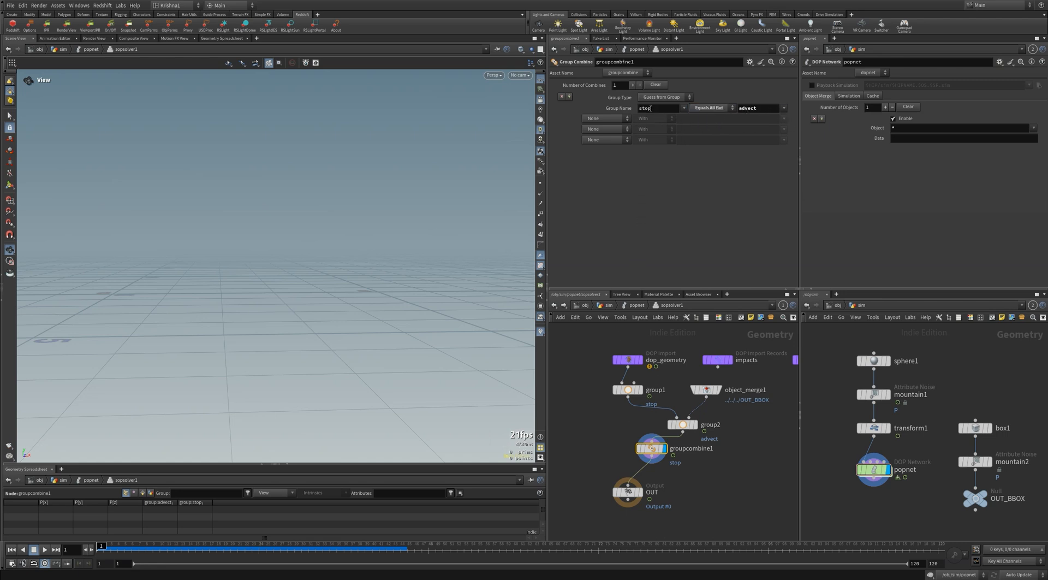
pyautogui.doubleClick(647, 108)
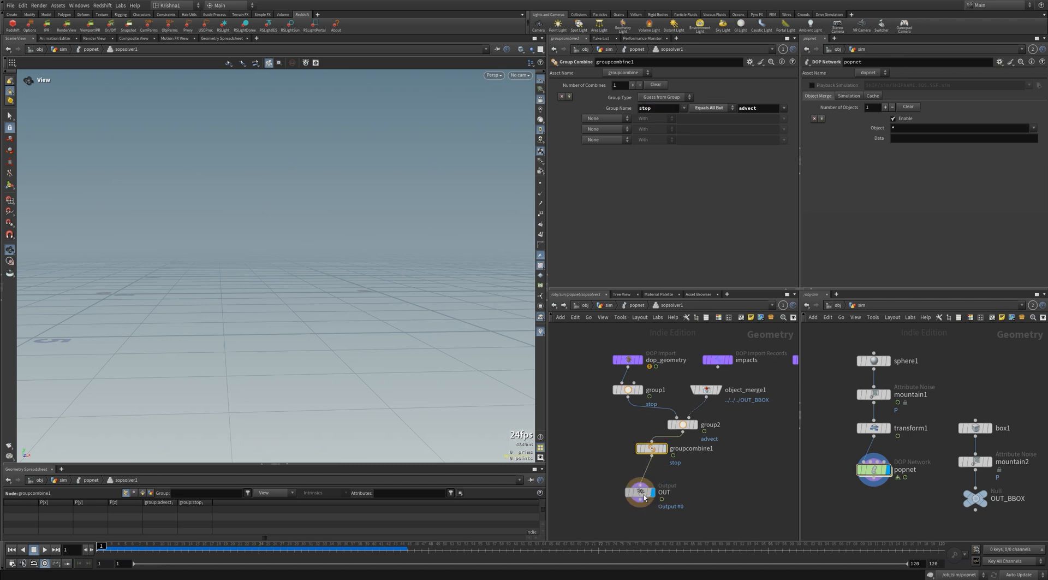
# Step: Scrub and play the timeline to check the stop and advect groups
pyautogui.moveTo(102, 546); pyautogui.dragTo(308, 546)
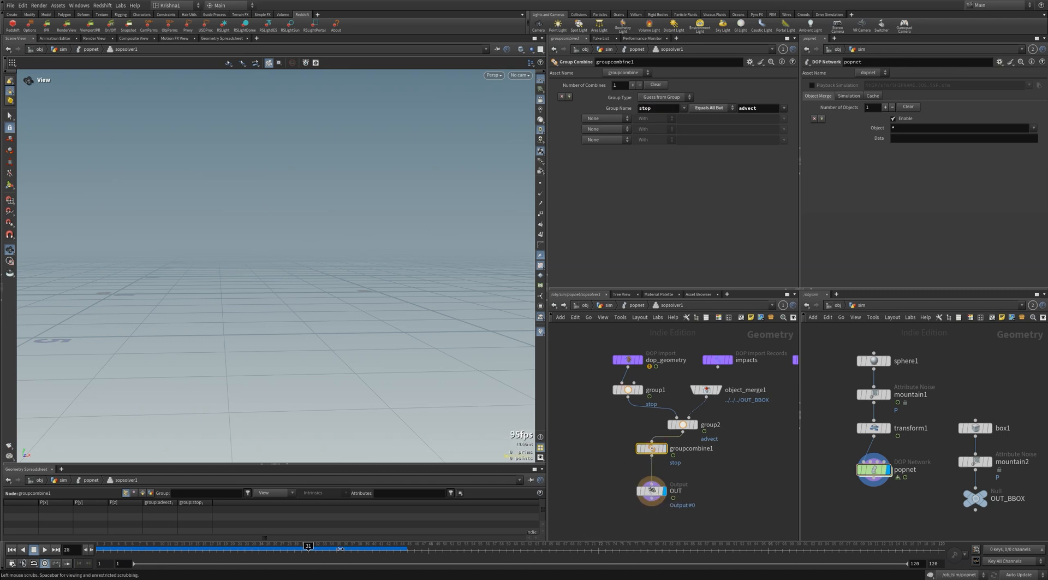
pyautogui.moveTo(308, 546); pyautogui.dragTo(258, 546)
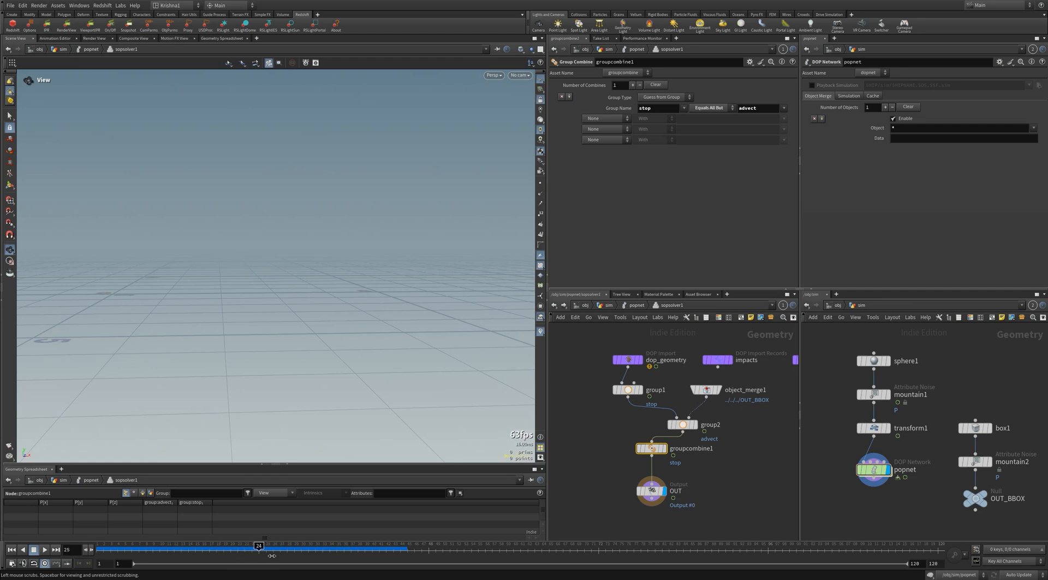
pyautogui.click(35, 549)
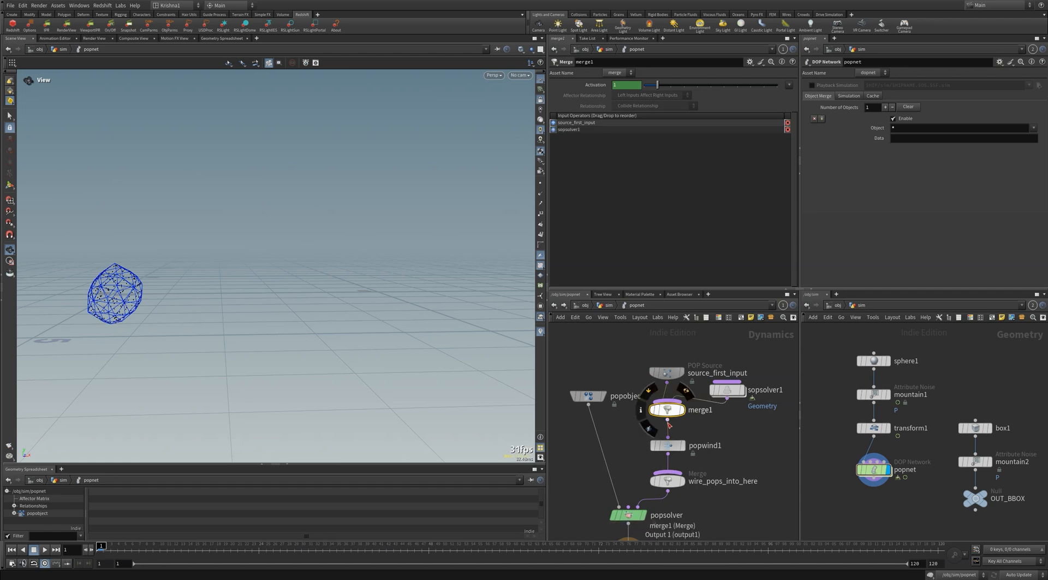
# Step: Set popwind1's Group to advect and play back the simulation, scrubbing to review the particle trail
pyautogui.click(668, 445)
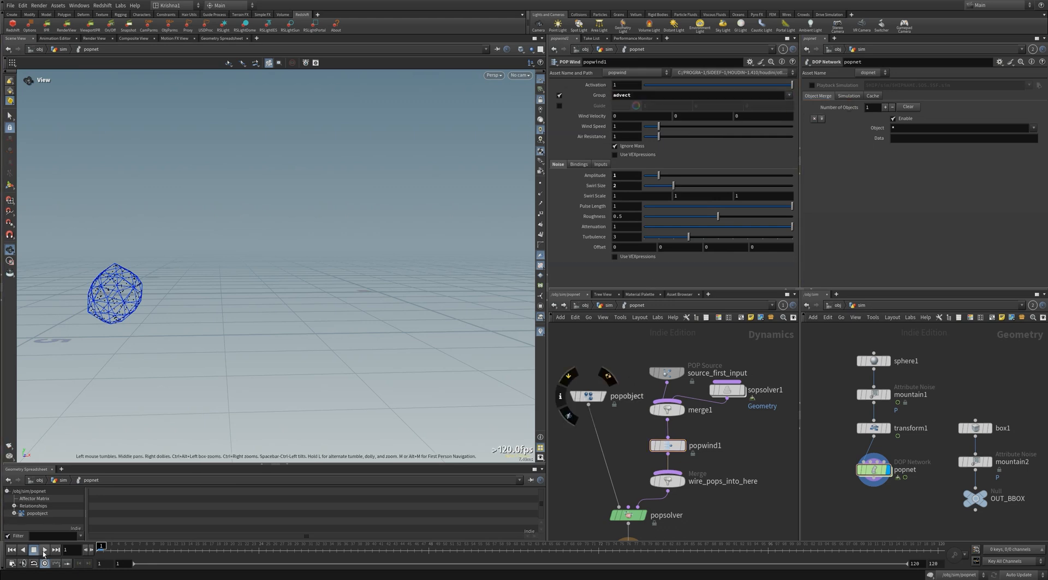
pyautogui.click(44, 549)
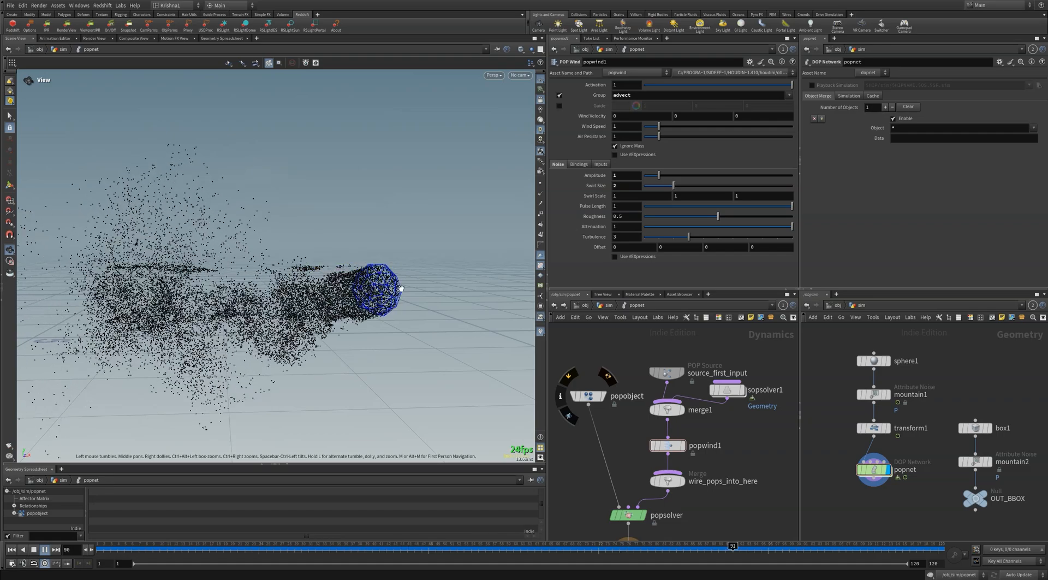
pyautogui.moveTo(731, 545); pyautogui.dragTo(231, 546)
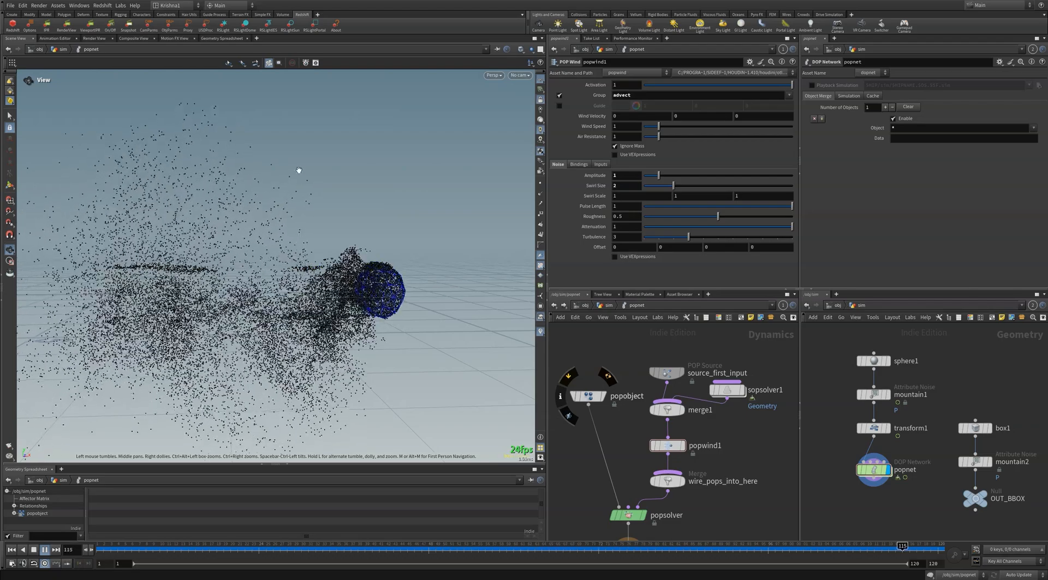
pyautogui.moveTo(903, 545); pyautogui.dragTo(394, 545)
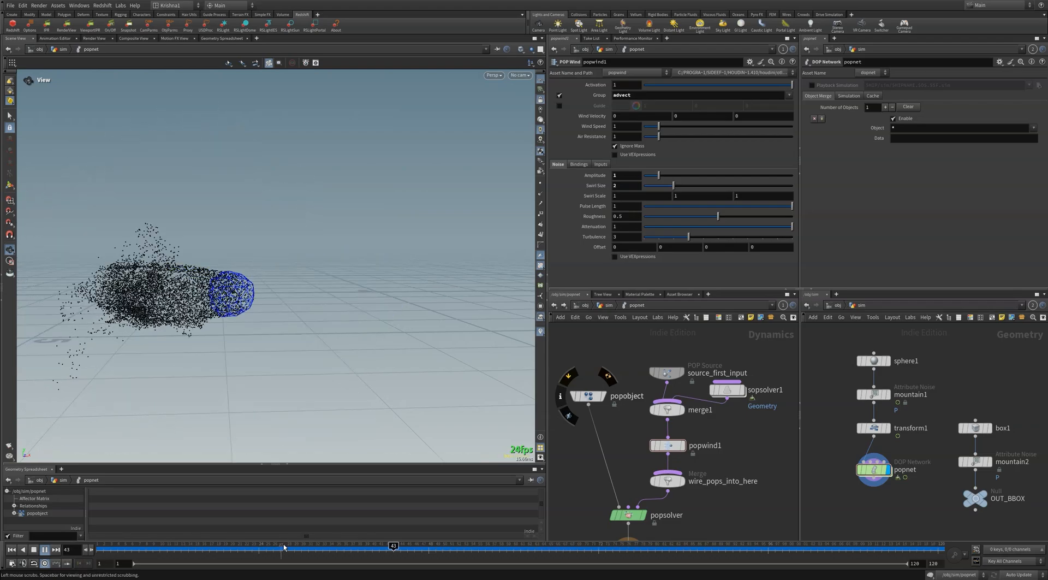
pyautogui.moveTo(393, 545); pyautogui.dragTo(731, 545)
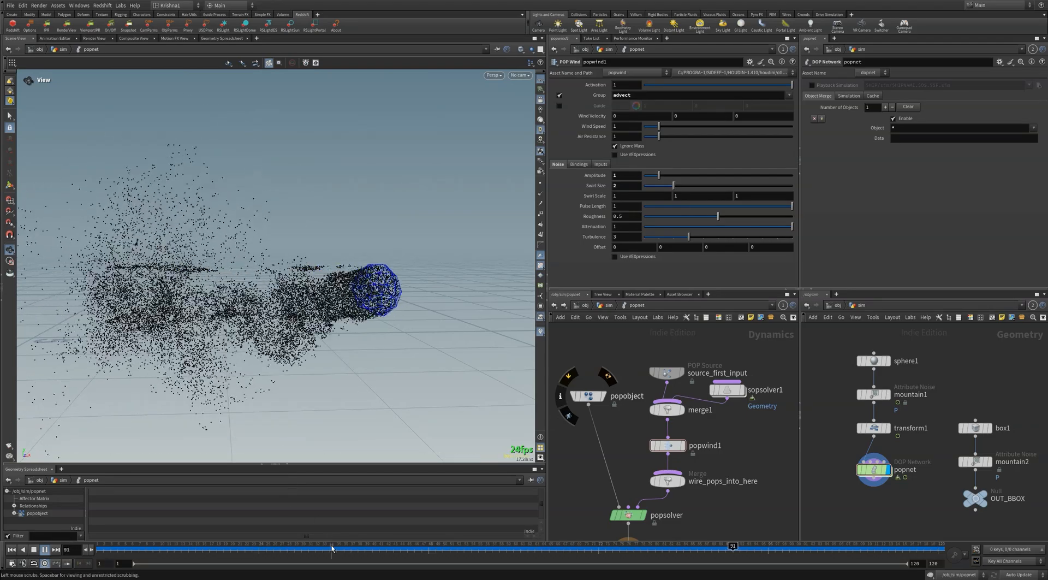
pyautogui.click(10, 565)
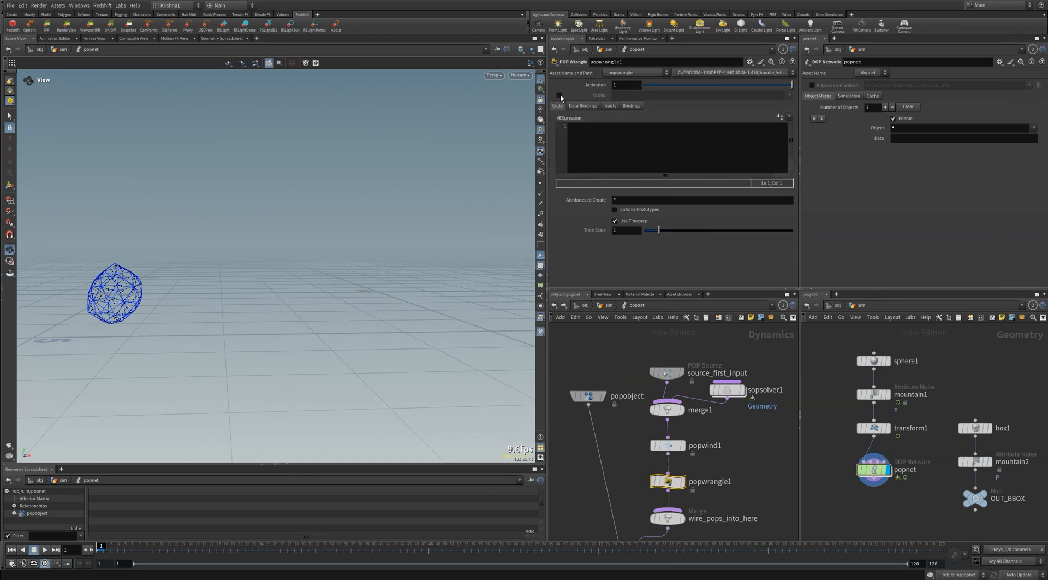
# Step: Limit the POP wrangle to group stop and enter v@v *= 0.9; as its VEXpression
pyautogui.click(789, 95)
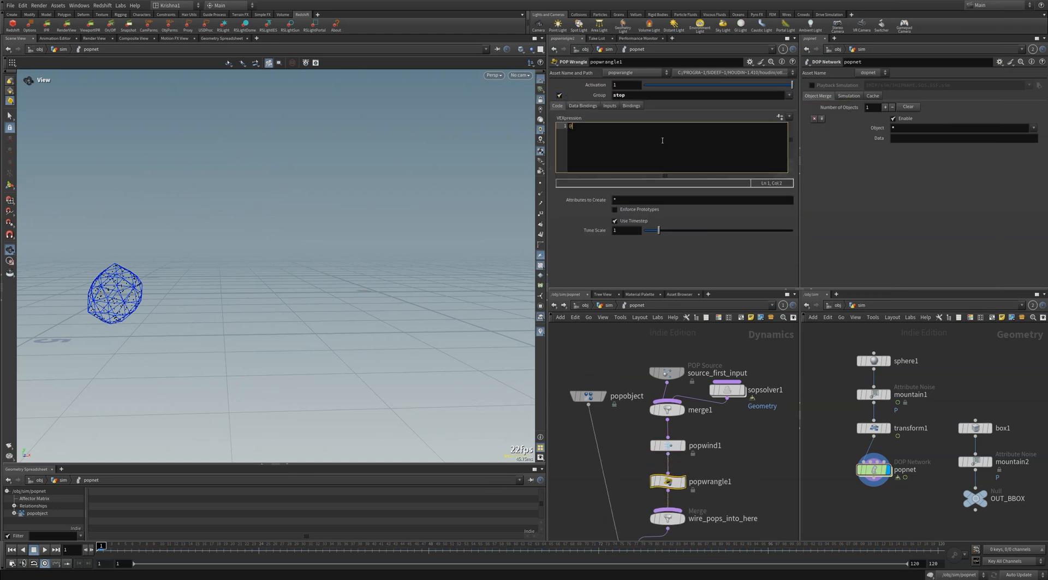
pyautogui.write('v@v')
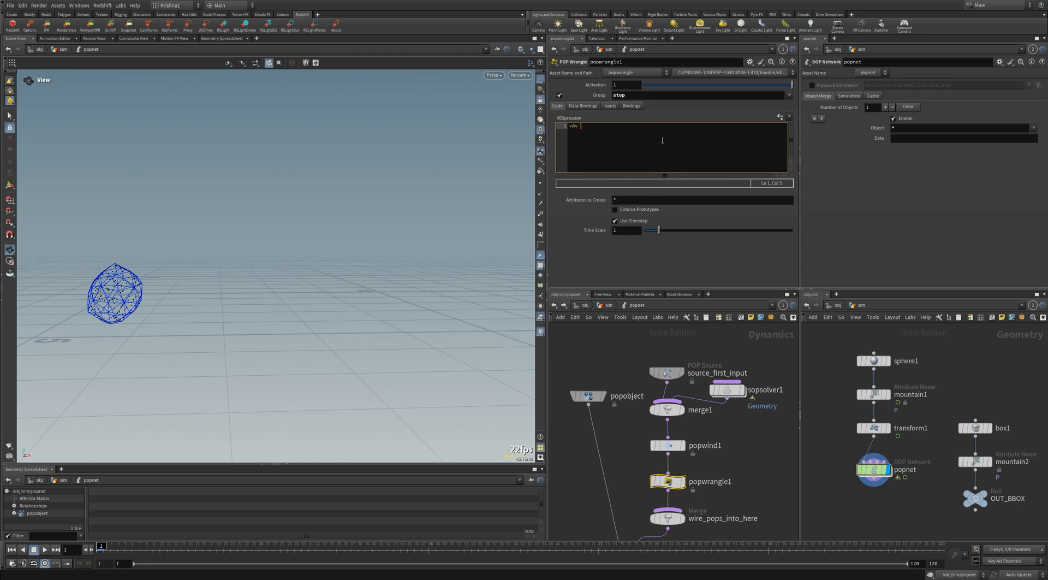
pyautogui.write('*')
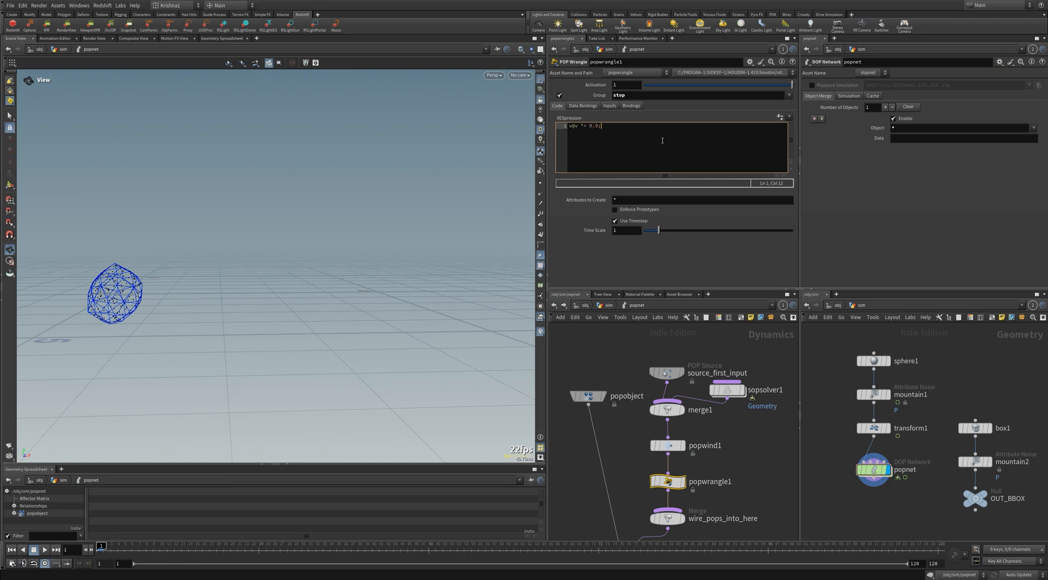
pyautogui.moveTo(635, 368)
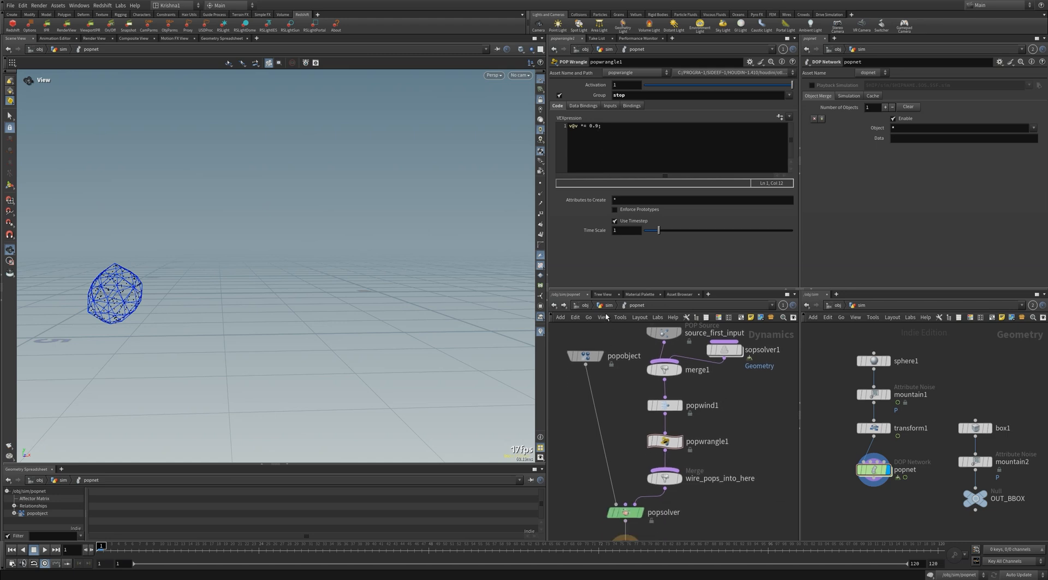
# Step: Play the simulation to check the slowdown and orbit around the particle trail
pyautogui.click(35, 548)
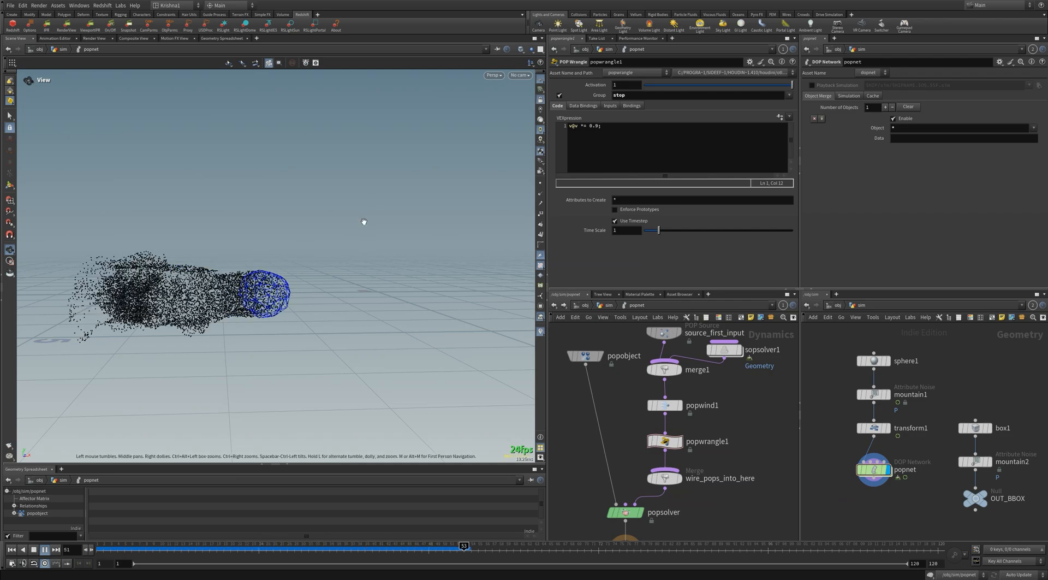
pyautogui.click(45, 550)
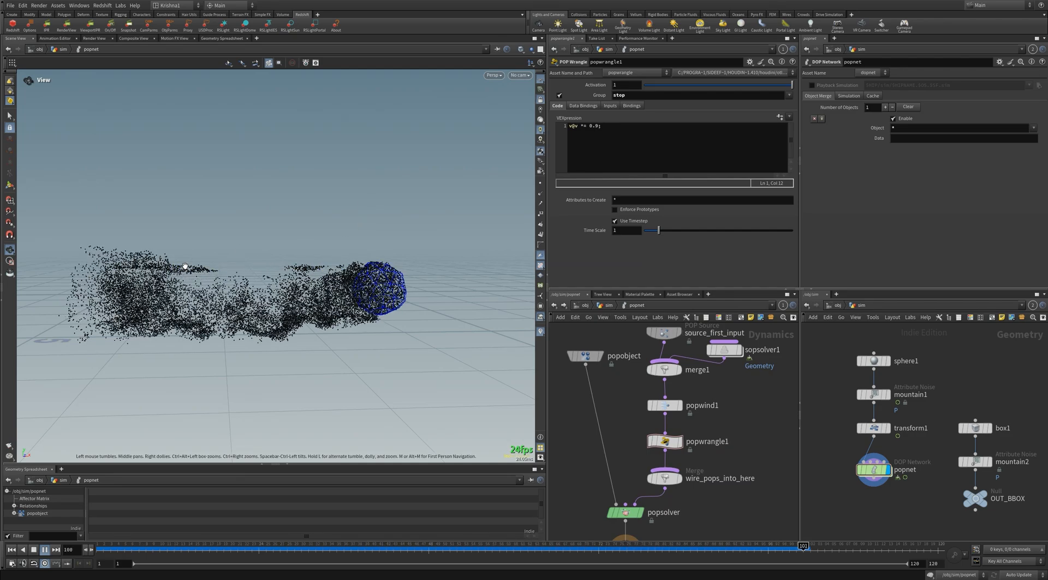
pyautogui.moveTo(802, 546); pyautogui.dragTo(294, 546)
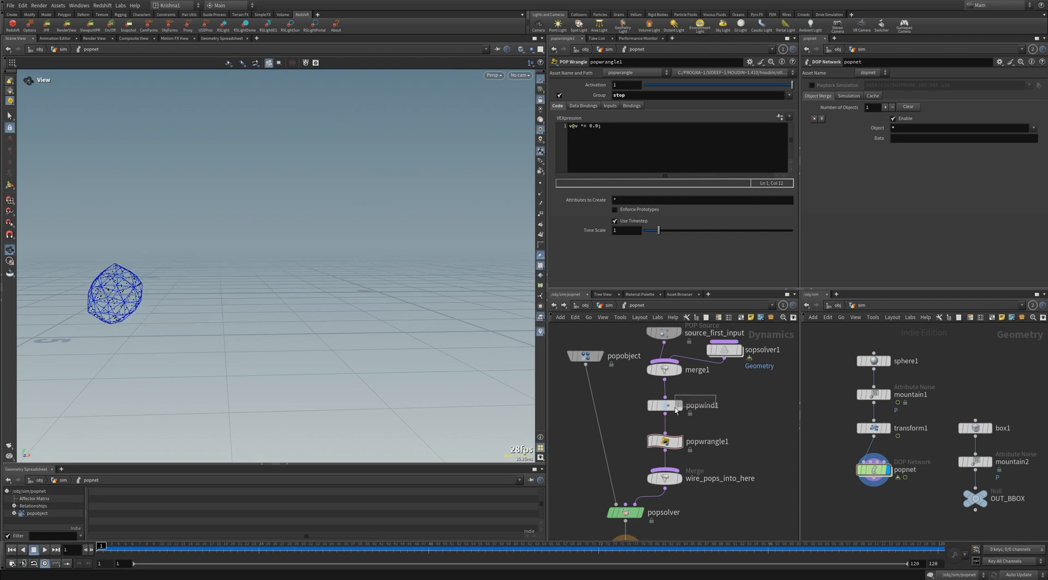
# Step: Set popwind1 Noise Amplitude to 2, select the emitter sphere and play back the simulation
pyautogui.click(664, 405)
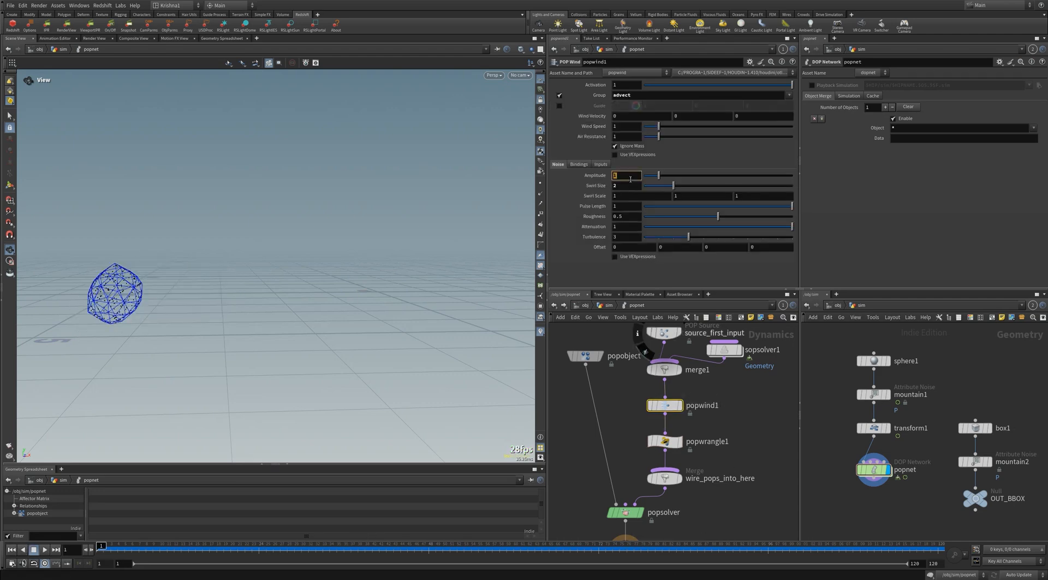
pyautogui.write('2')
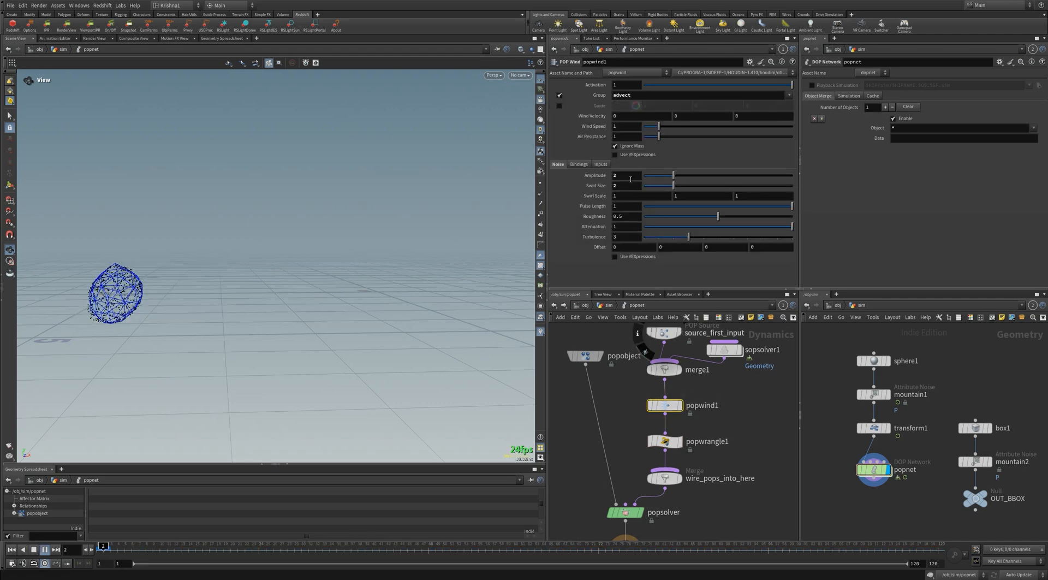
pyautogui.moveTo(103, 546); pyautogui.dragTo(441, 546)
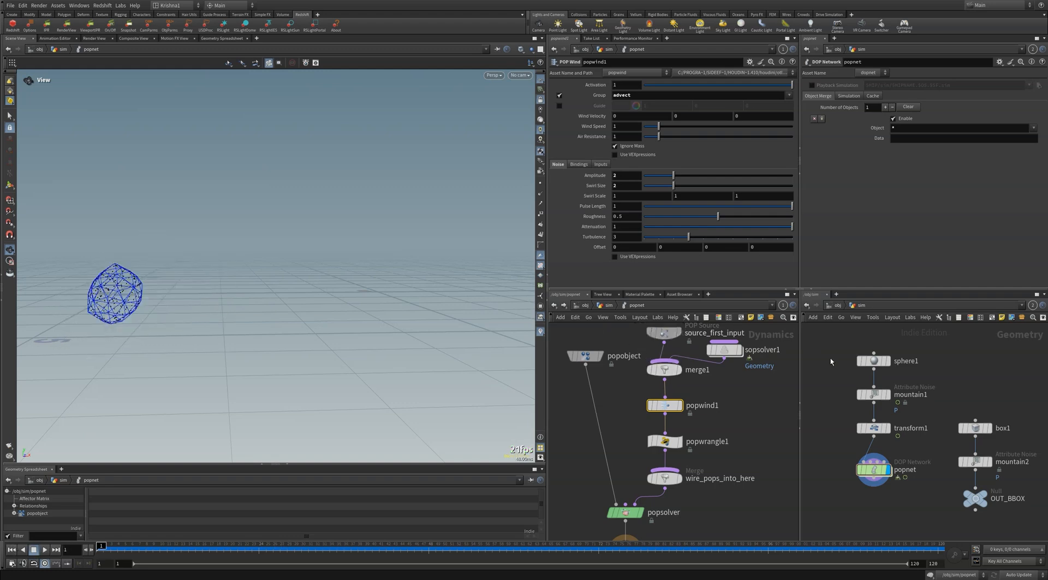
pyautogui.click(874, 360)
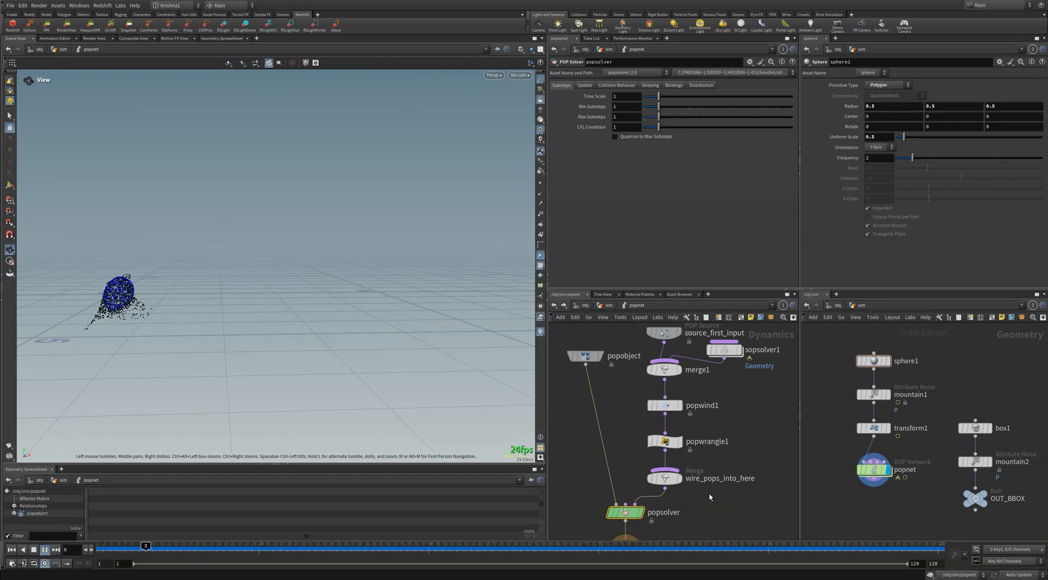
pyautogui.click(34, 550)
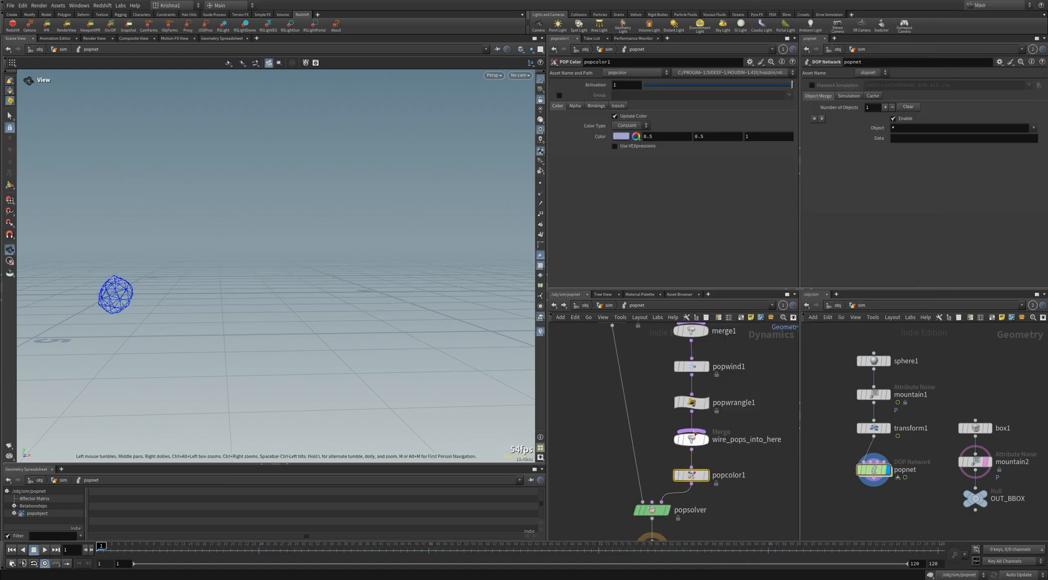
# Step: Make popcolor1 red and add popcolor2 limited to the stop group
pyautogui.click(628, 136)
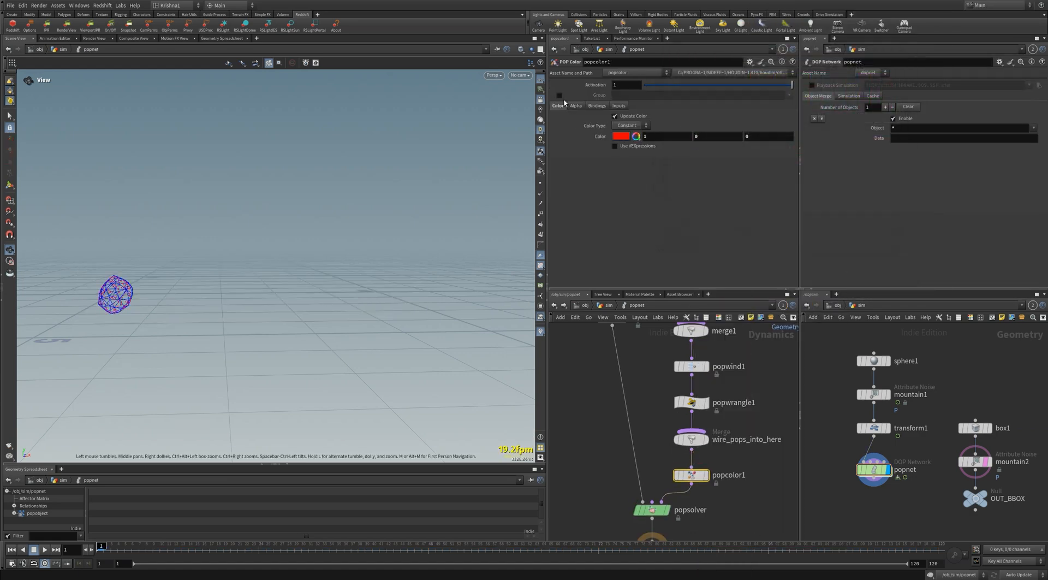
pyautogui.click(790, 95)
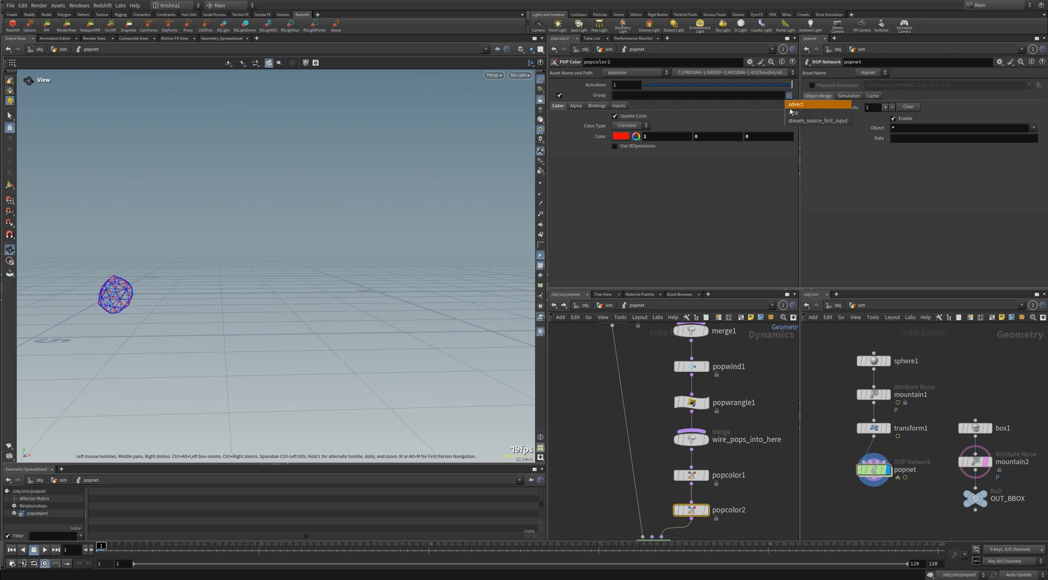
pyautogui.click(619, 137)
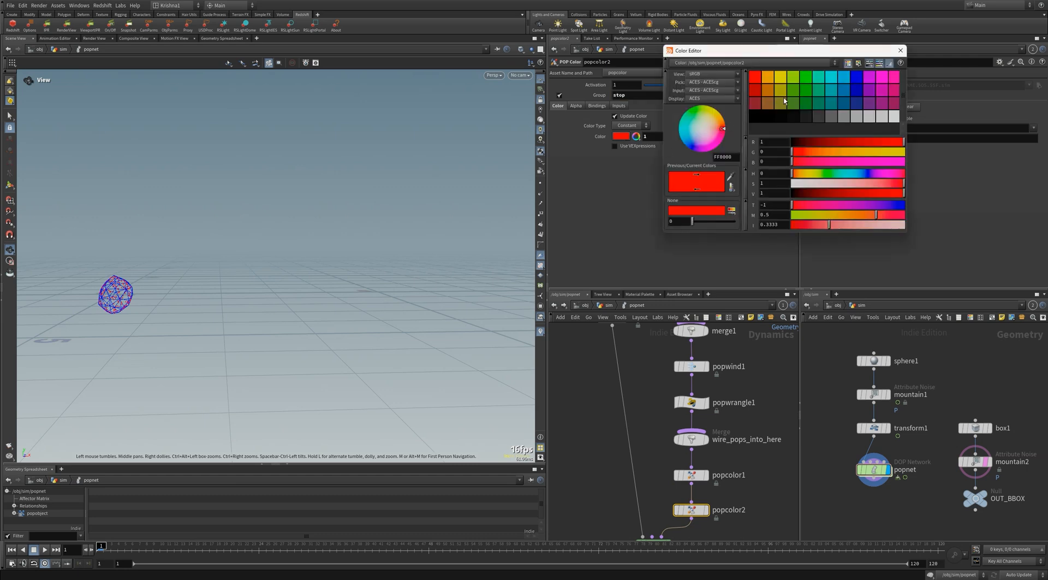
# Step: Set popcolor2's colour to blue in the Color Editor and close it
pyautogui.click(691, 148)
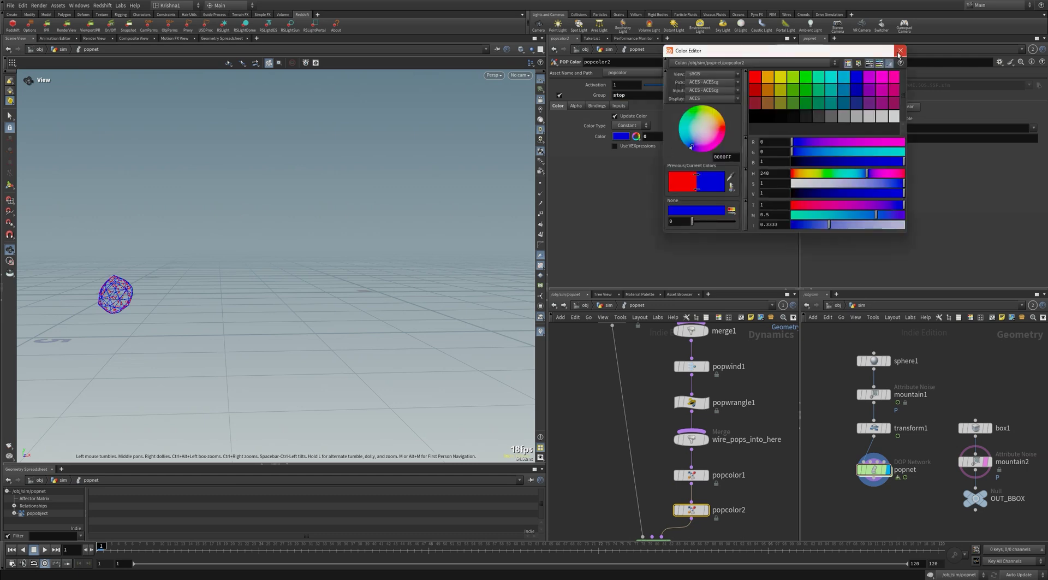
pyautogui.click(899, 52)
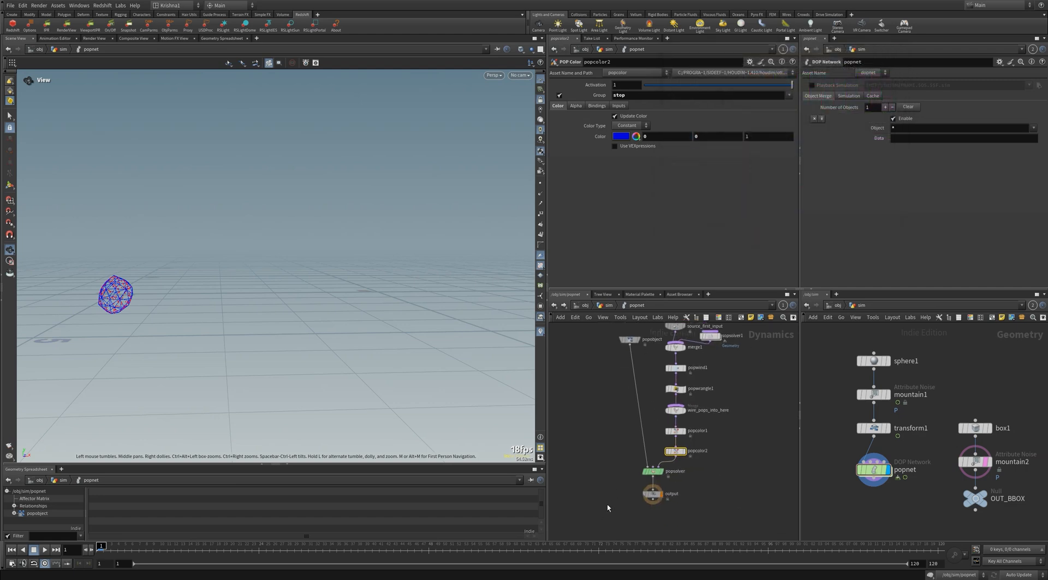
pyautogui.click(651, 493)
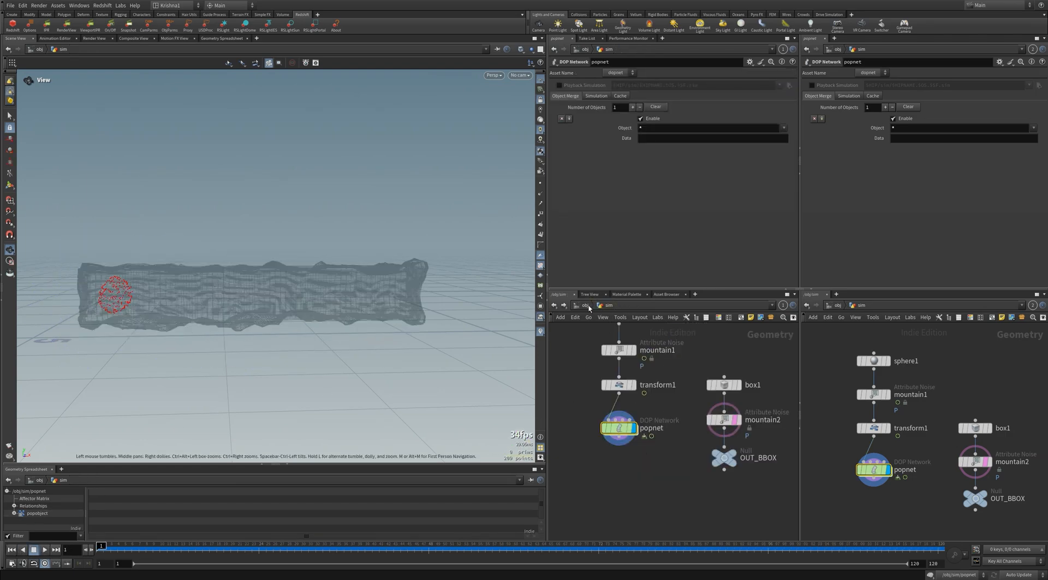
# Step: Add an OUT null below popnet and create a new geometry object at /obj
pyautogui.press('Tab')
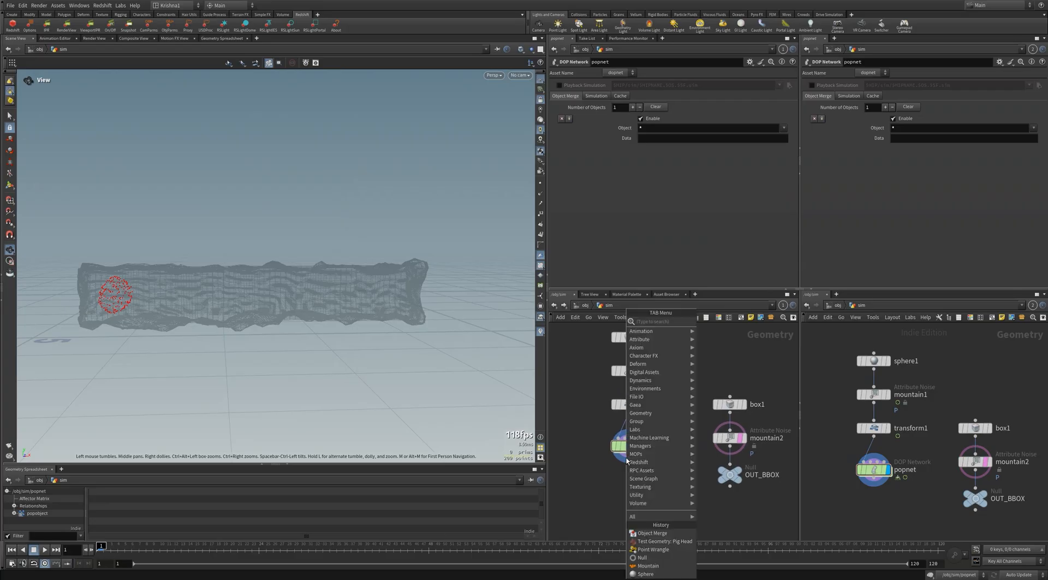
pyautogui.click(636, 557)
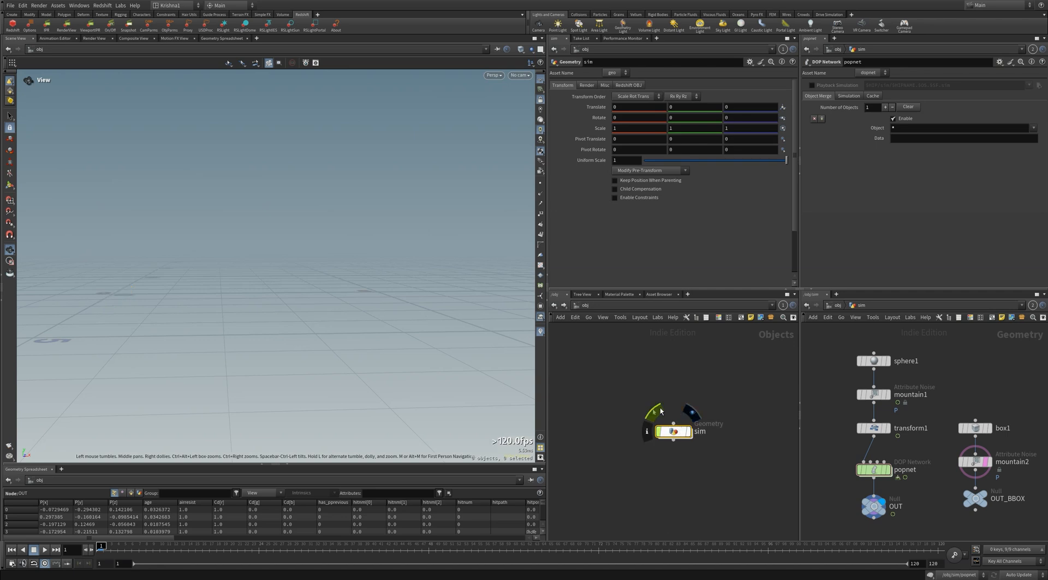
pyautogui.press('Tab')
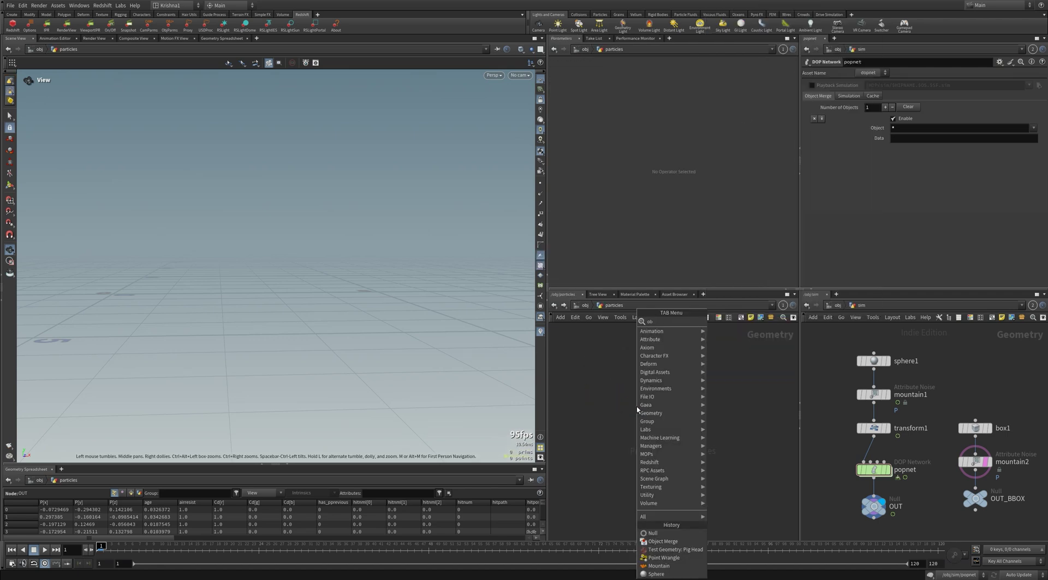
# Step: Object Merge ../../sim/OUT into this object and follow it with an Attribute Delete
pyautogui.click(662, 542)
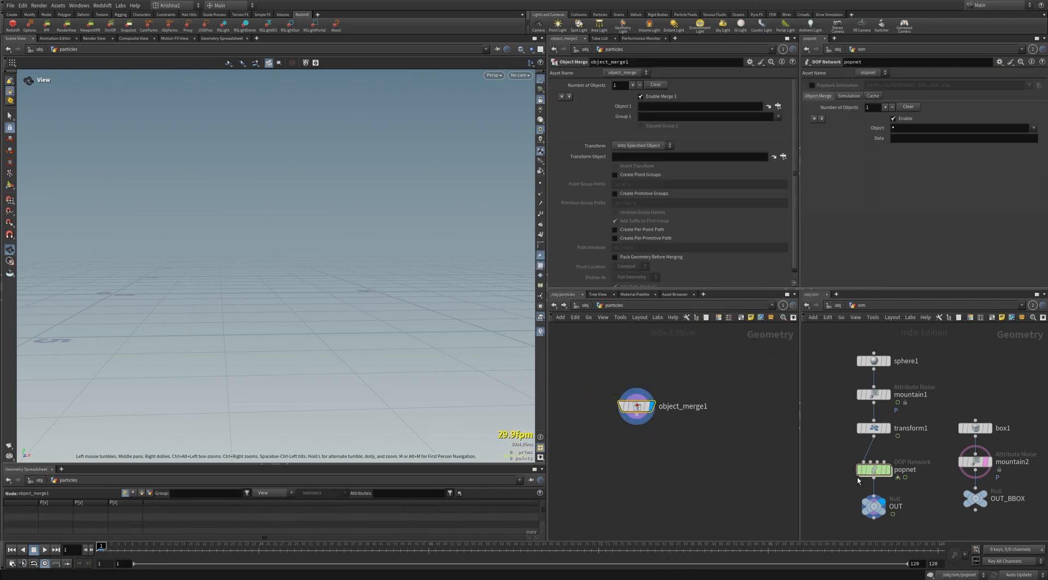
pyautogui.write('../../sim/OUT')
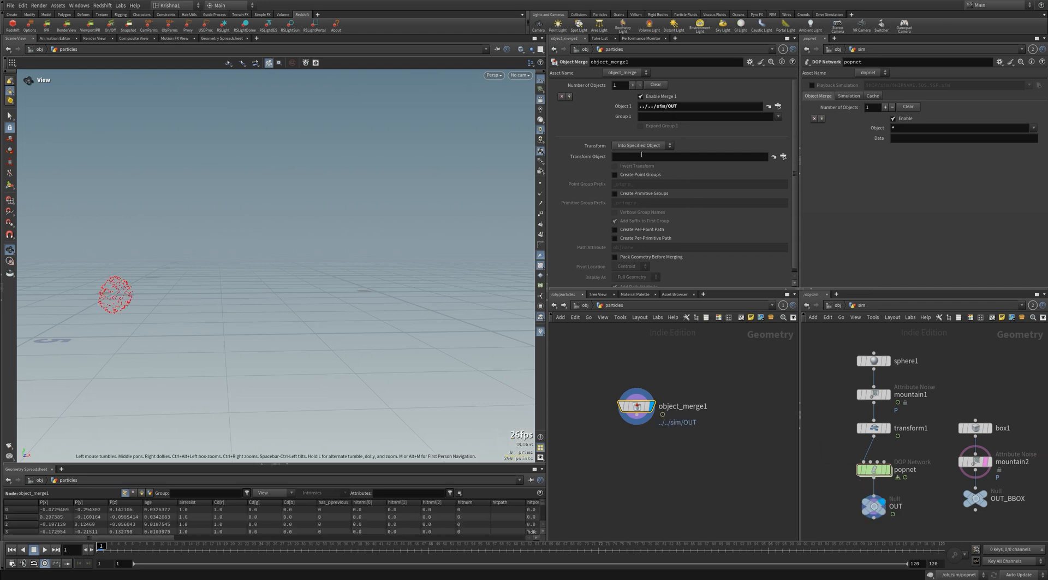
pyautogui.click(642, 145)
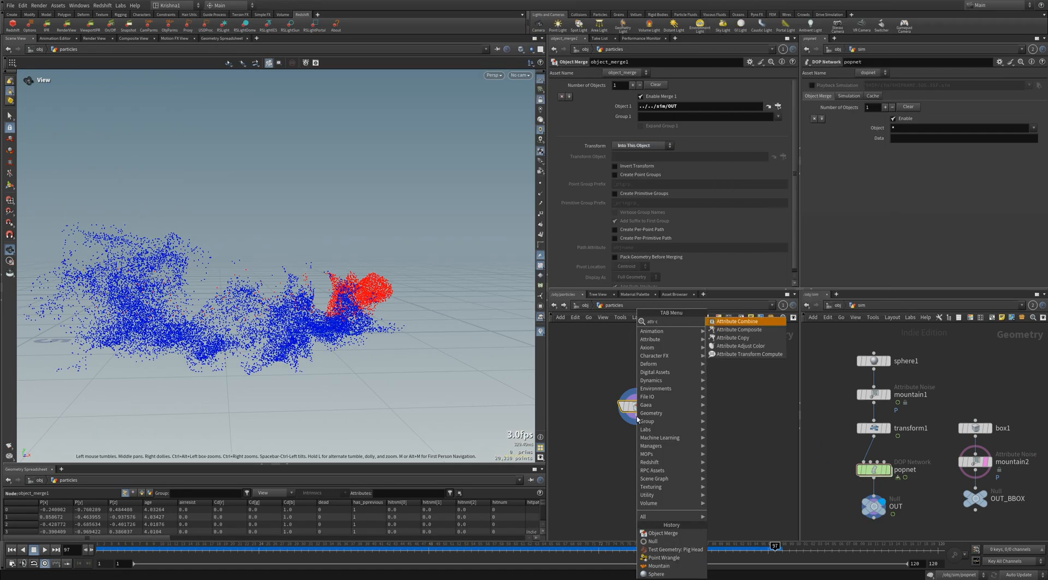
pyautogui.click(740, 346)
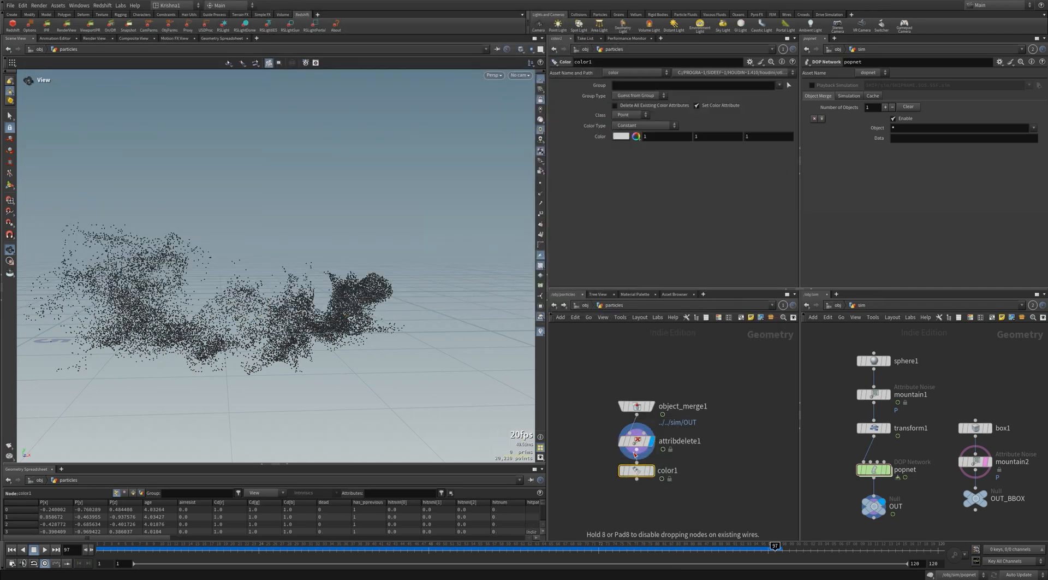
# Step: Add a Color node set to Ramp from Attribute with a dark-to-bright preset, scrubbing frames to check
pyautogui.click(644, 125)
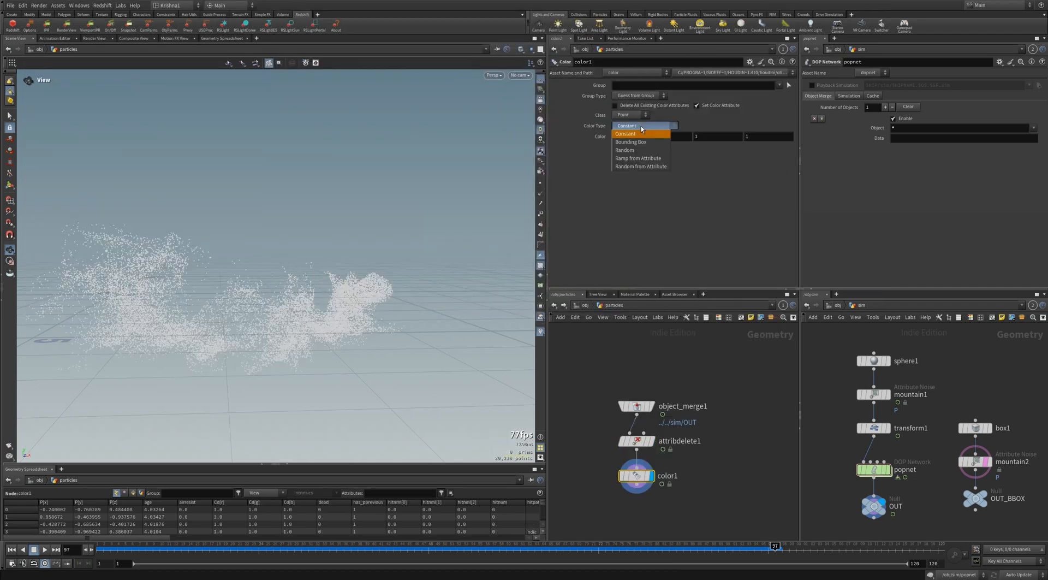
pyautogui.click(638, 158)
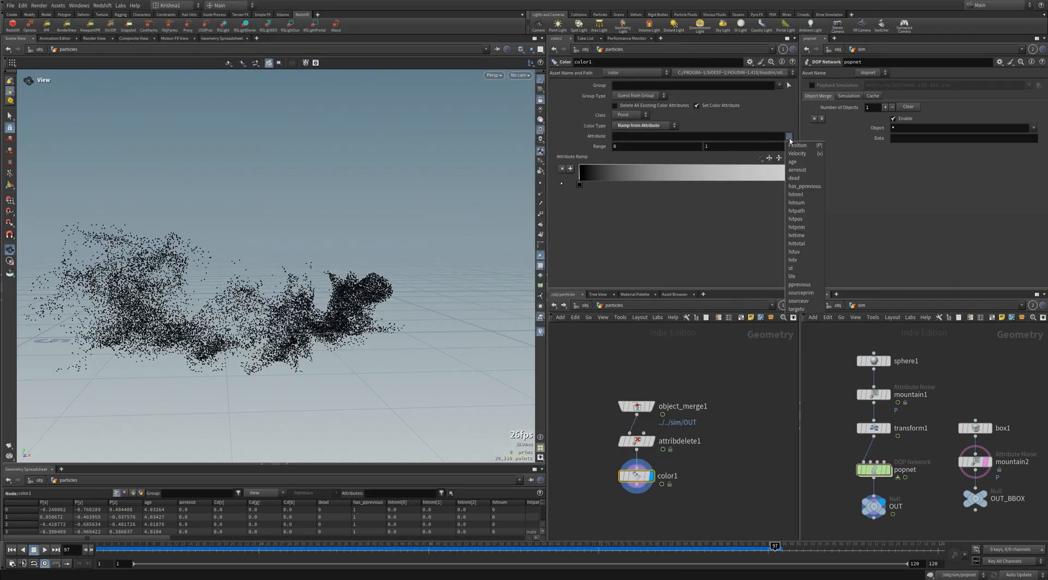
pyautogui.click(797, 153)
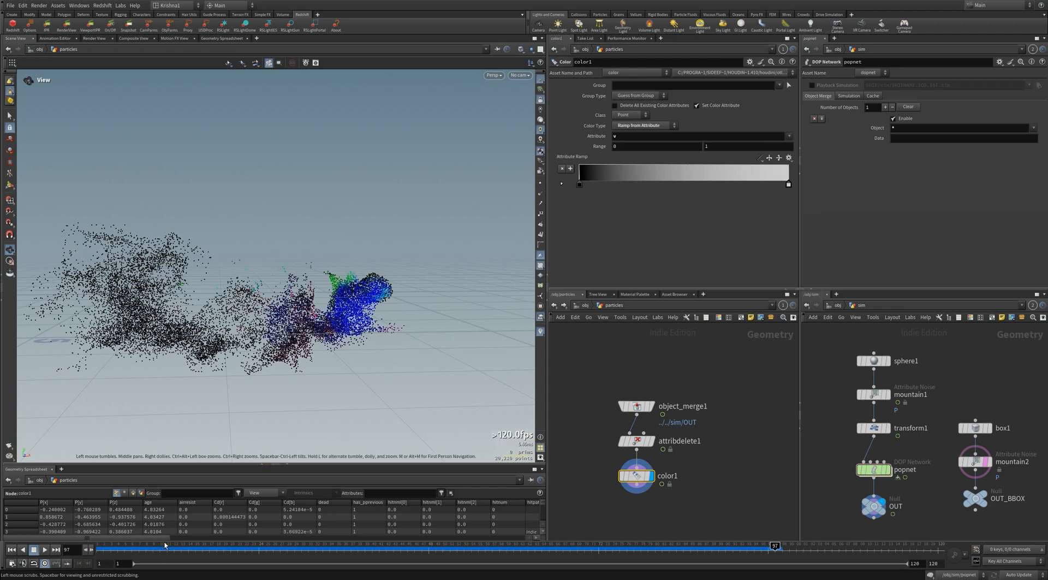
pyautogui.moveTo(774, 545); pyautogui.dragTo(661, 545)
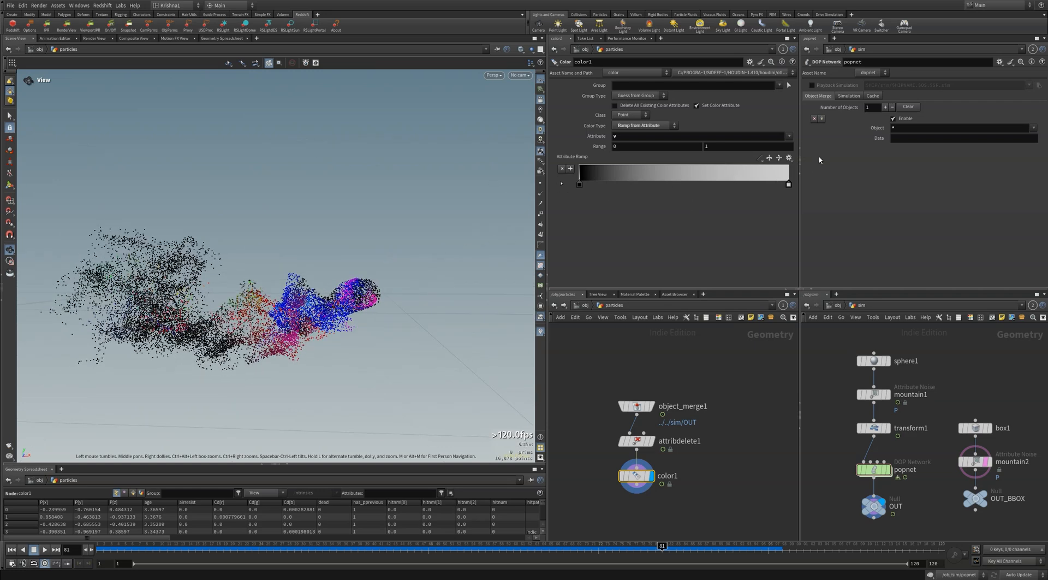
pyautogui.click(788, 157)
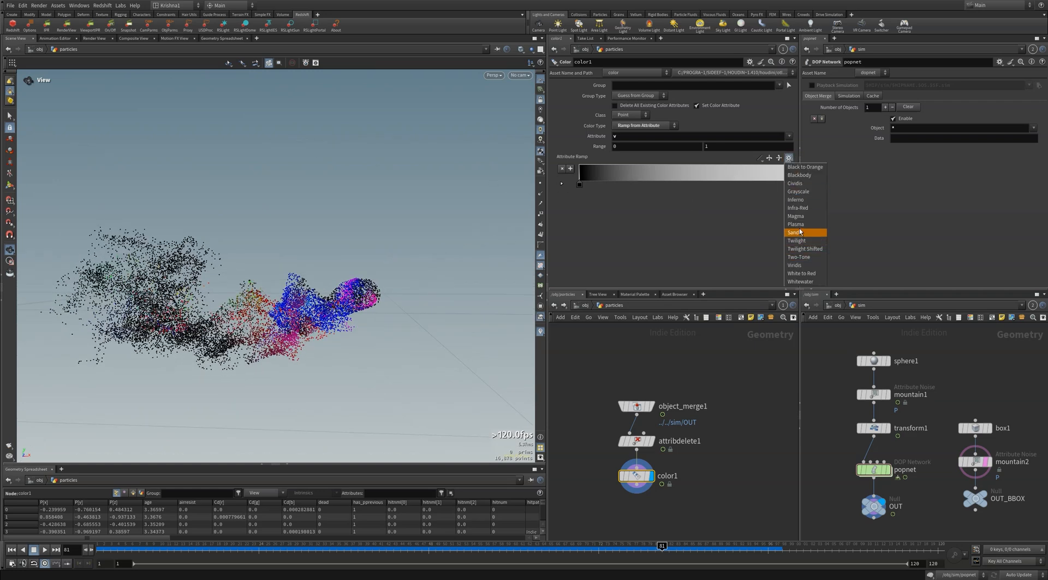
pyautogui.click(795, 224)
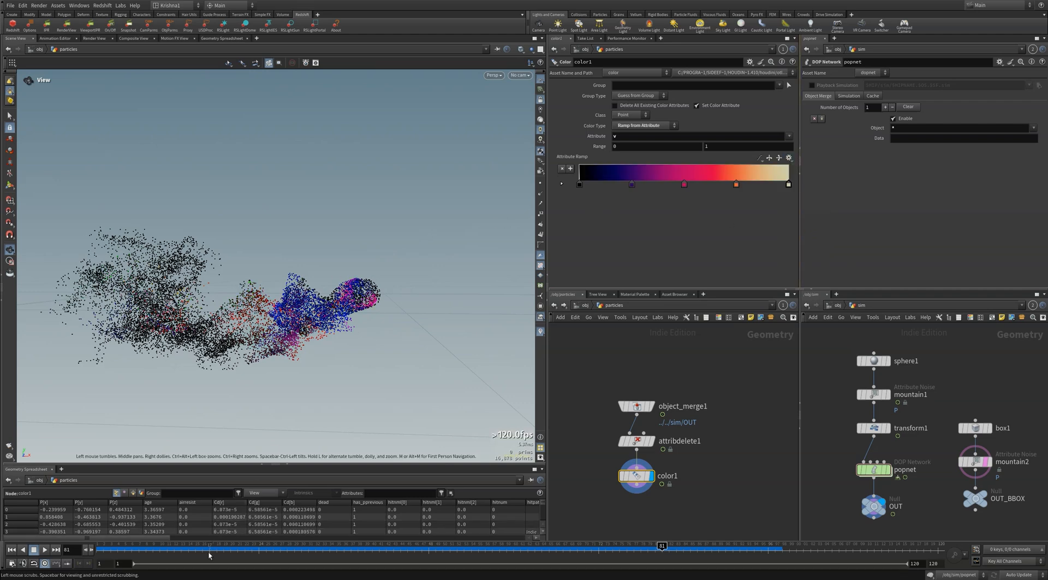
pyautogui.moveTo(661, 546); pyautogui.dragTo(733, 546)
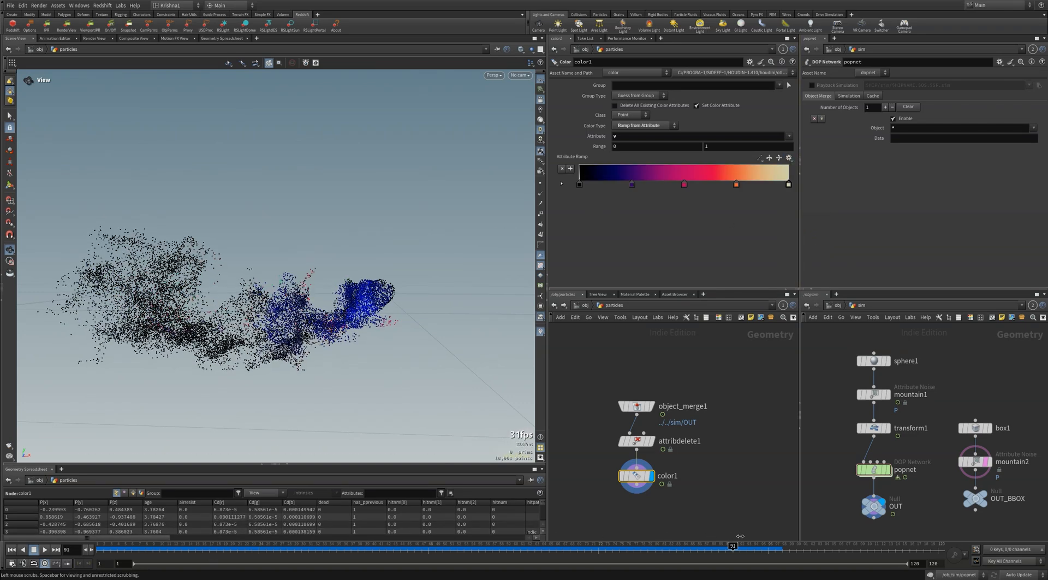
# Step: Recolour the ramp's first key blue for a blue-to-yellow gradient
pyautogui.click(789, 159)
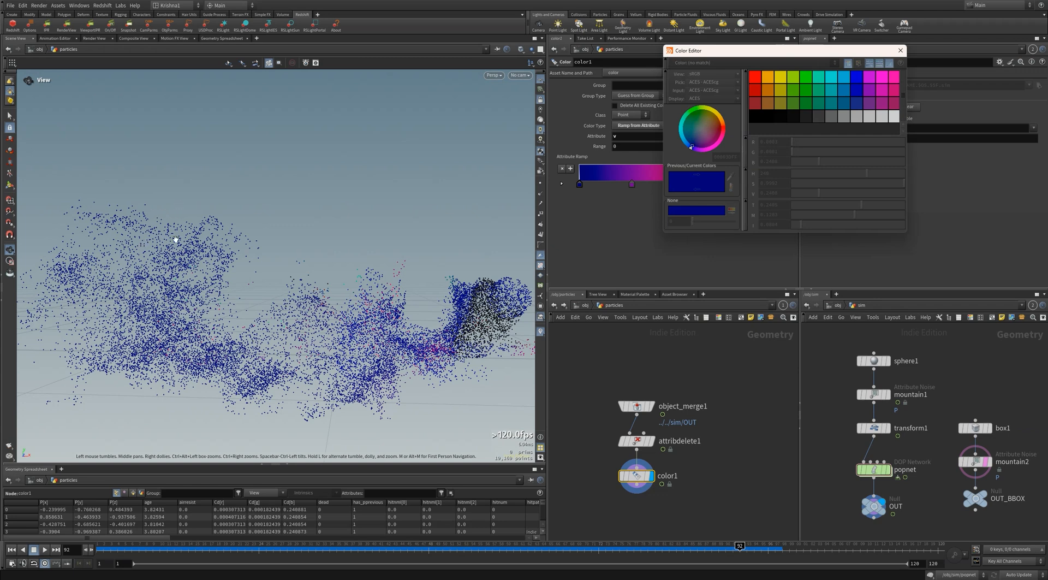
pyautogui.click(899, 51)
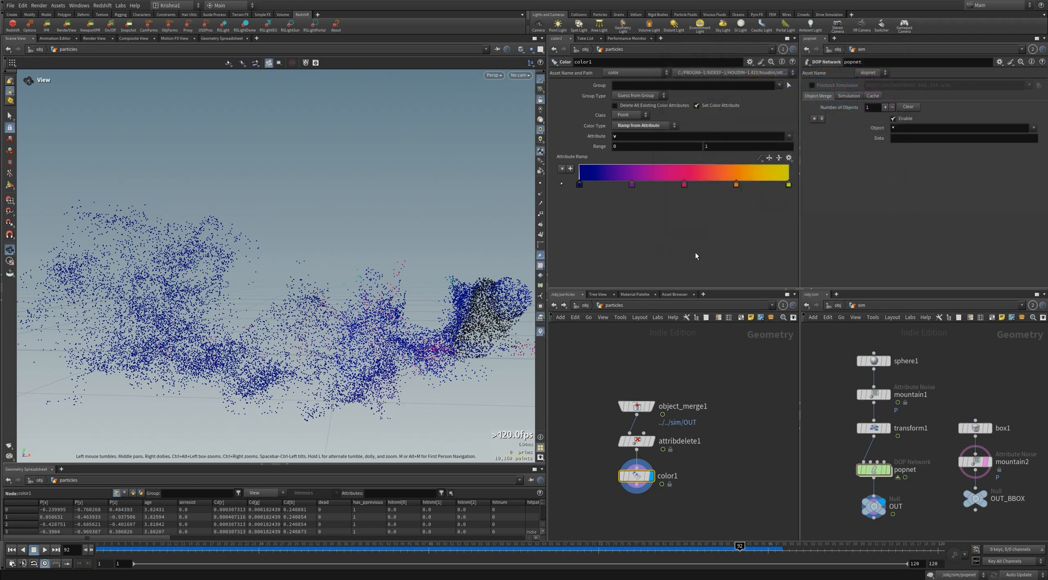
pyautogui.click(520, 75)
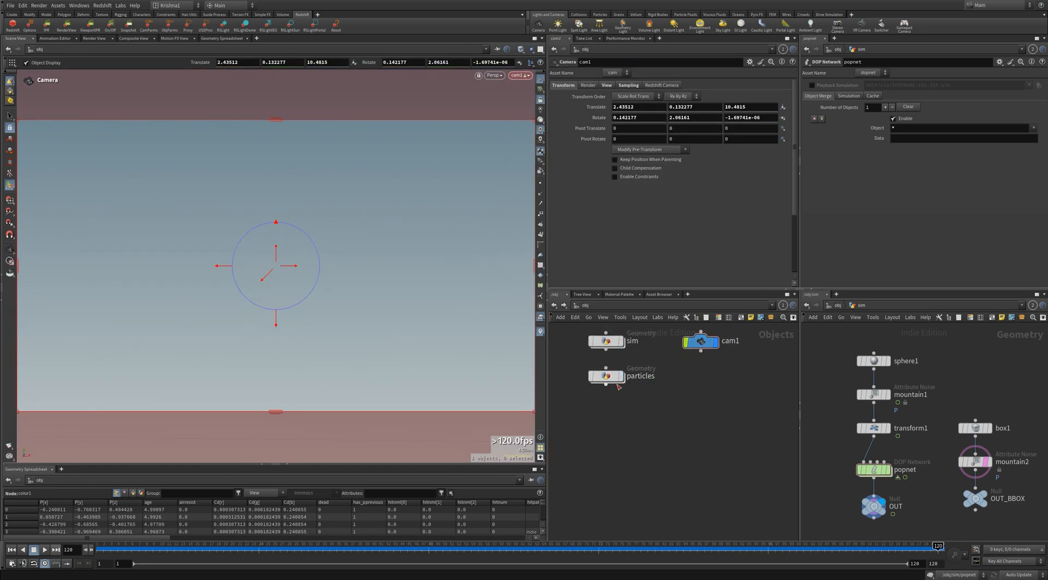
# Step: Dive back inside the particles object
pyautogui.doubleClick(607, 377)
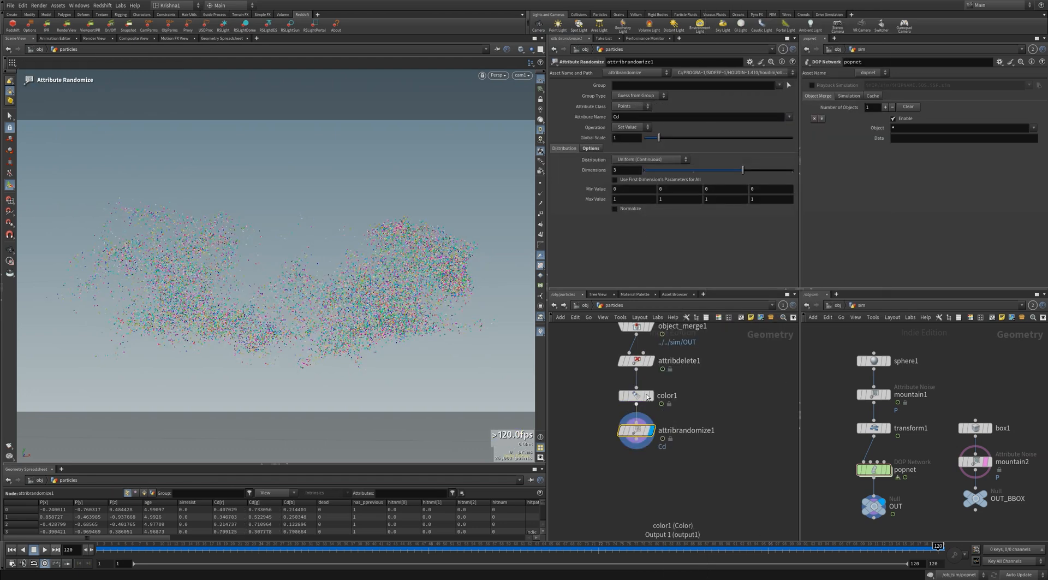
# Step: Randomize pscale with a Custom Ramp distribution between 0.002 and 0.004 and reshape the ramp
pyautogui.click(699, 117)
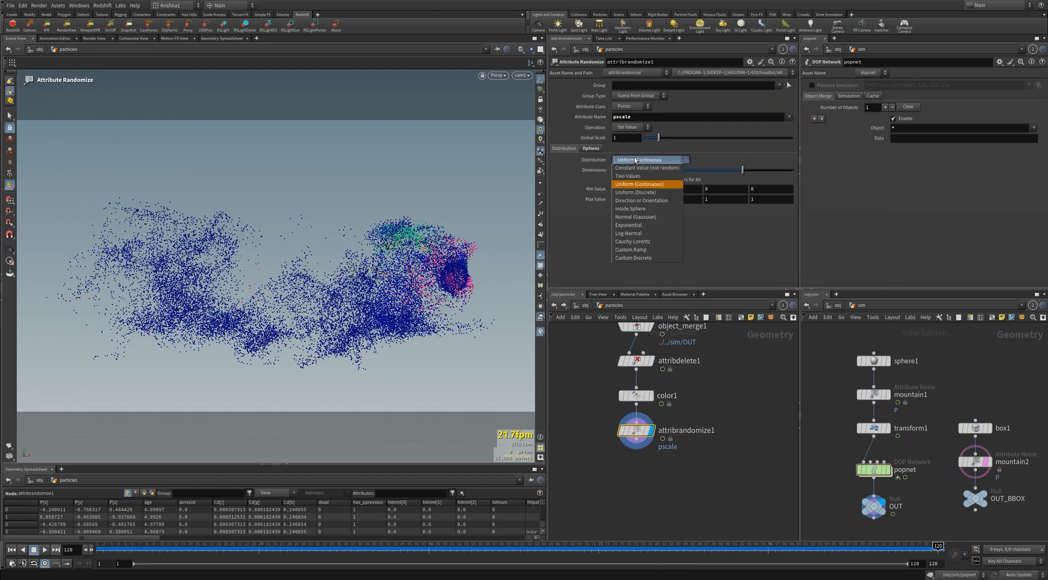
pyautogui.click(631, 250)
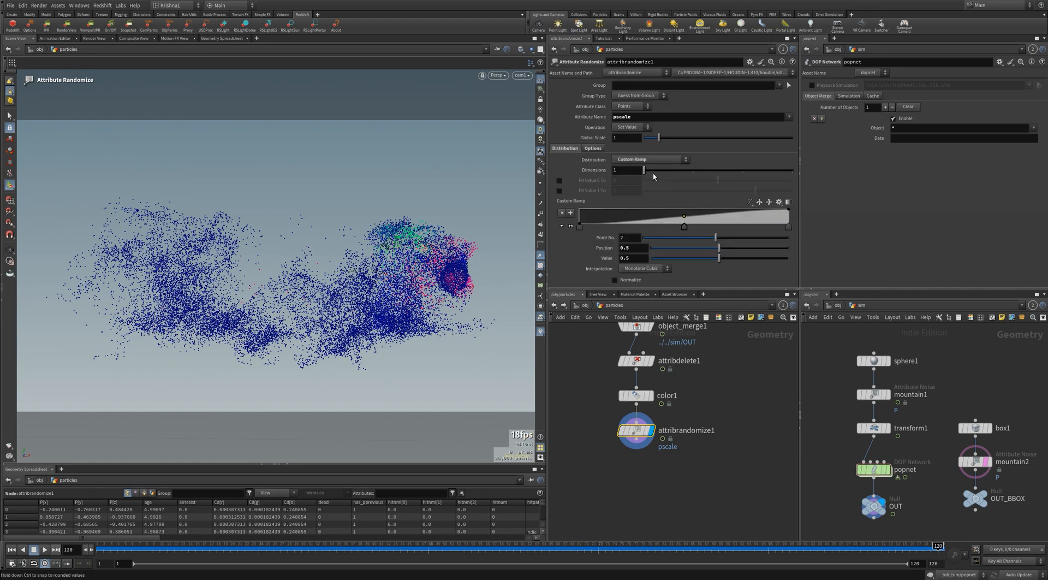
pyautogui.click(559, 180)
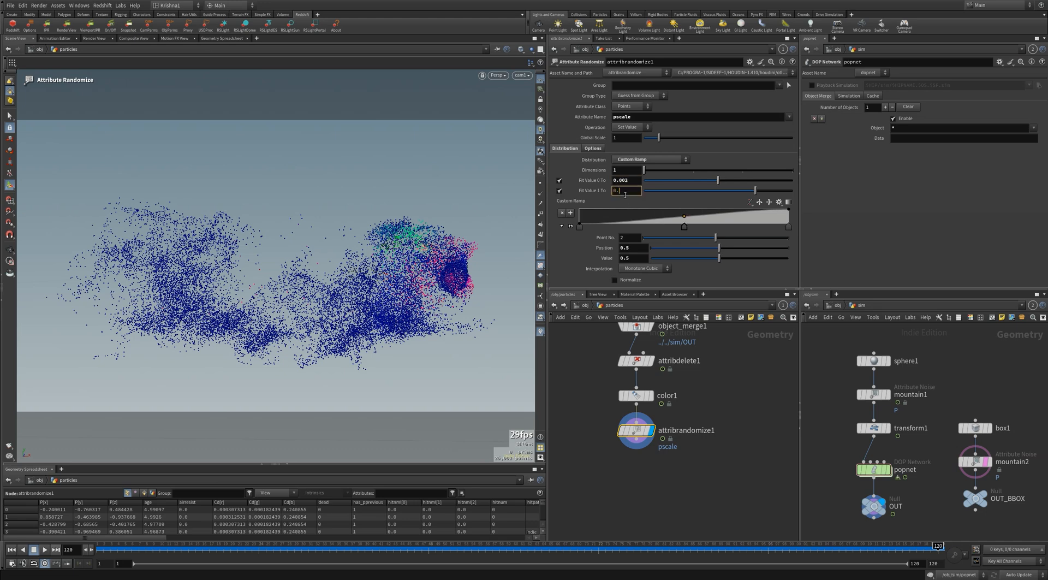
pyautogui.write('0.004')
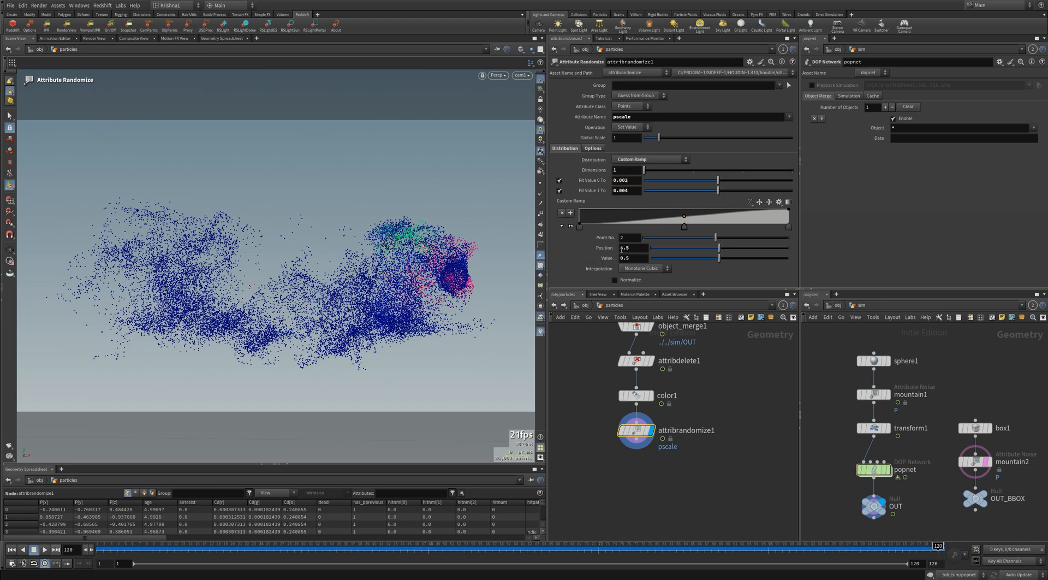
pyautogui.moveTo(684, 226); pyautogui.dragTo(736, 226)
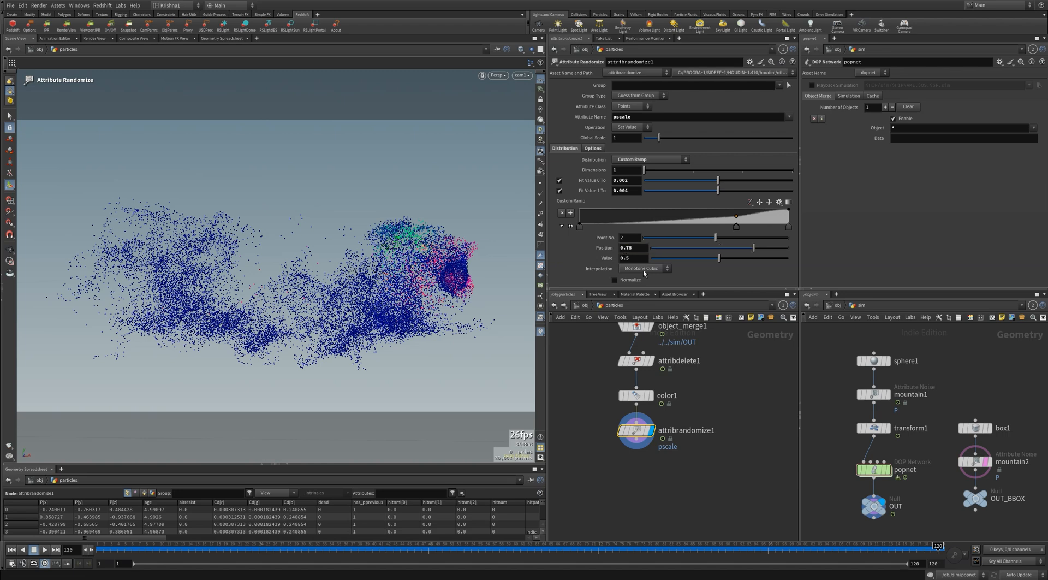
pyautogui.moveTo(610, 248)
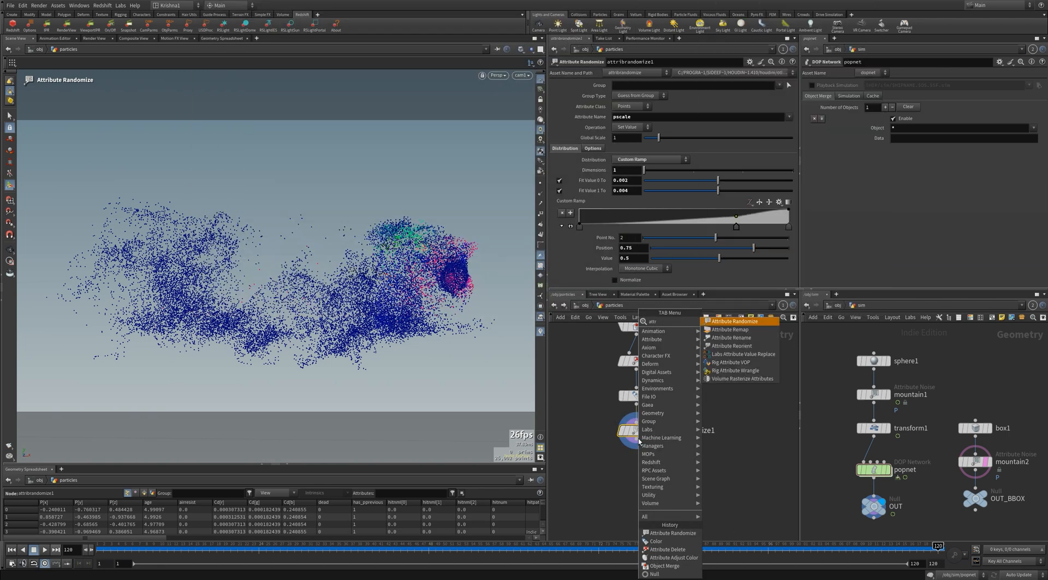
# Step: Add a second Attribute Randomize for orient with 4 dimensions and an Inside Sphere distribution
pyautogui.click(735, 321)
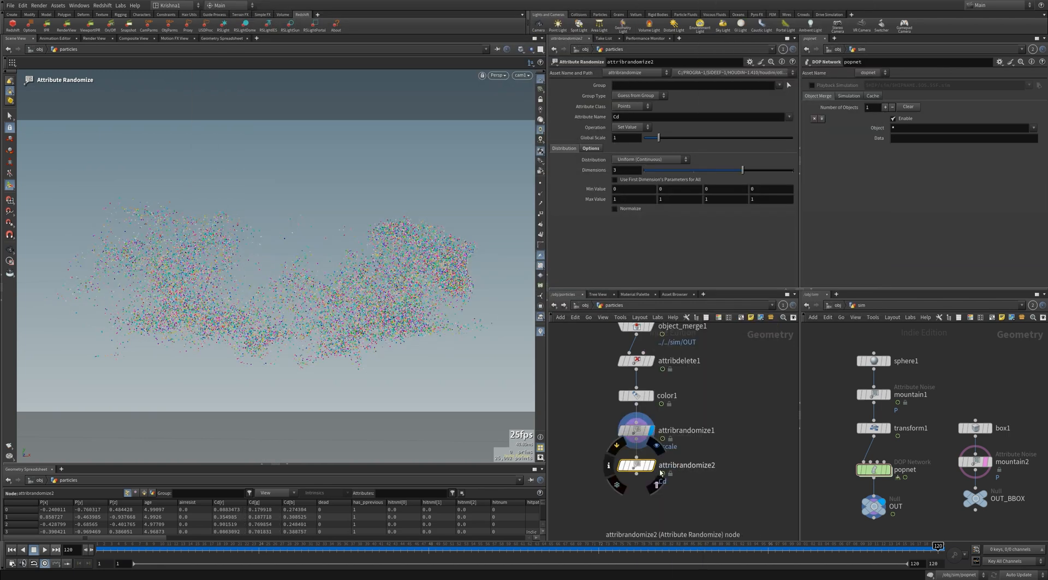
pyautogui.click(699, 117)
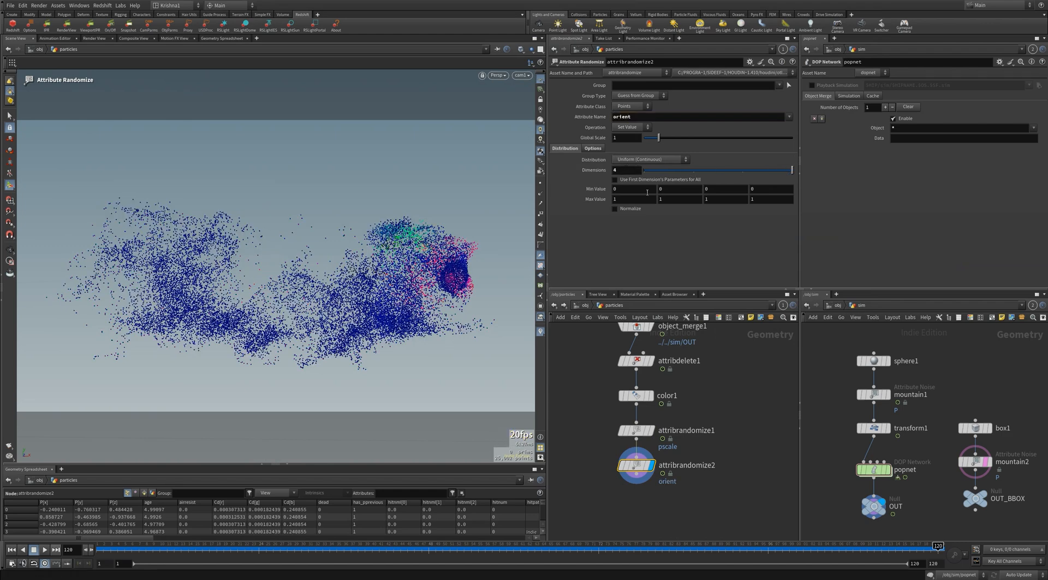
pyautogui.click(650, 159)
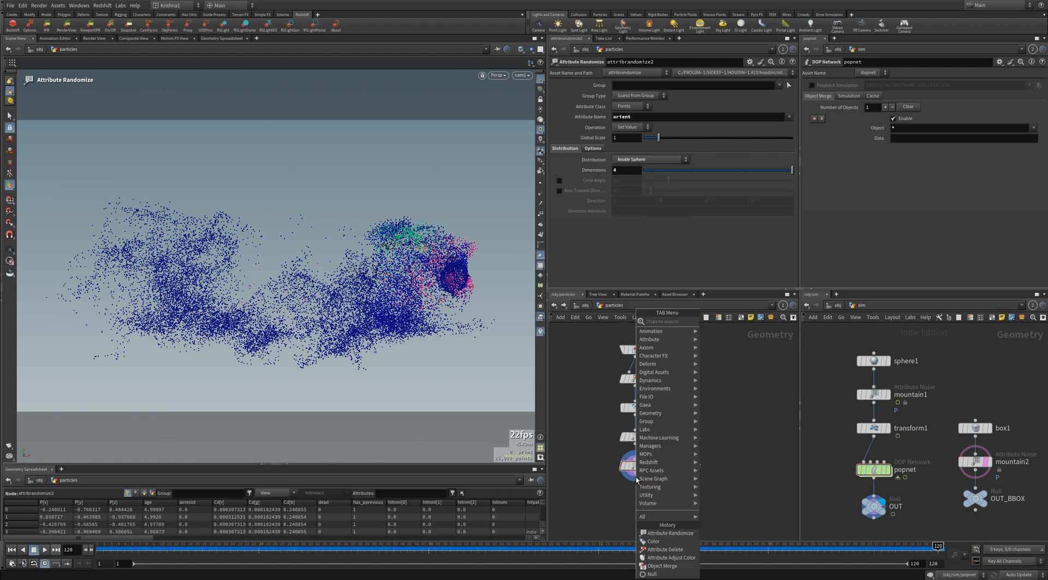
pyautogui.click(650, 573)
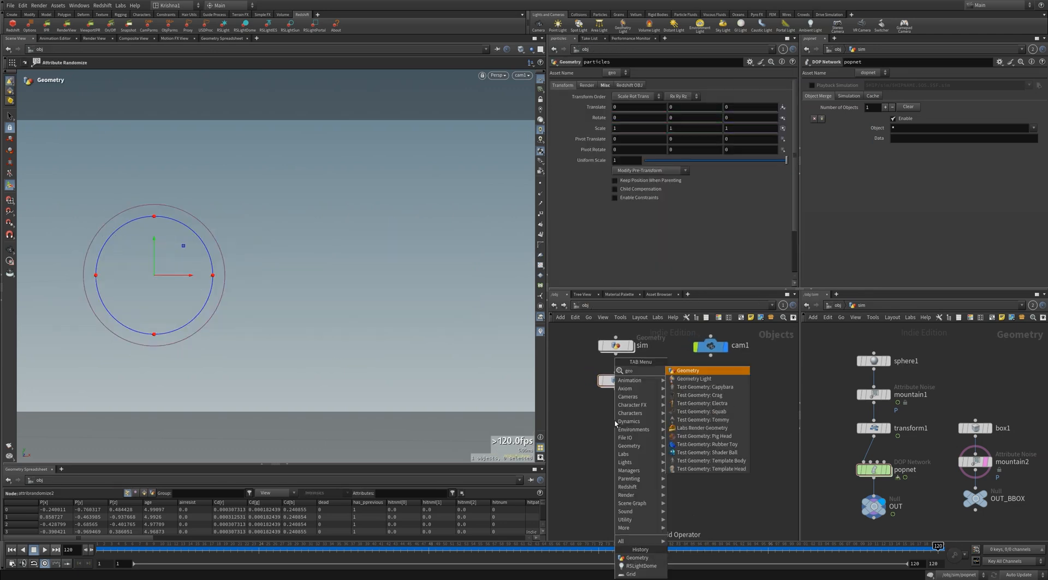
# Step: Create geo1 with a low-poly Polygon sphere followed by a Null
pyautogui.click(688, 370)
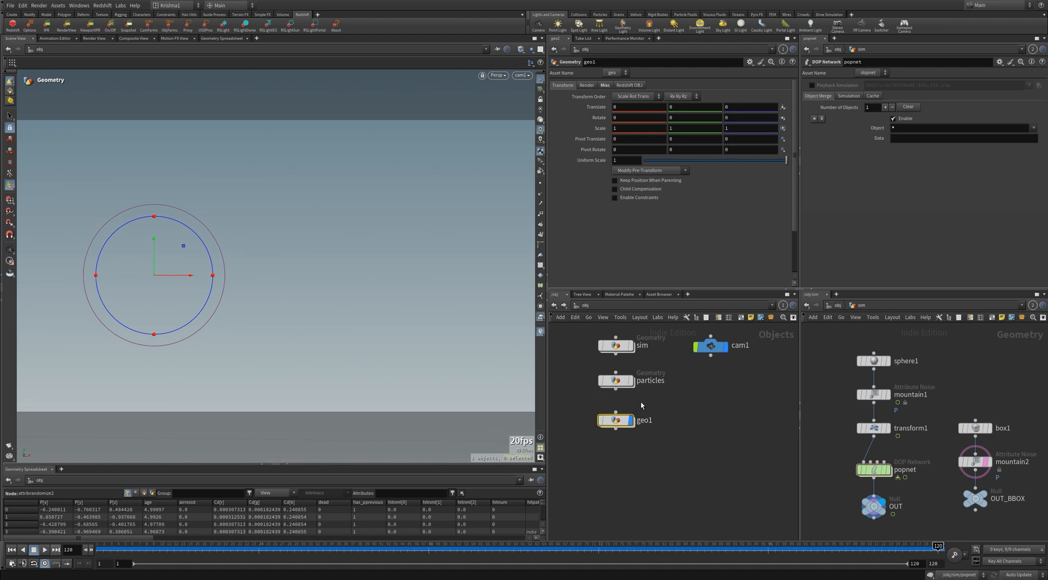
pyautogui.moveTo(616, 420)
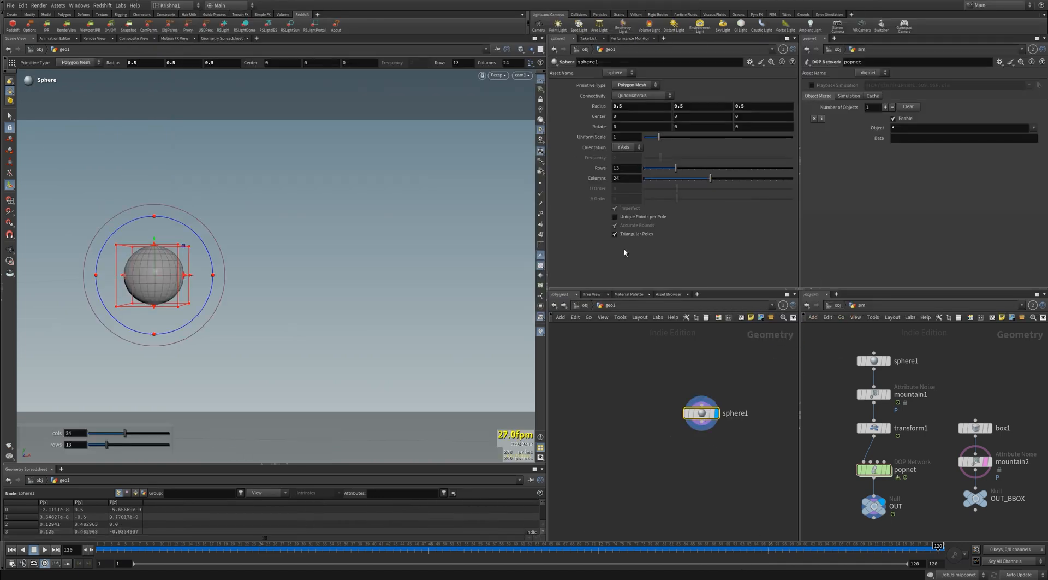
pyautogui.click(636, 85)
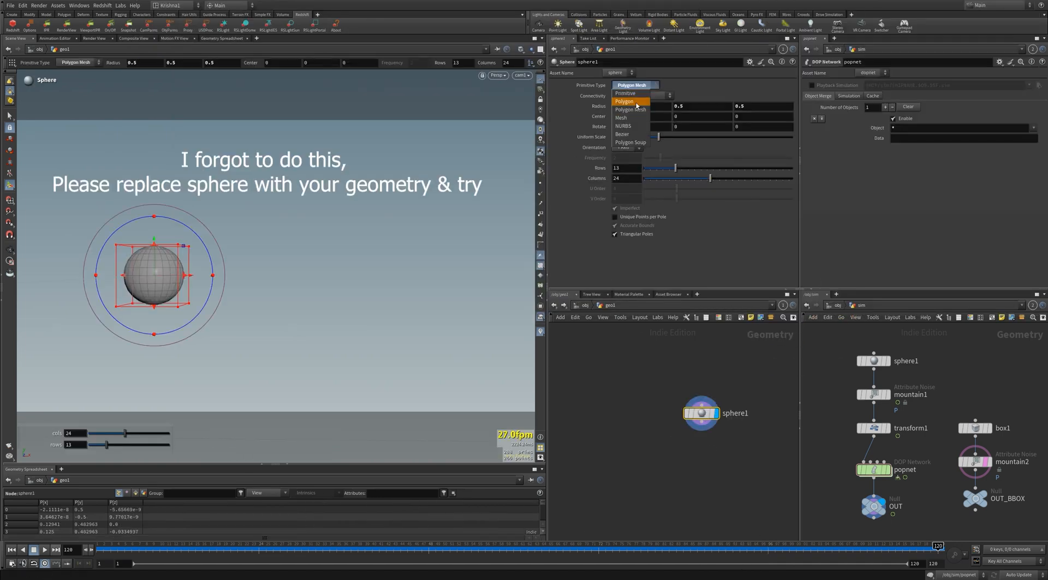
pyautogui.click(624, 101)
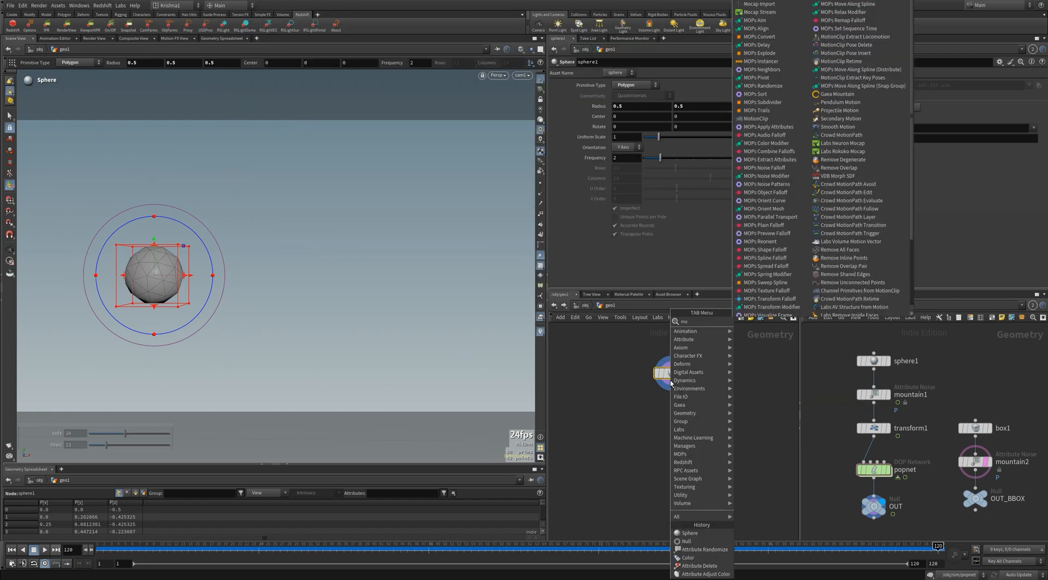
pyautogui.click(672, 409)
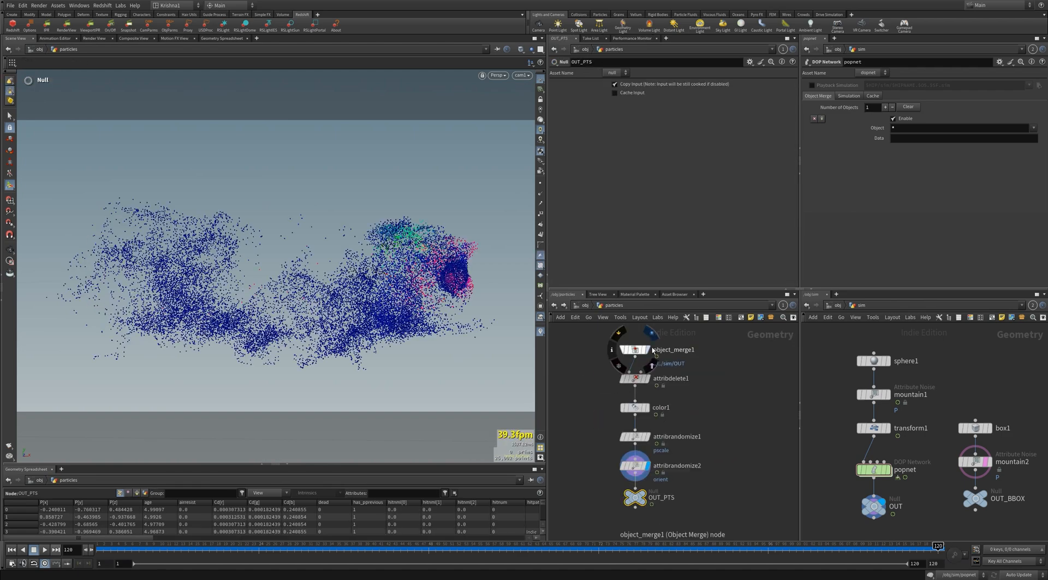
# Step: Insert an Attribute Wrangle after object_merge1 writing s@instance = "/obj/instance";
pyautogui.click(635, 349)
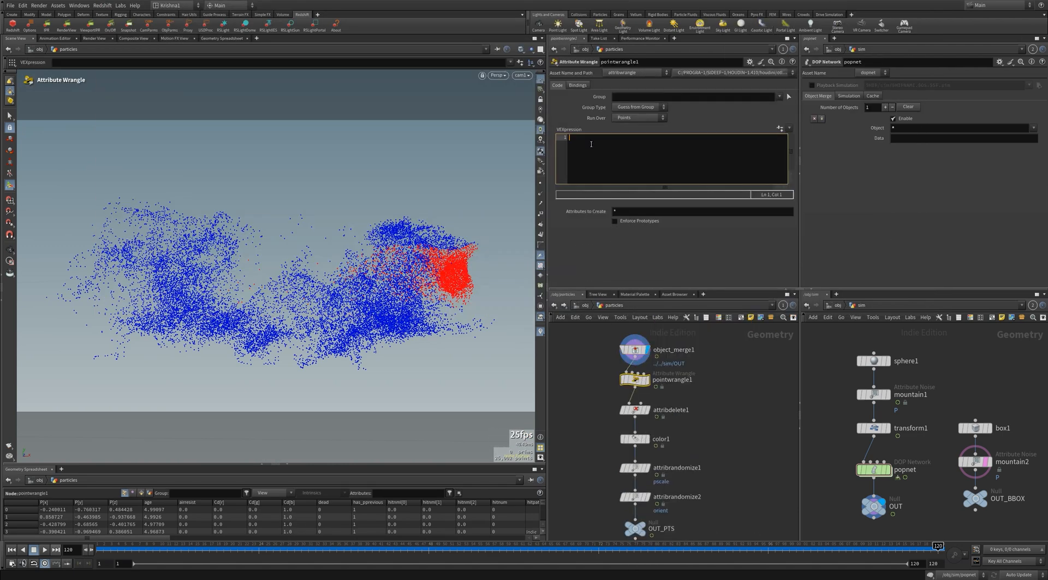
pyautogui.write('s@instanc')
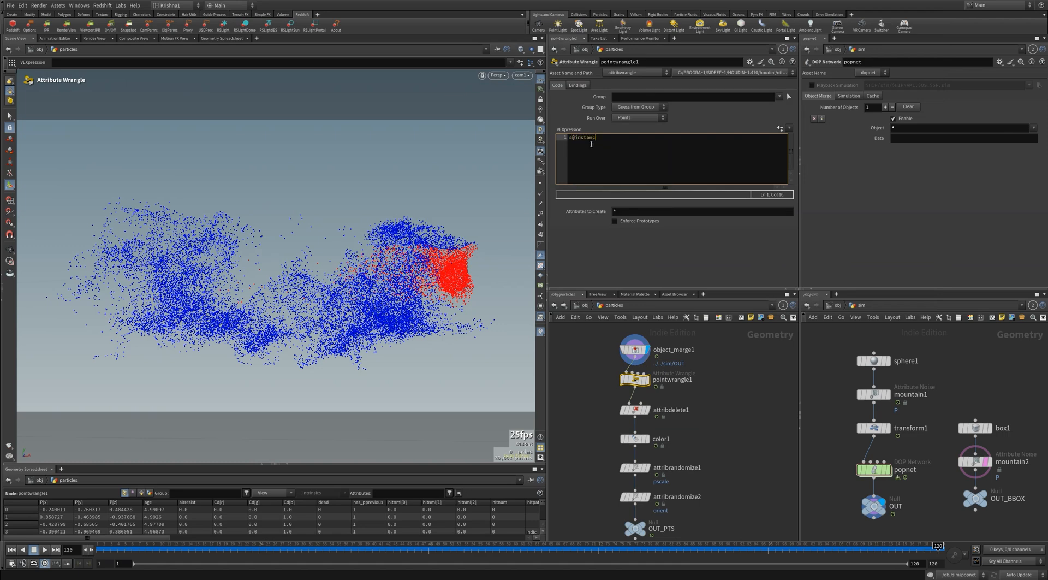
pyautogui.write('= /')
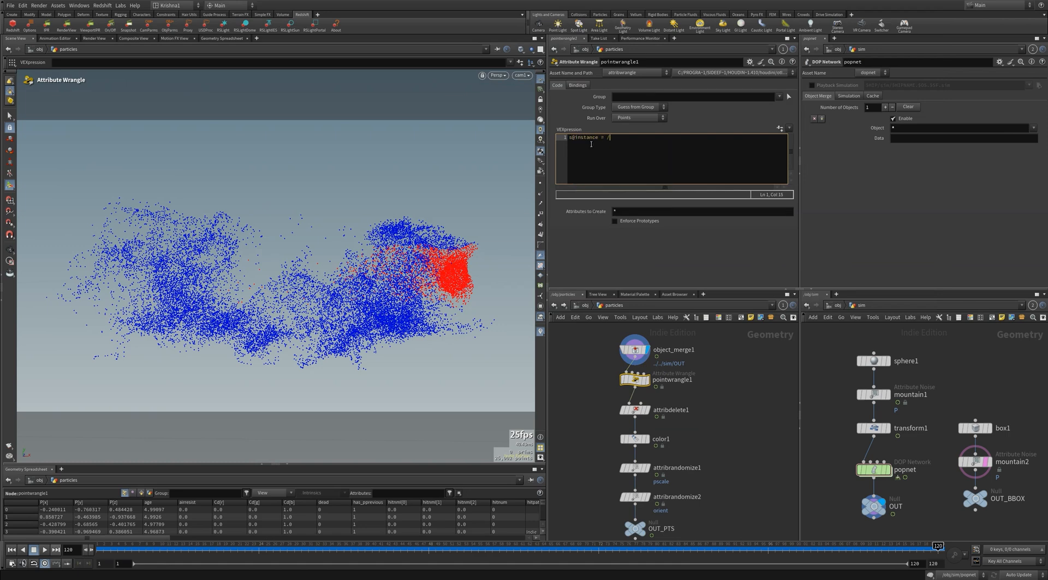
pyautogui.write('"bh)"')
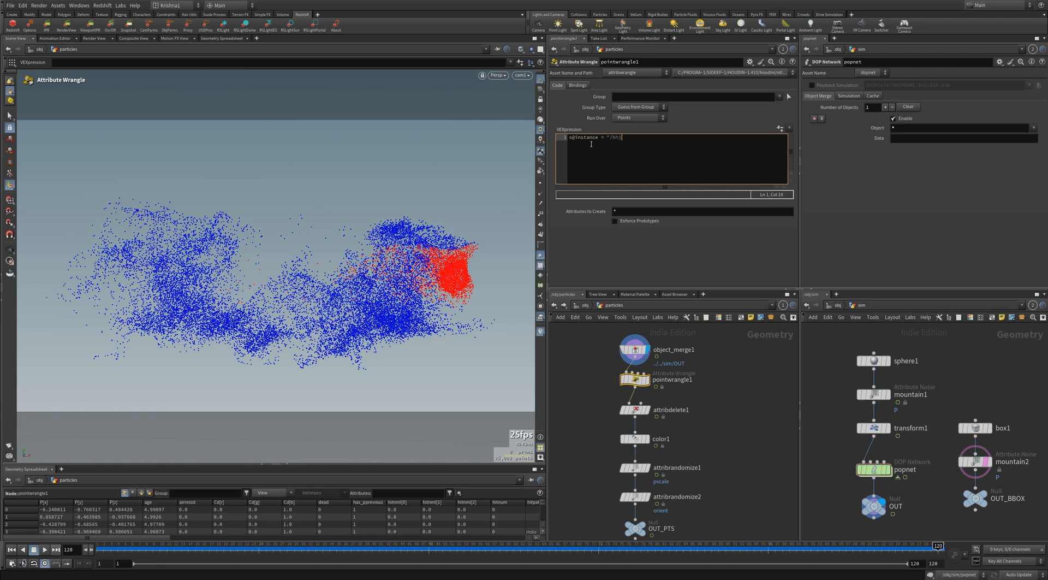
pyautogui.write('obj/instance";')
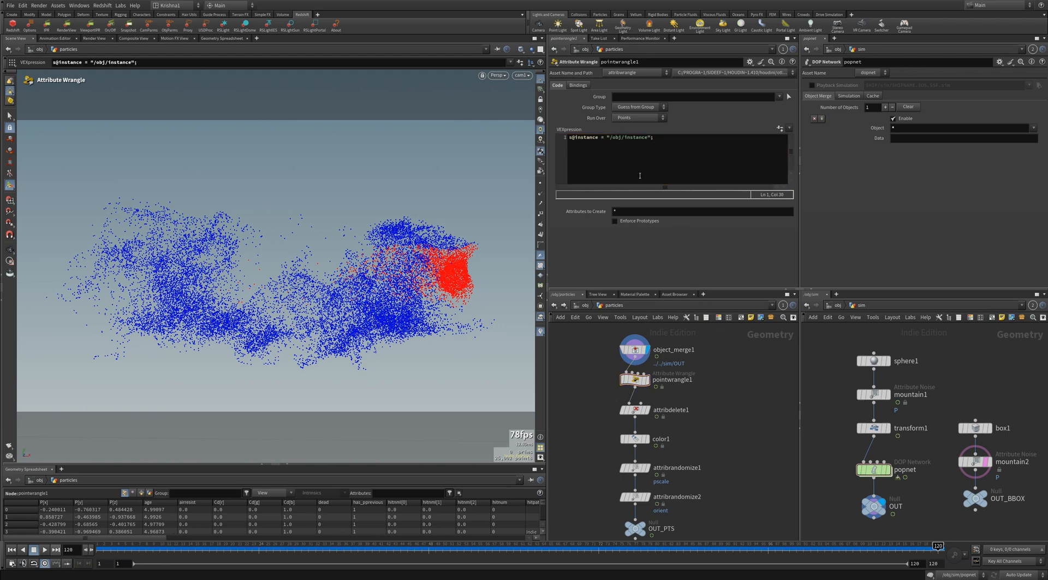
# Step: Rename geo1 to instance so the /obj/instance path matches
pyautogui.doubleClick(625, 138)
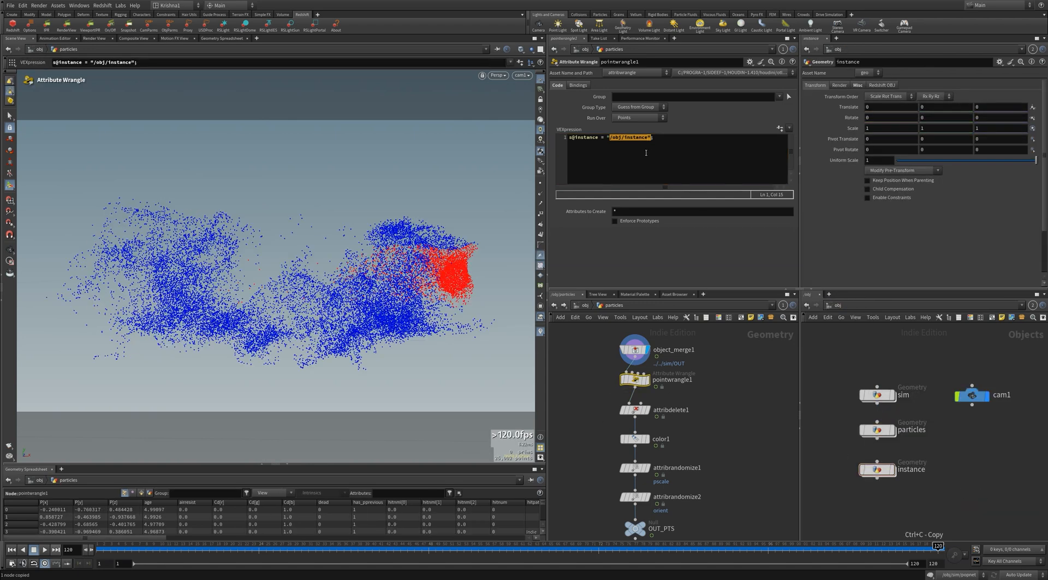
pyautogui.write('/obj/instance')
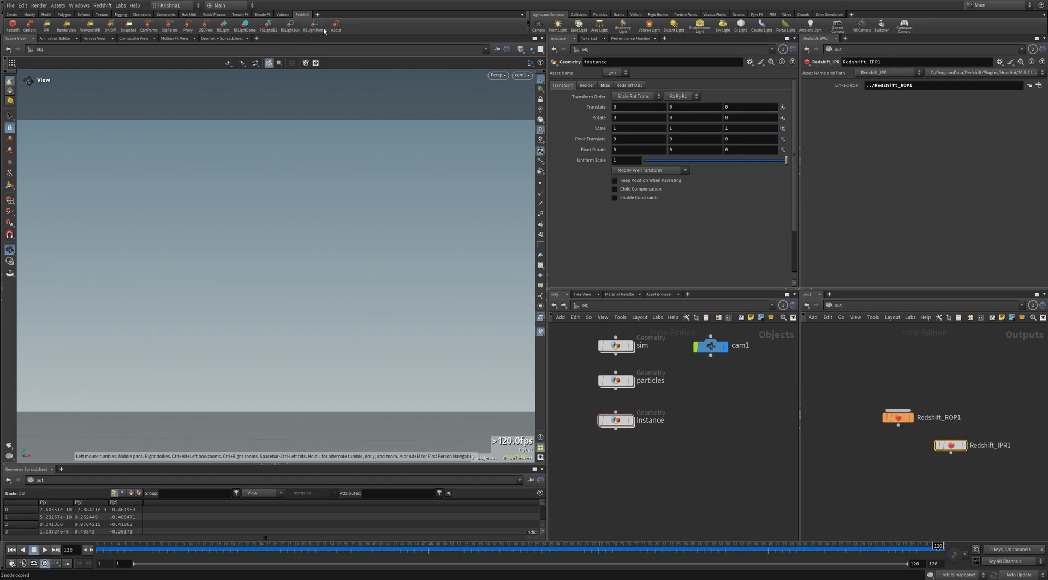
# Step: Dismiss the Redshift version dialog and create a Geometry object renamed rndr_particles
pyautogui.click(341, 27)
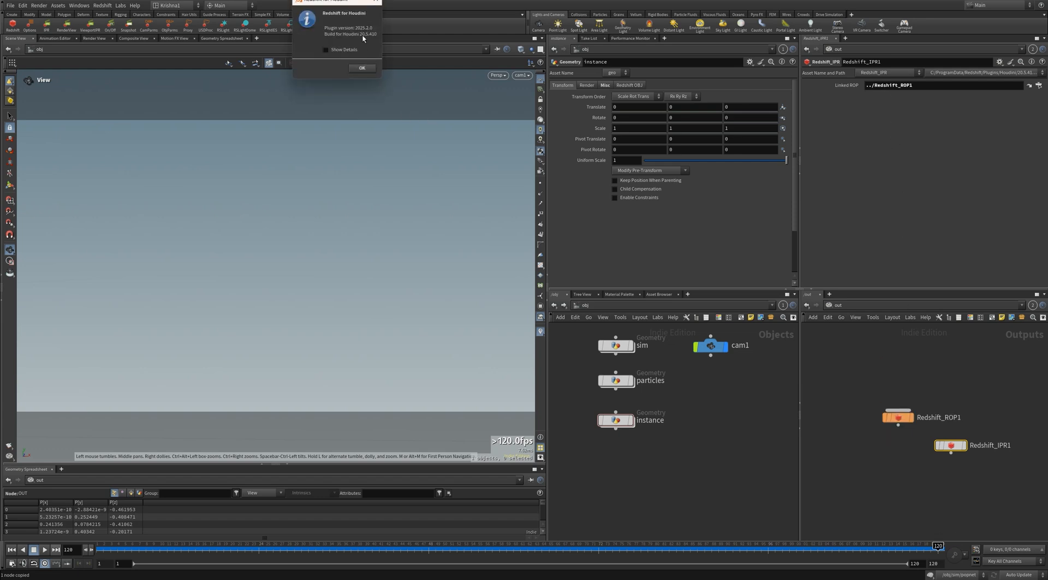
pyautogui.moveTo(363, 48)
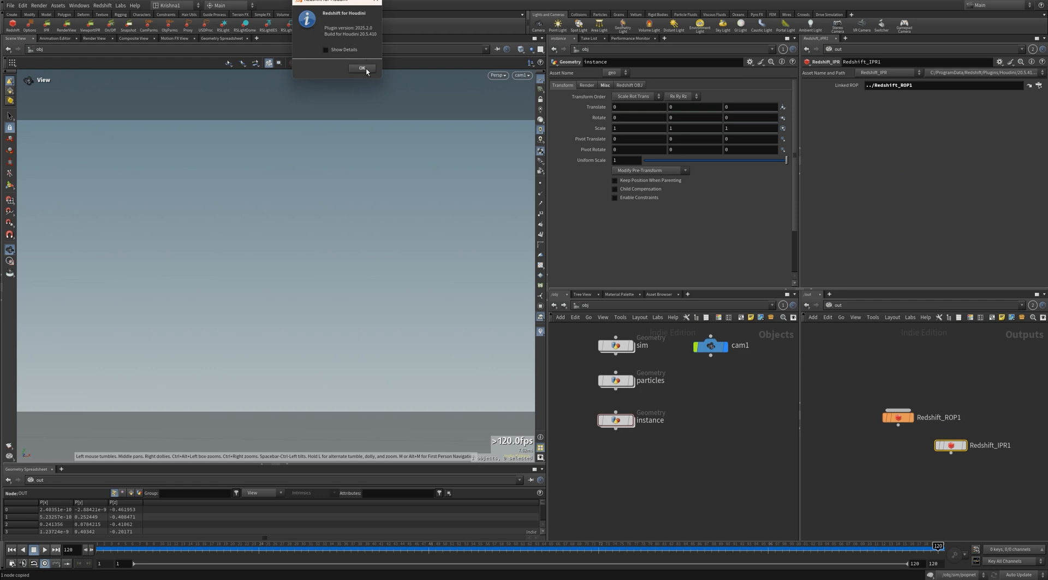
pyautogui.click(360, 68)
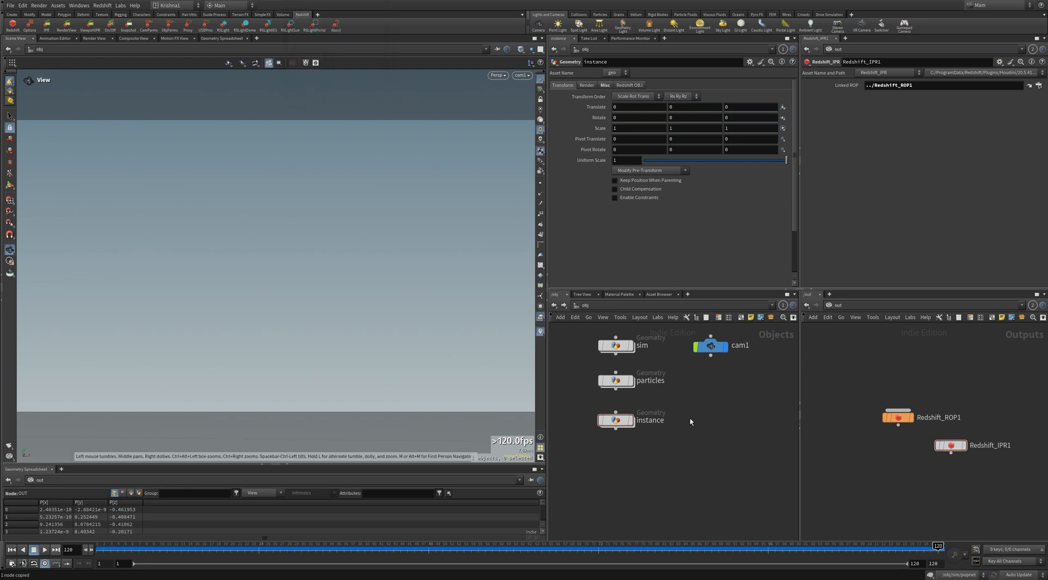
pyautogui.press('tab')
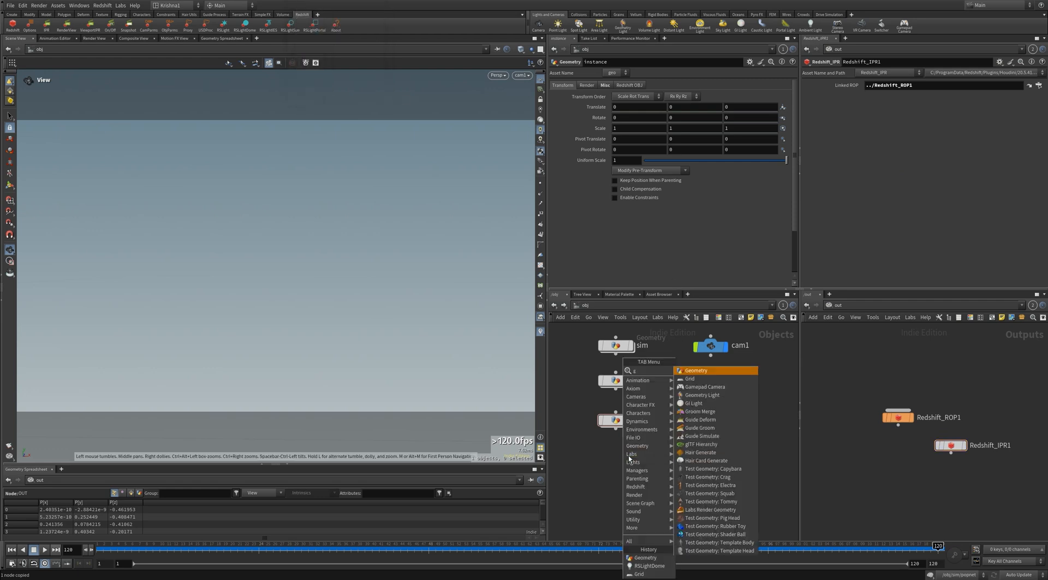
pyautogui.click(697, 371)
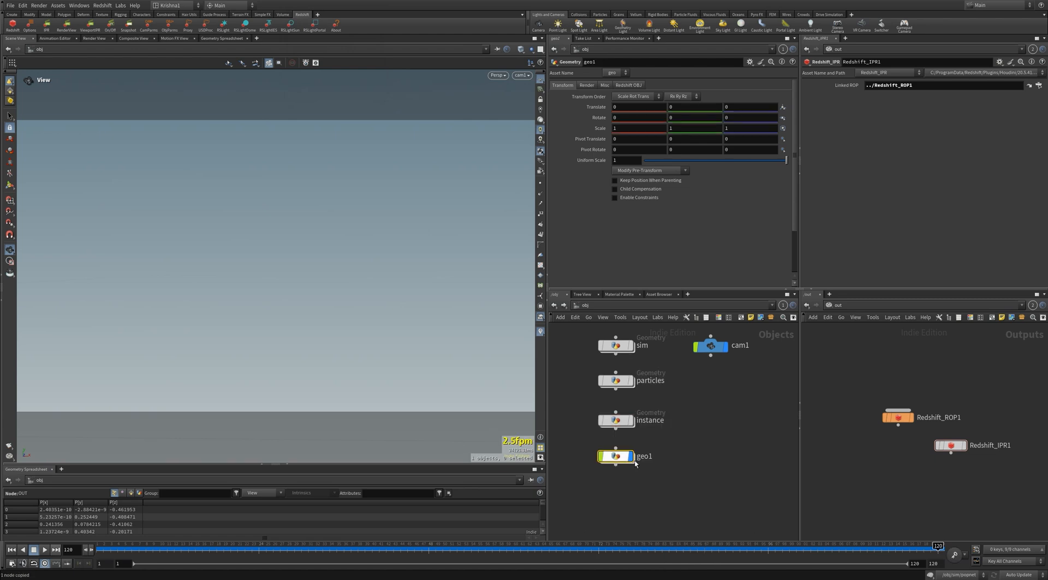
pyautogui.doubleClick(642, 456)
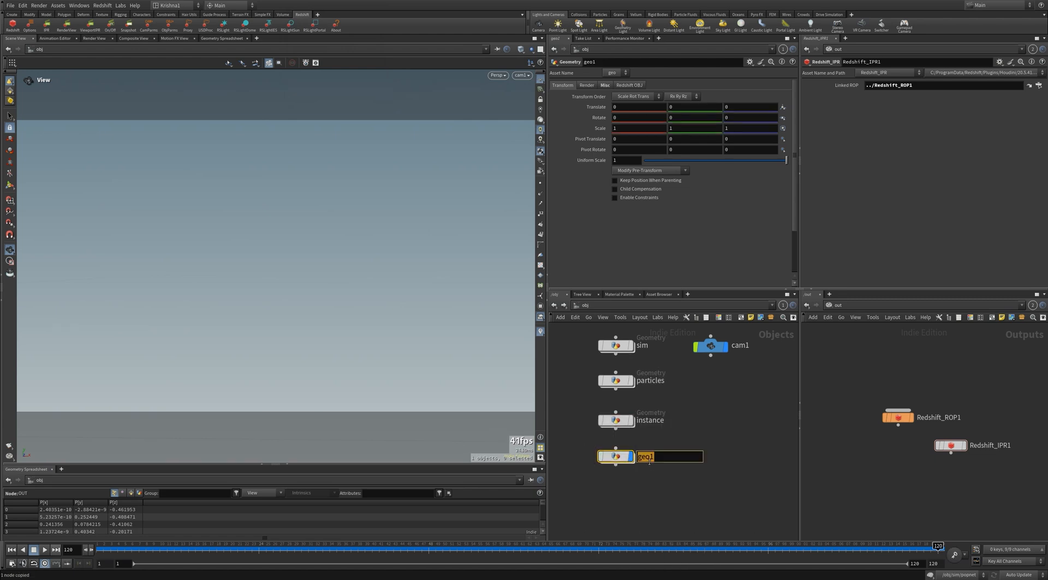
pyautogui.write('rndr_part')
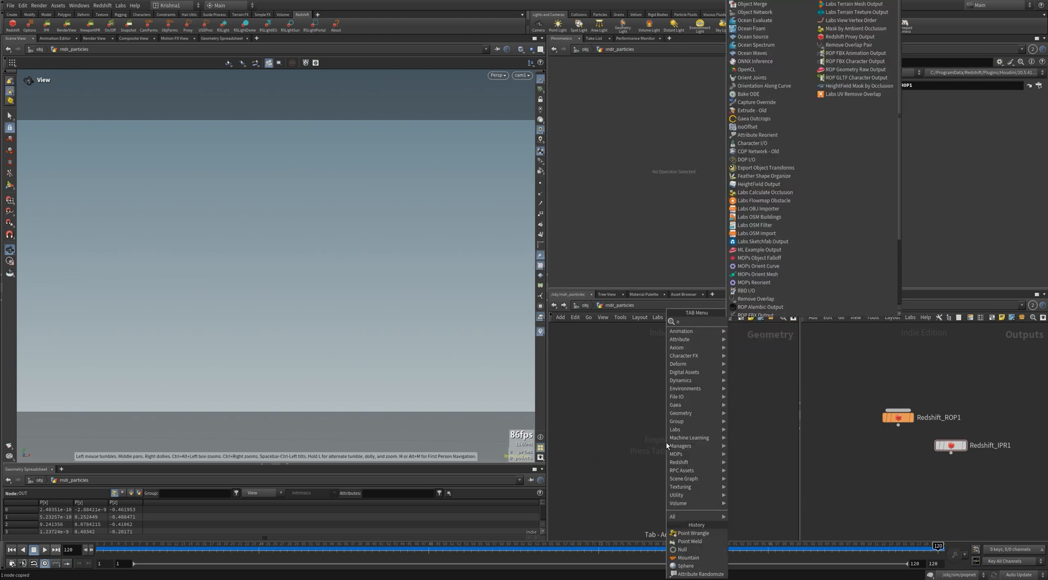
# Step: Add an Object Merge inside it pulling in the particle points
pyautogui.click(748, 4)
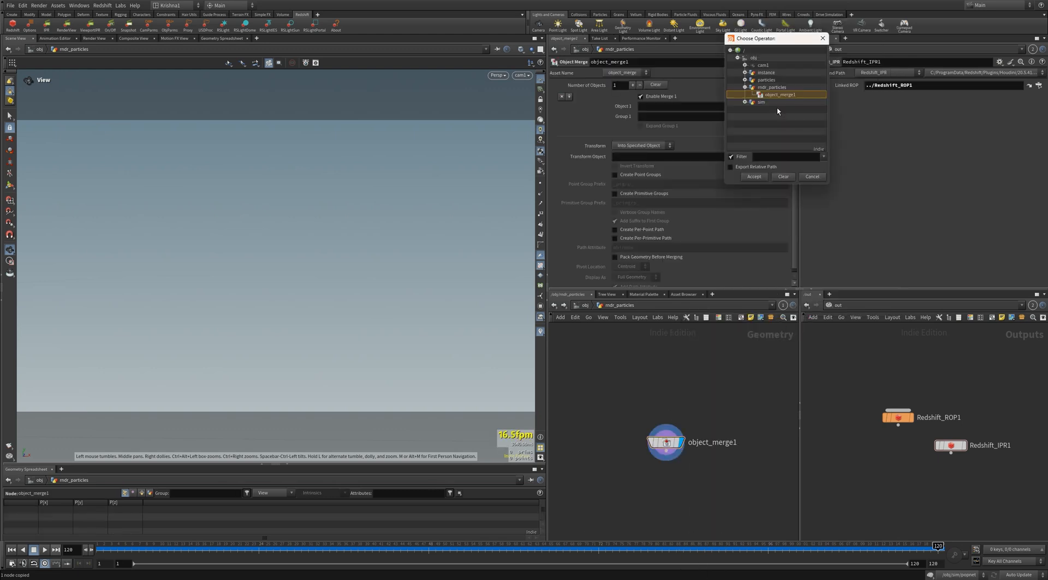
pyautogui.click(747, 80)
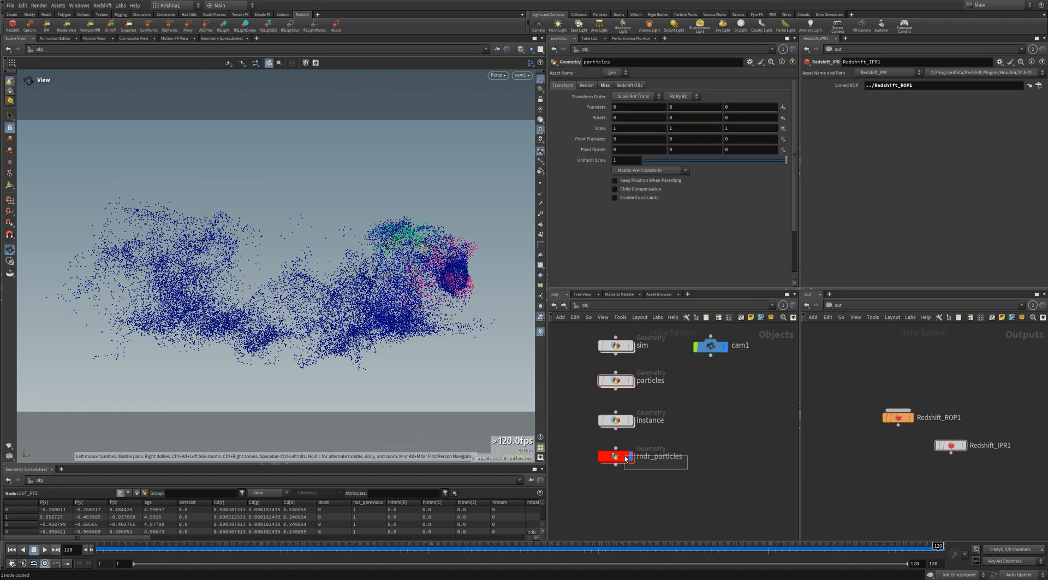
# Step: Select rndr_particles and review the Redshift ROP rendering it through cam1 with motion blur
pyautogui.click(616, 456)
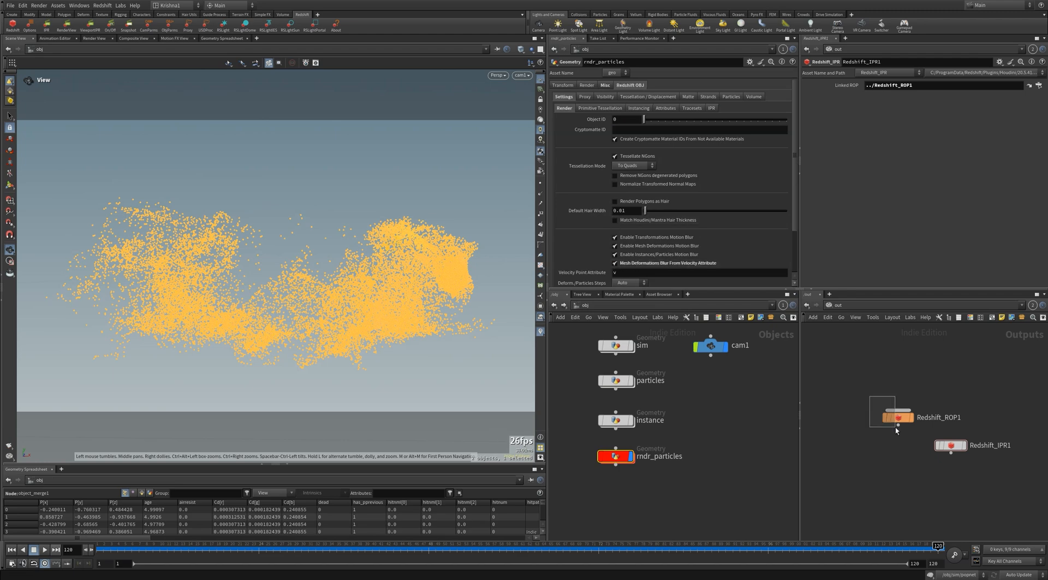
pyautogui.click(898, 417)
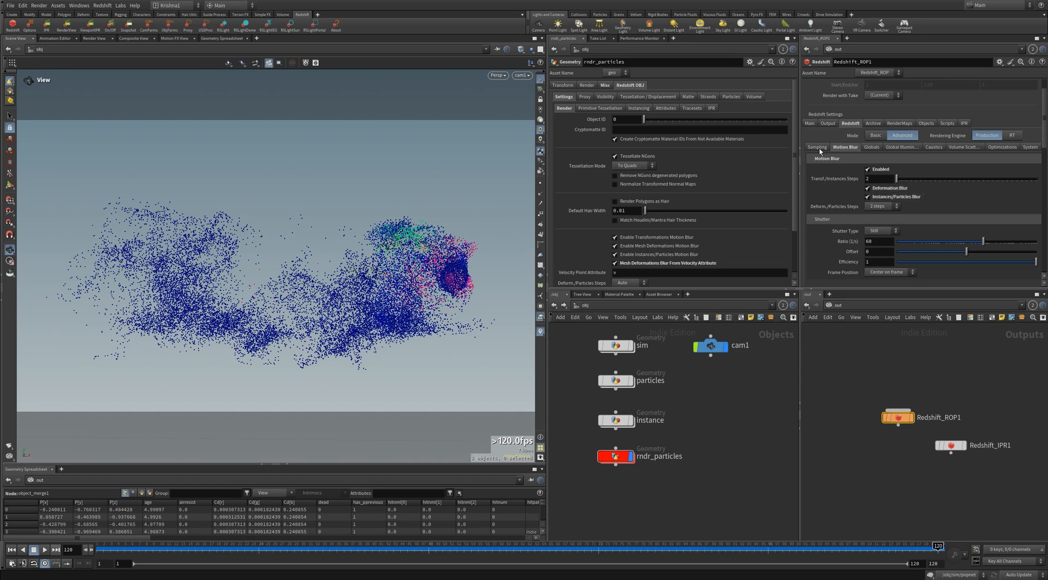
pyautogui.click(809, 123)
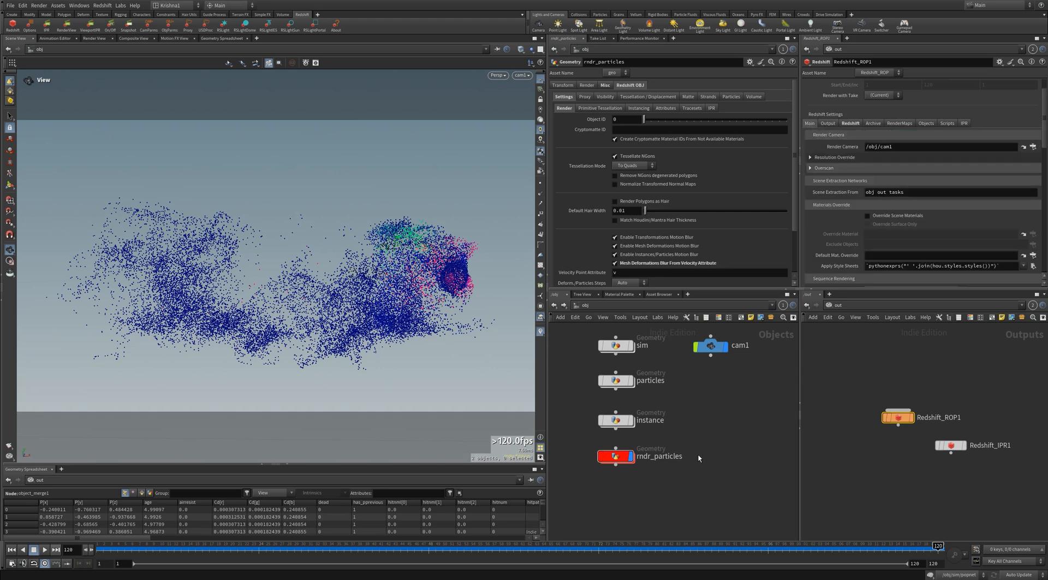
pyautogui.moveTo(198, 140)
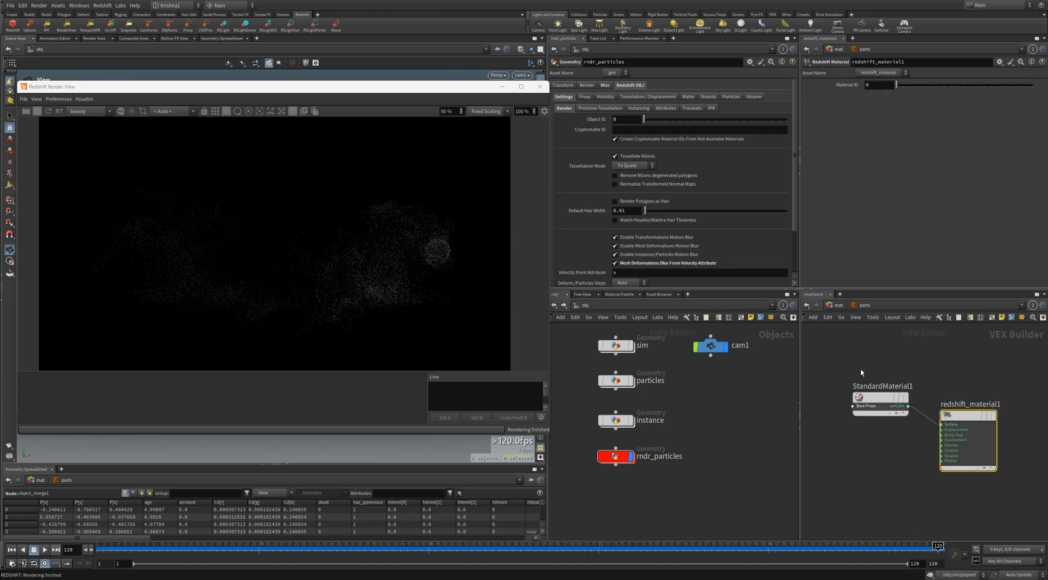
# Step: Add an RS Point Attribute reading Cd and wire it into StandardMaterial1's base colour
pyautogui.click(879, 402)
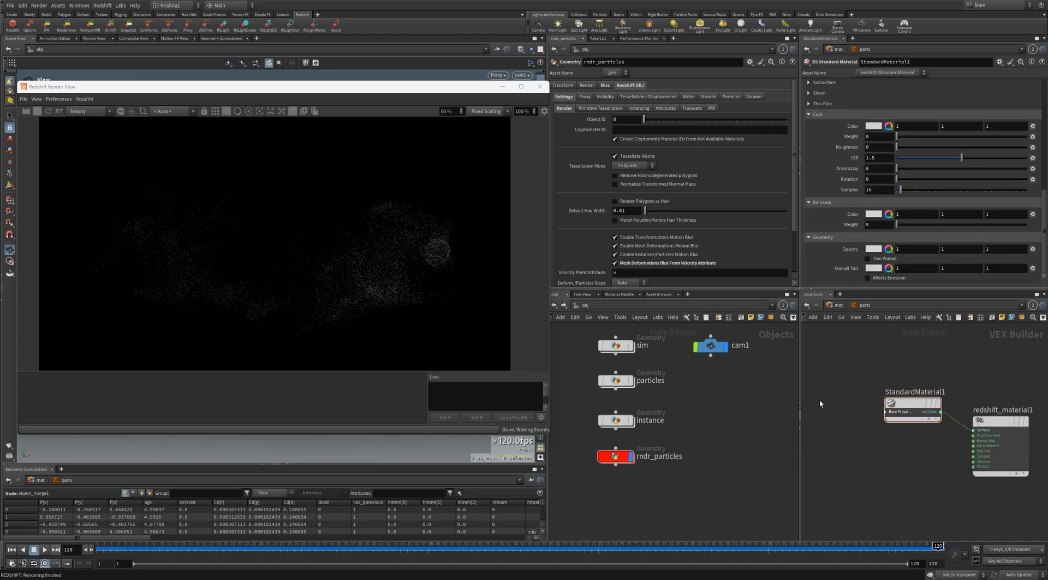
pyautogui.press('Tab')
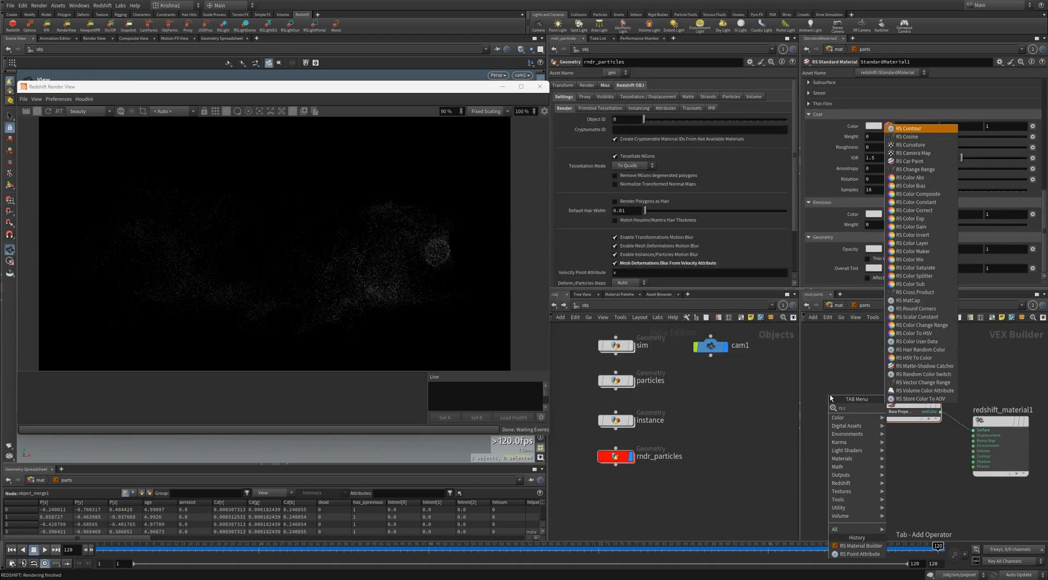
pyautogui.write('rs point')
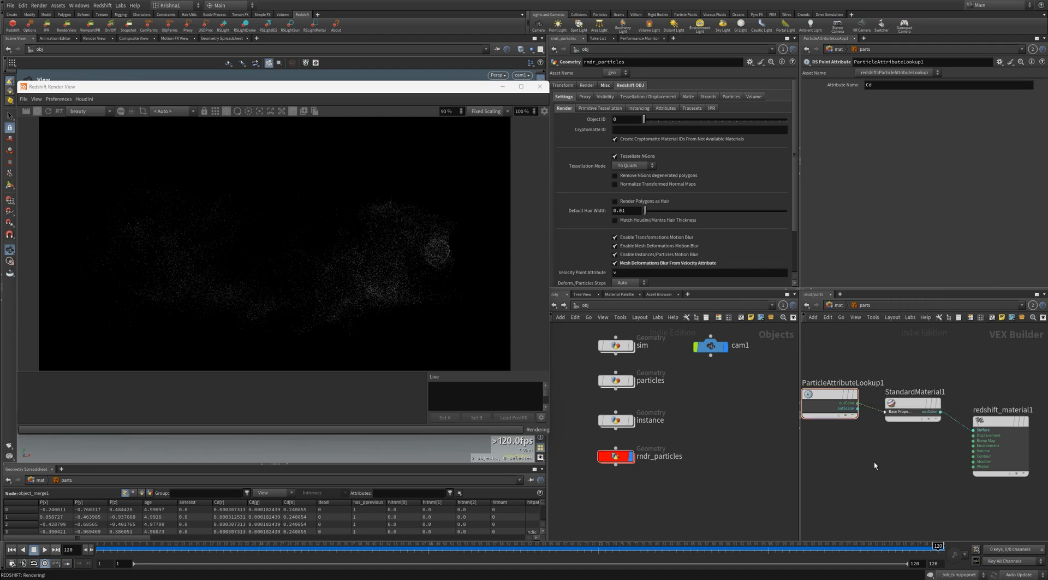
pyautogui.click(616, 420)
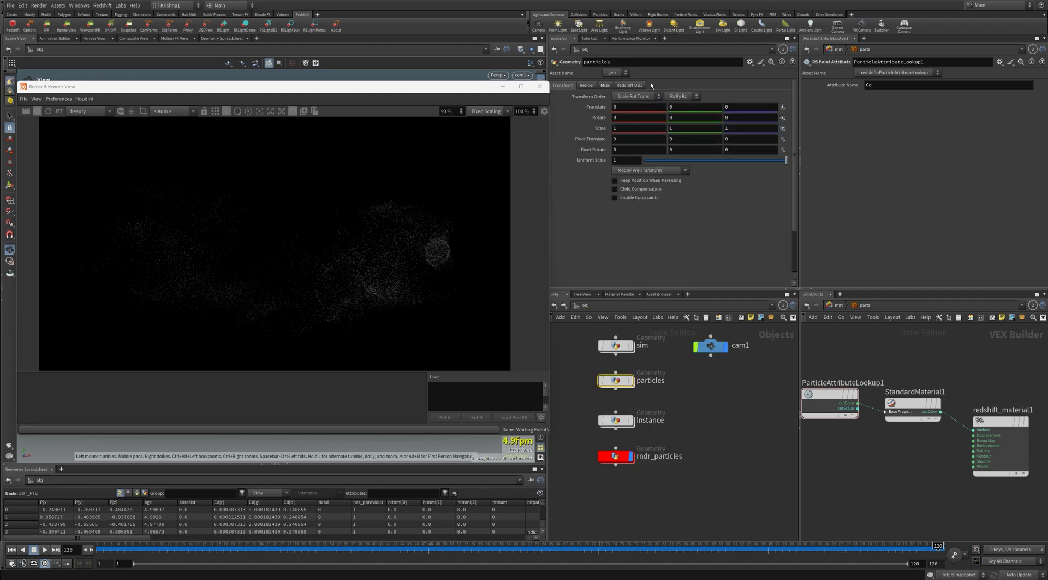
pyautogui.click(630, 85)
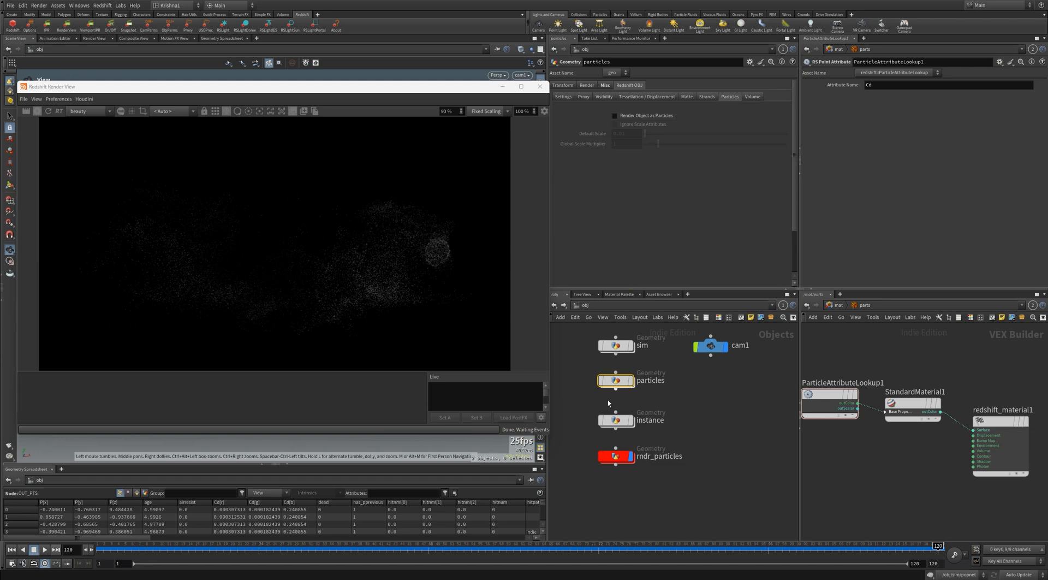
pyautogui.moveTo(622, 423)
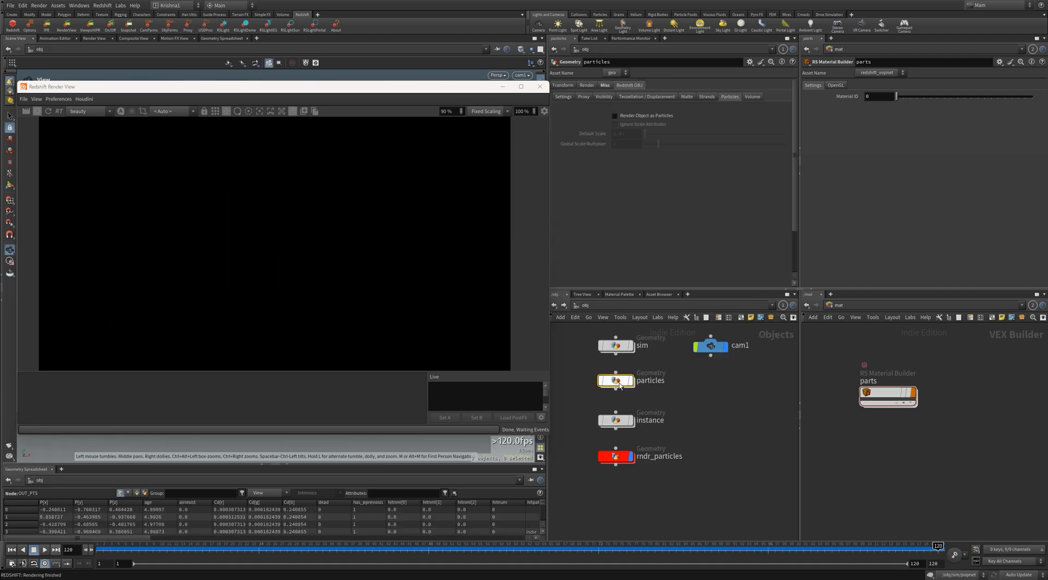
# Step: Dive into the particles geo and inspect attribrandomize1's pscale settings before the emission render
pyautogui.doubleClick(616, 380)
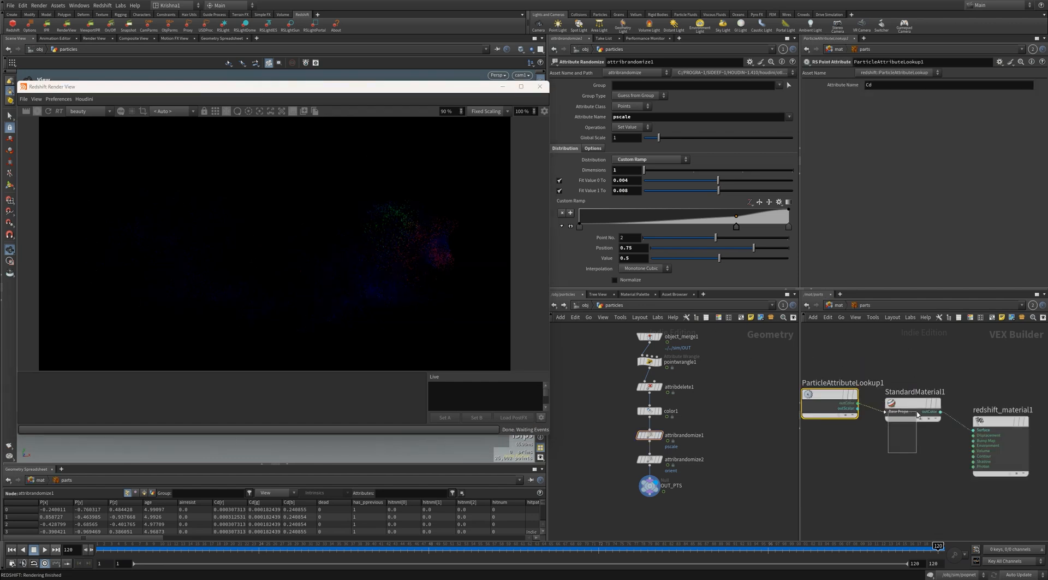
pyautogui.click(912, 404)
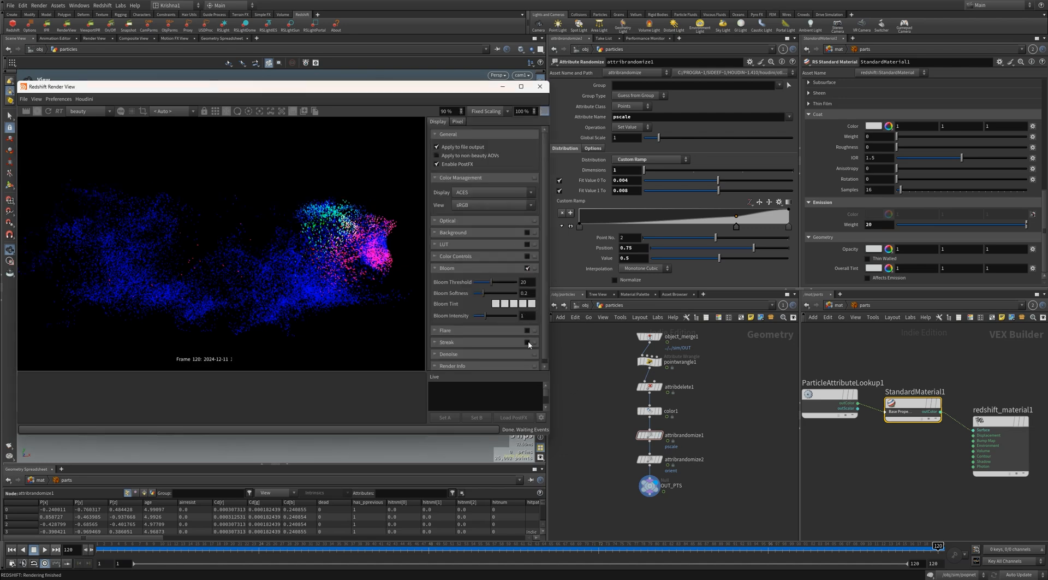
# Step: Lower Bloom Threshold toward 1, enable Streak and adjust its threshold in the Render View Post settings
pyautogui.moveTo(495, 282); pyautogui.dragTo(475, 282)
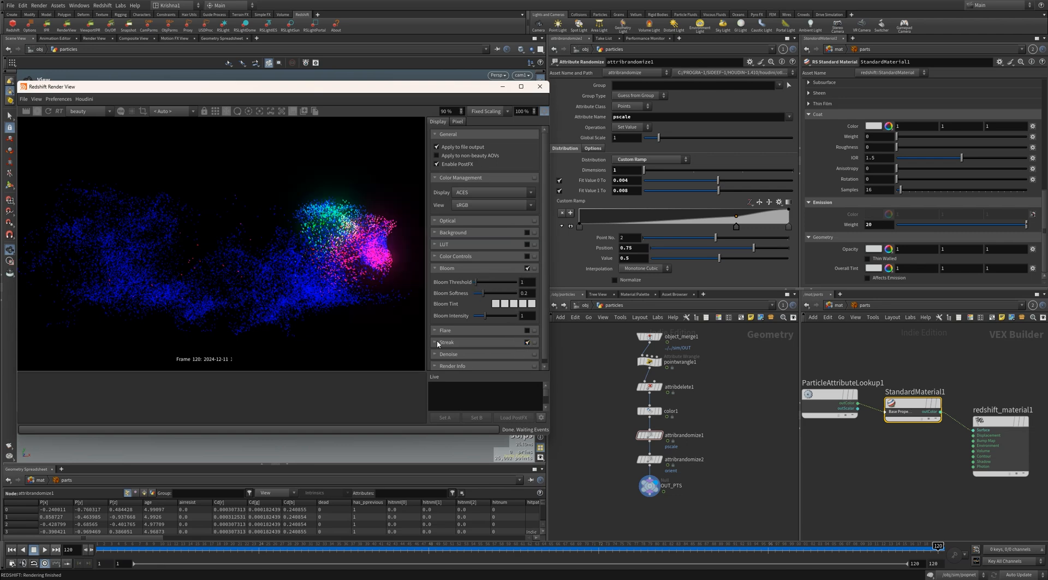
pyautogui.click(437, 341)
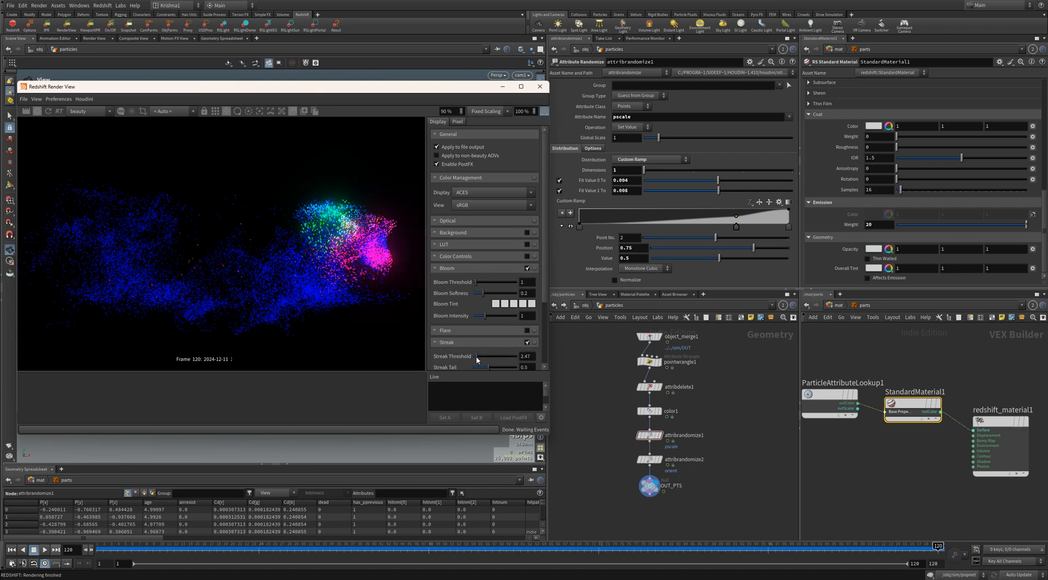
pyautogui.moveTo(498, 356); pyautogui.dragTo(477, 356)
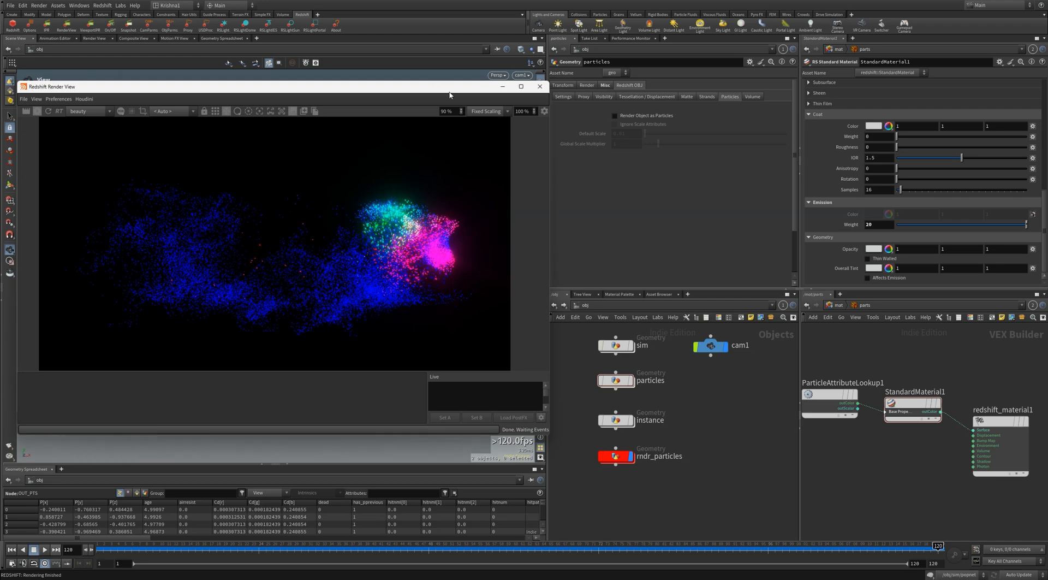
pyautogui.click(711, 345)
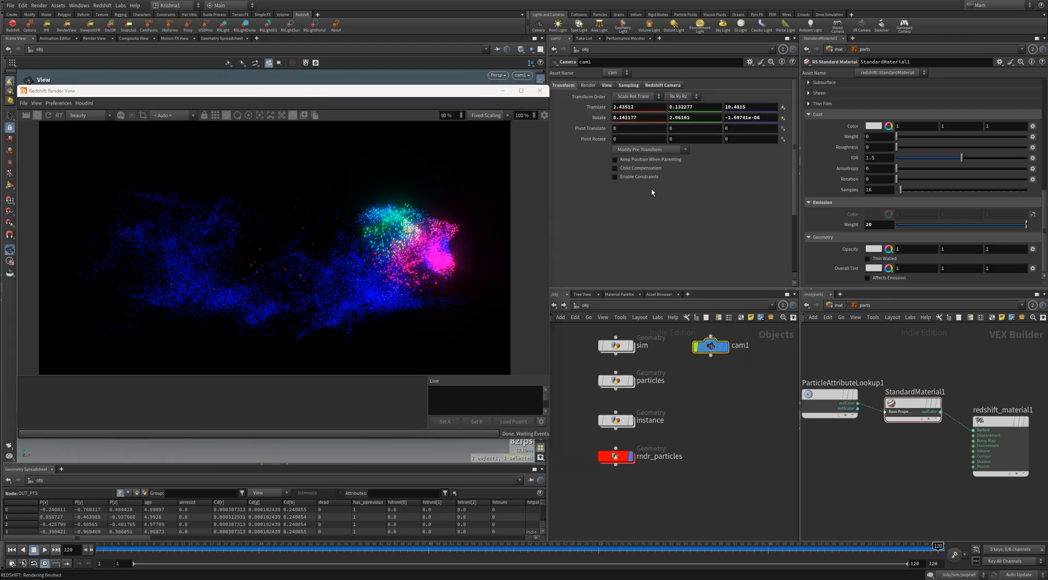
# Step: Set cam1's Focal Length to 135 mm in its View settings
pyautogui.click(607, 85)
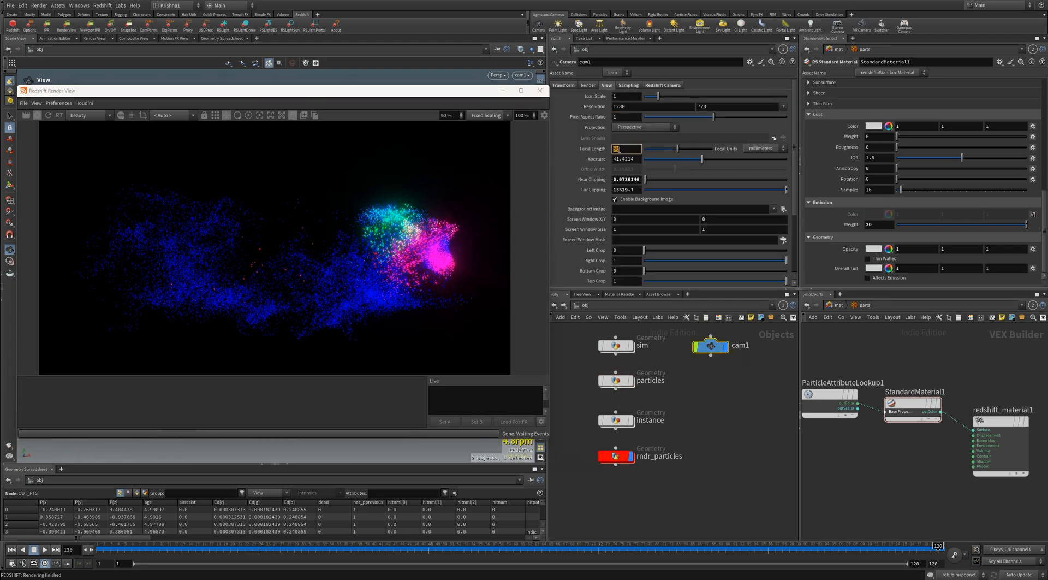
pyautogui.write('135')
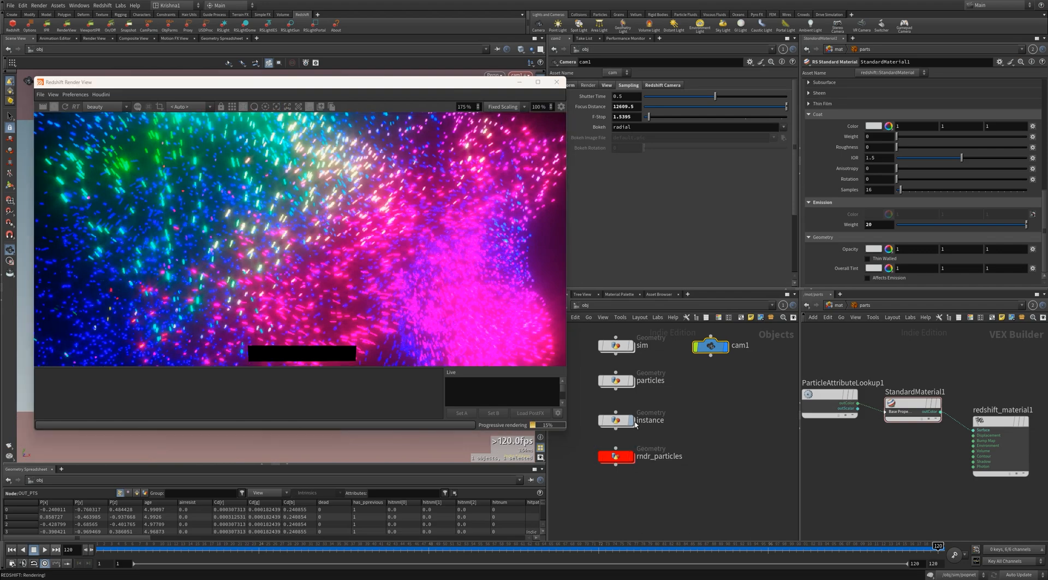
# Step: Enable depth of field on cam1's Redshift Lens Effects focused on the particles with a low 0.1 F-Stop
pyautogui.click(615, 380)
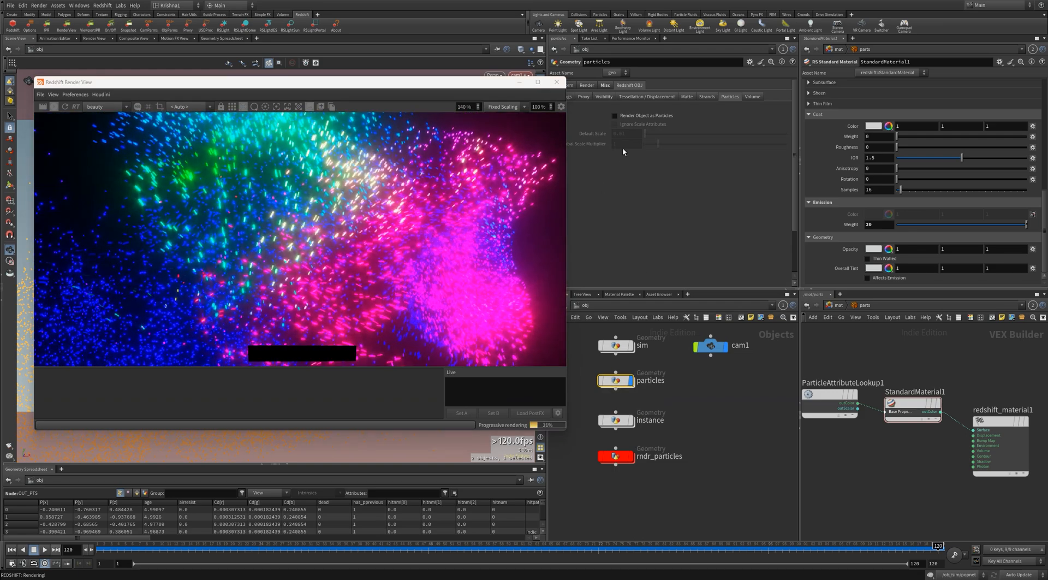
pyautogui.click(614, 116)
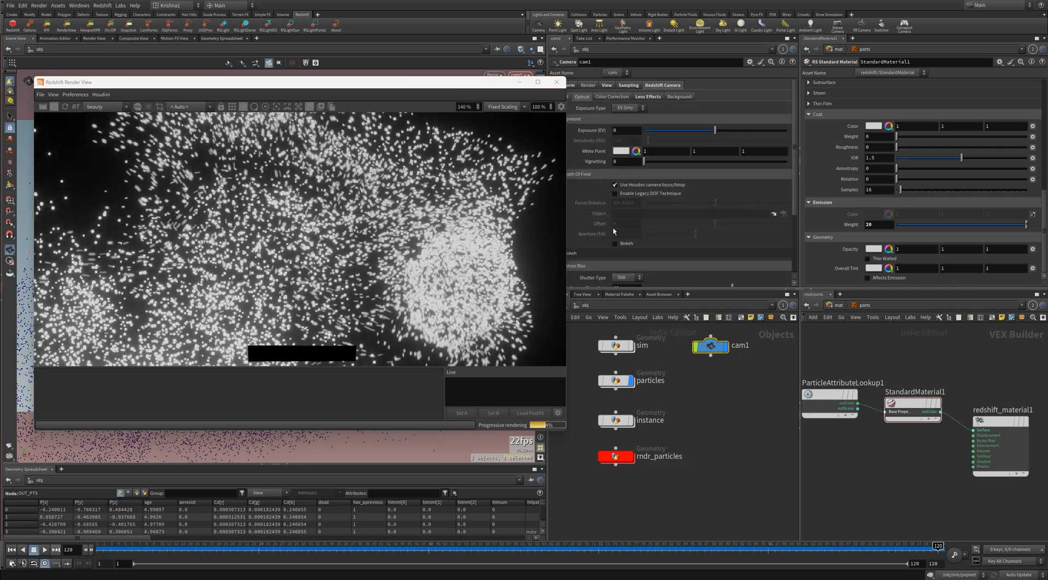
pyautogui.click(615, 243)
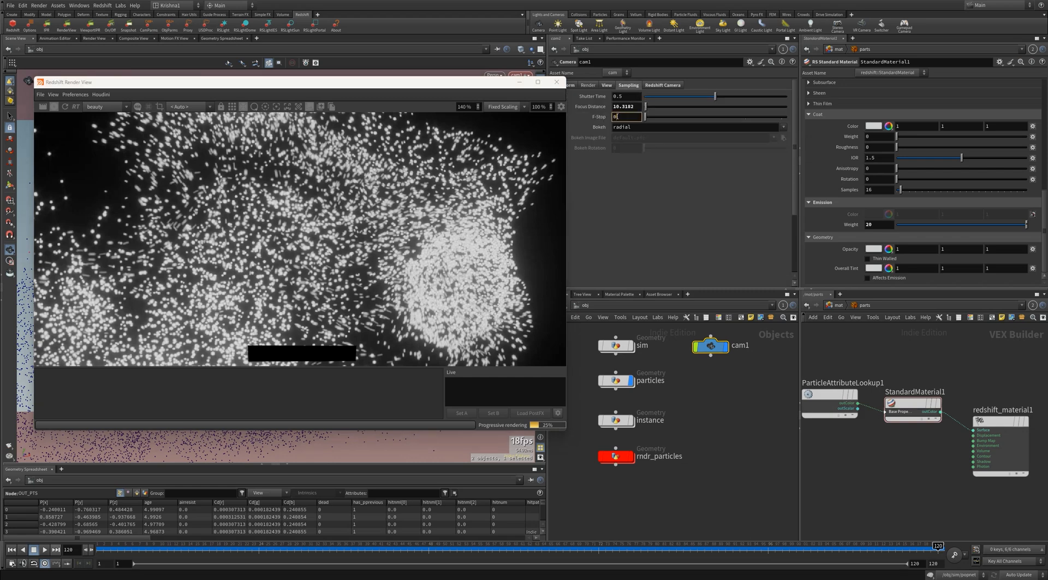
pyautogui.write('0.1')
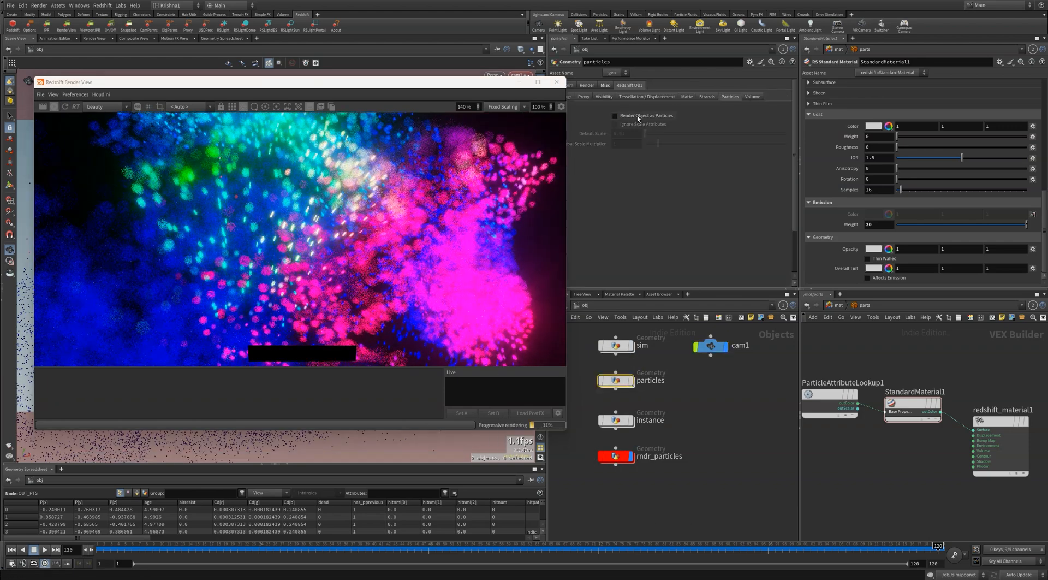
# Step: Toggle rendering the points as particles and enter 0.5 for the adjusted value
pyautogui.click(616, 457)
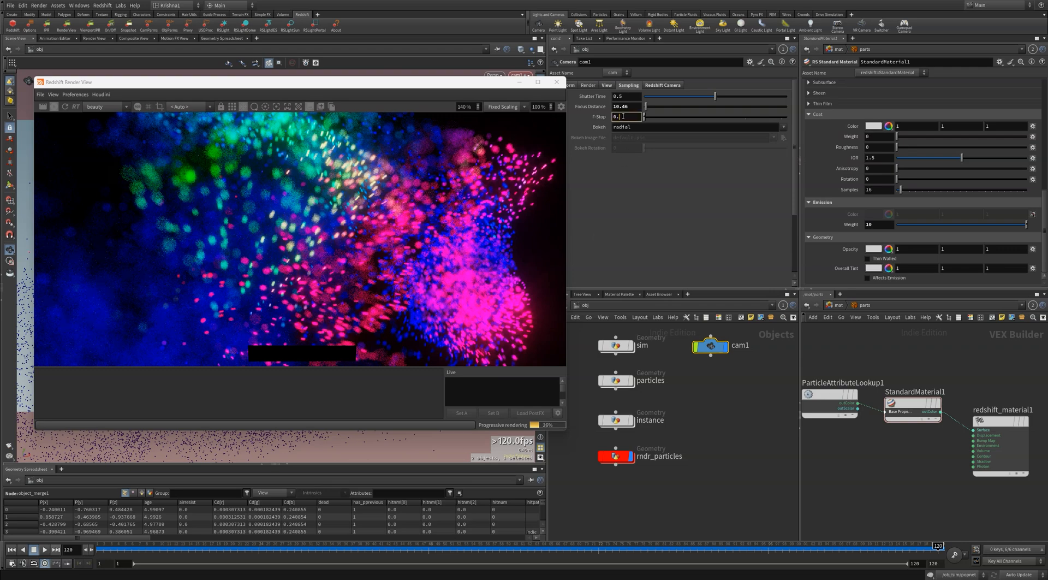
pyautogui.write('0.5')
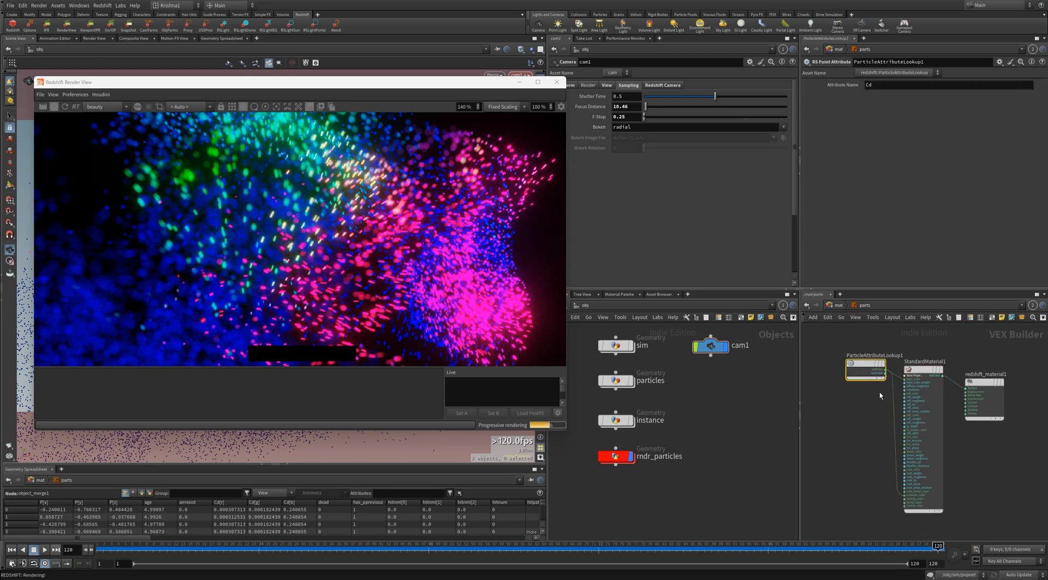
# Step: Set StandardMaterial1's Emission Color to a deep orange swatch from the Color Editor
pyautogui.click(923, 368)
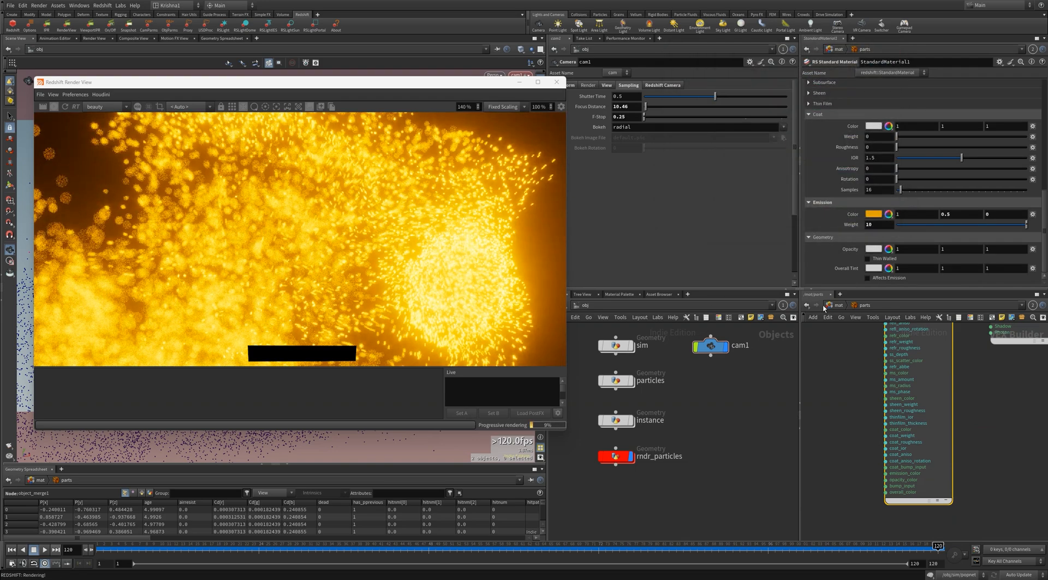
pyautogui.click(873, 214)
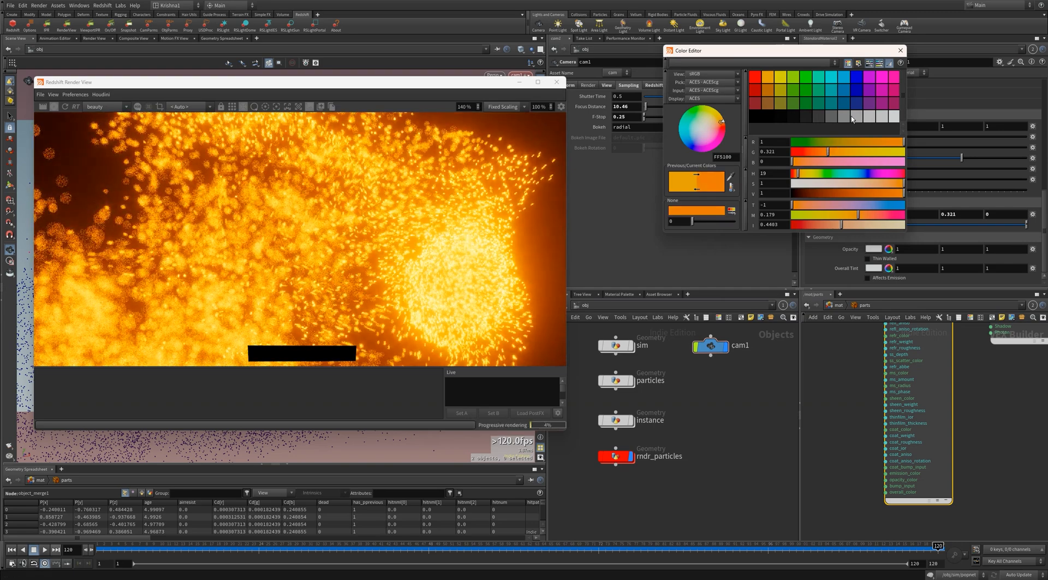
pyautogui.click(900, 51)
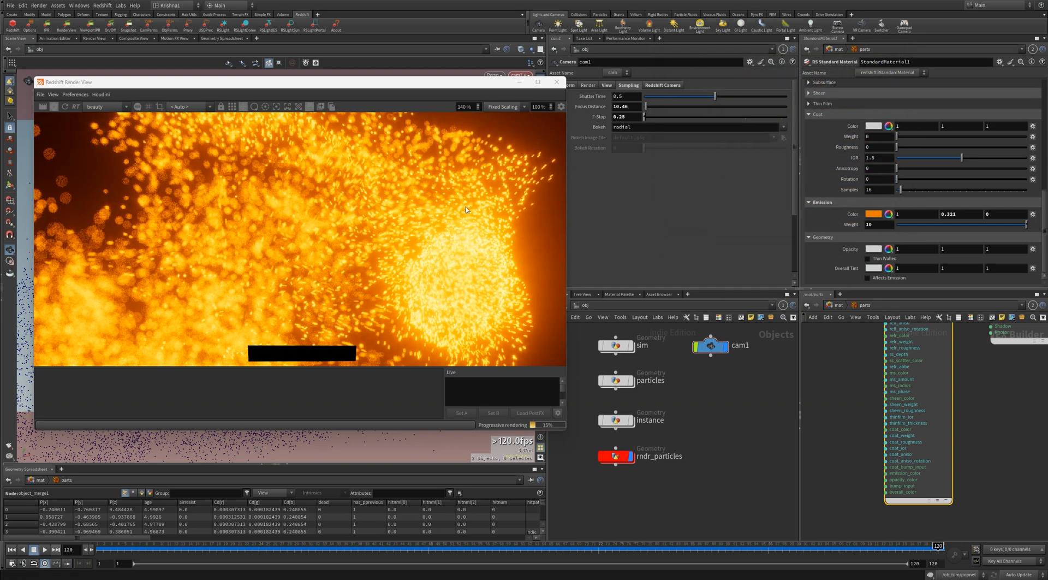